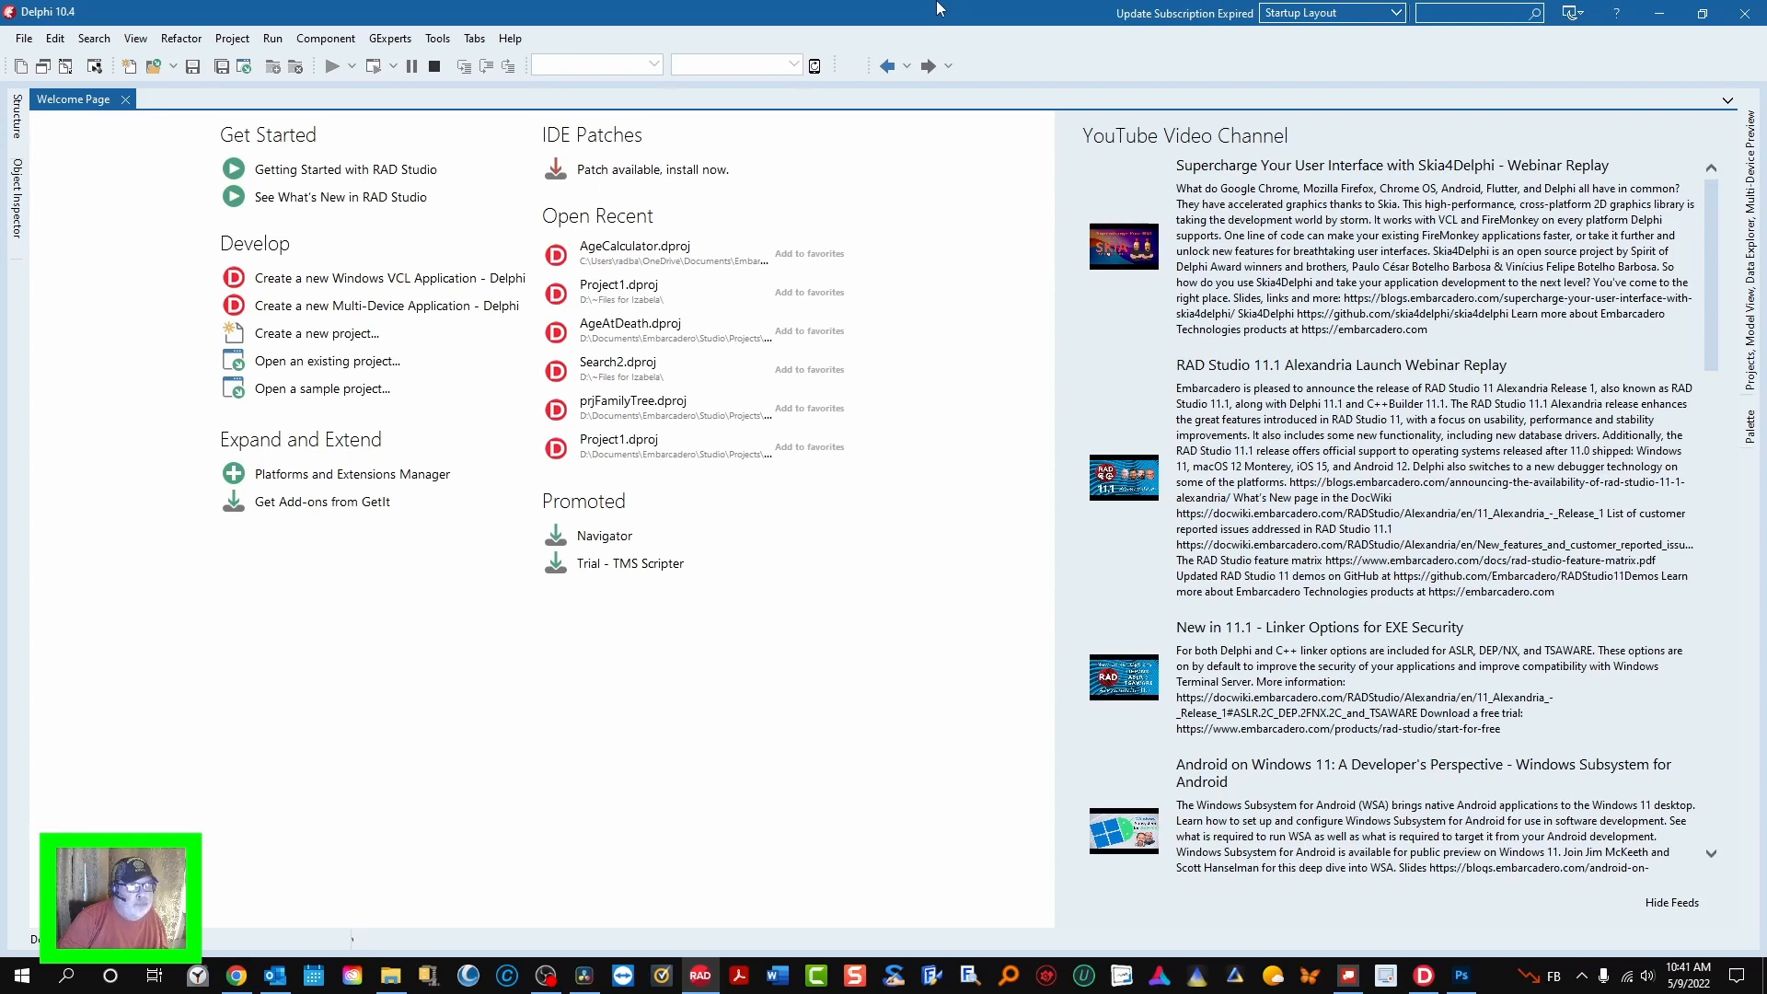
{"action": "mouse_move", "coordinate": [681, 291]}
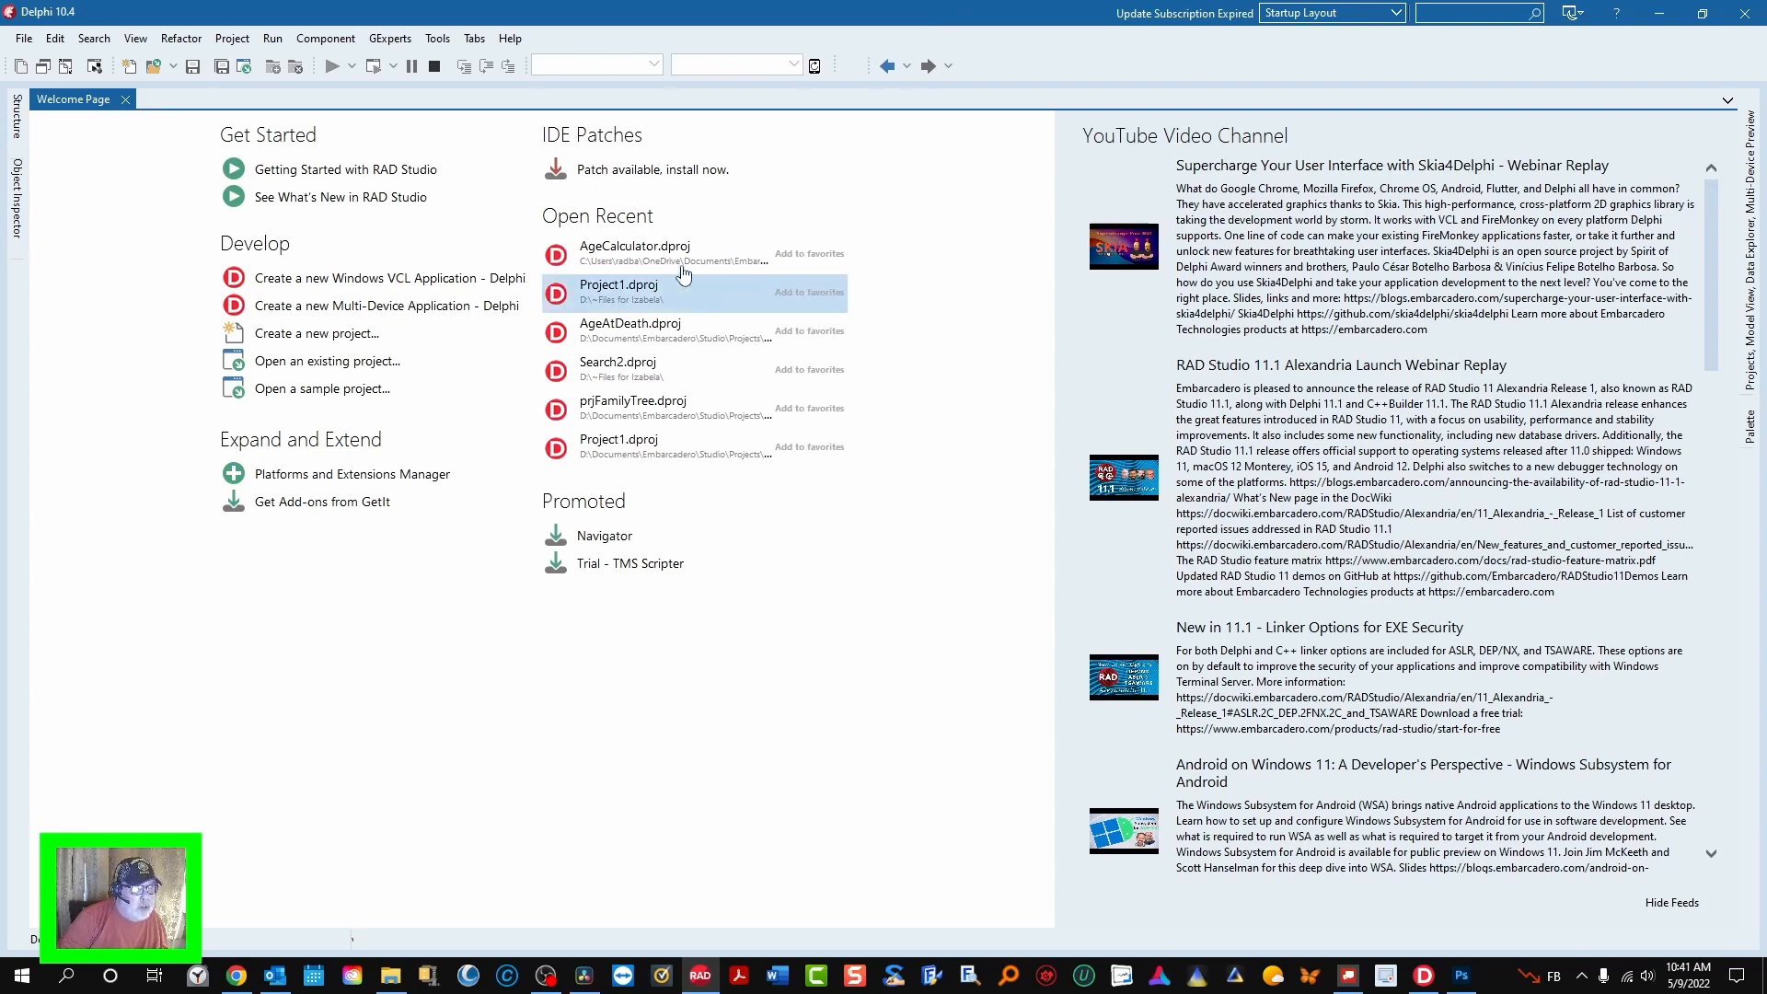
- Load the AgeCalculator project from Open Recent so its Calculate Age form shows in the designer
{"action": "double_click", "coordinate": [633, 245]}
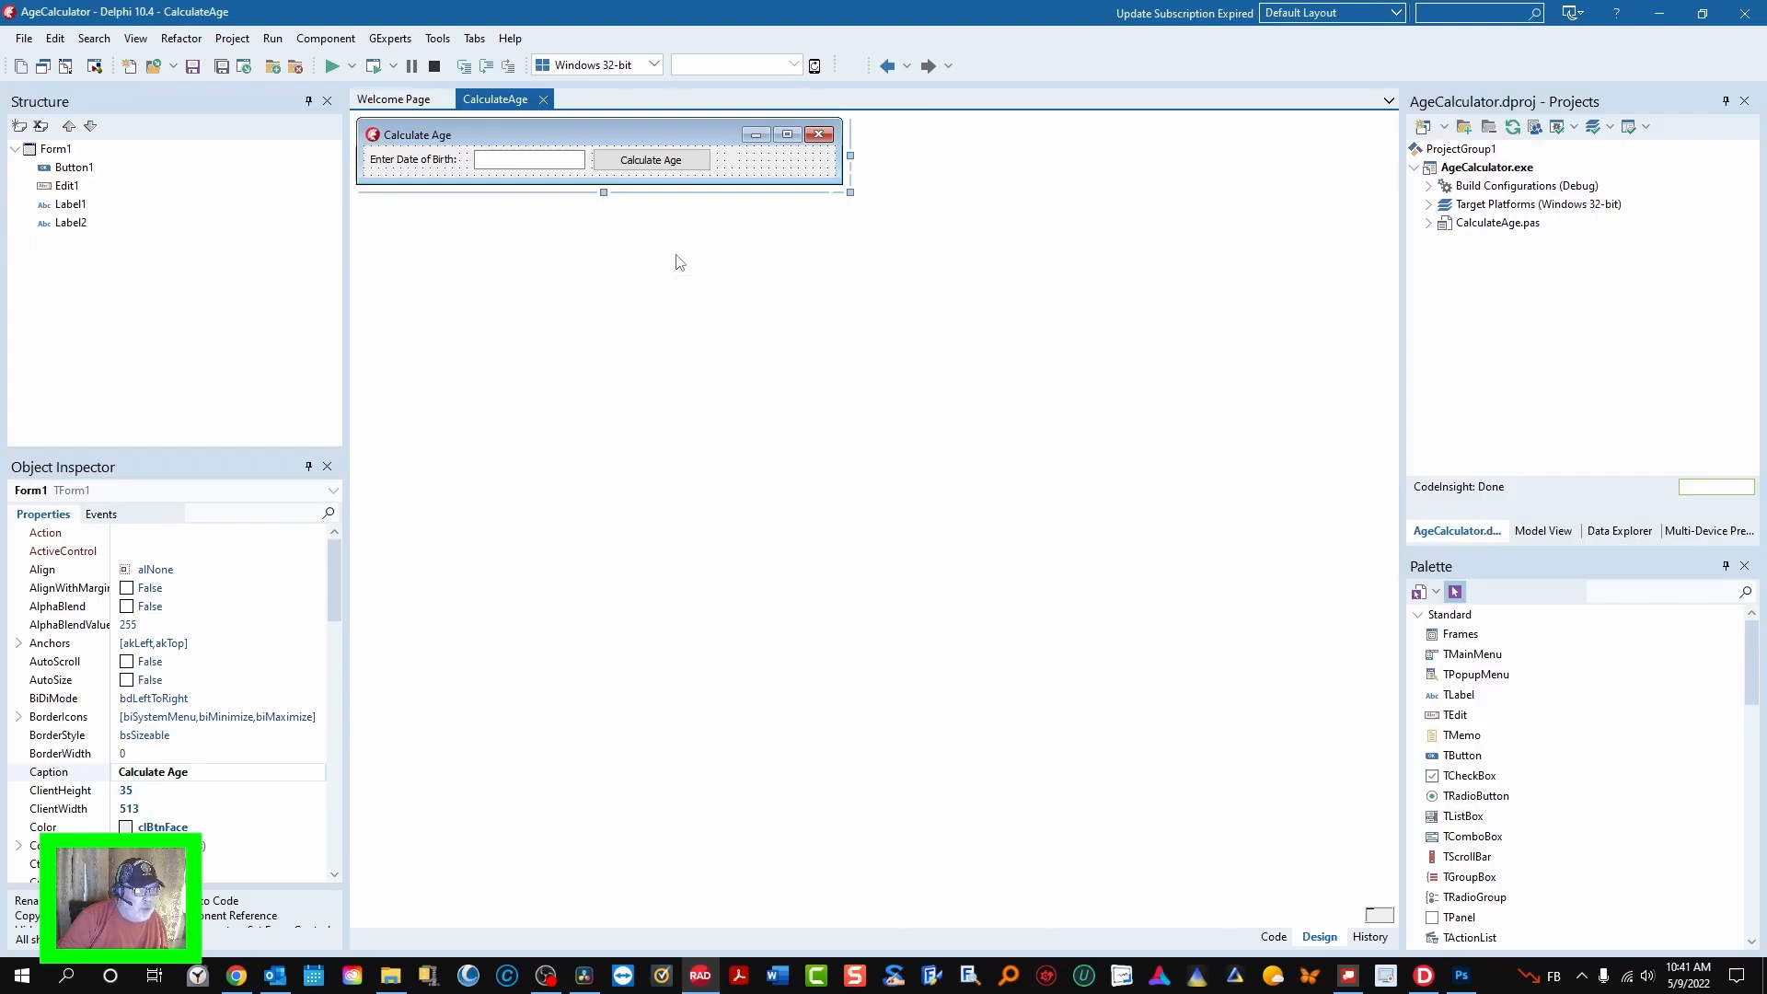
{"action": "mouse_move", "coordinate": [681, 342]}
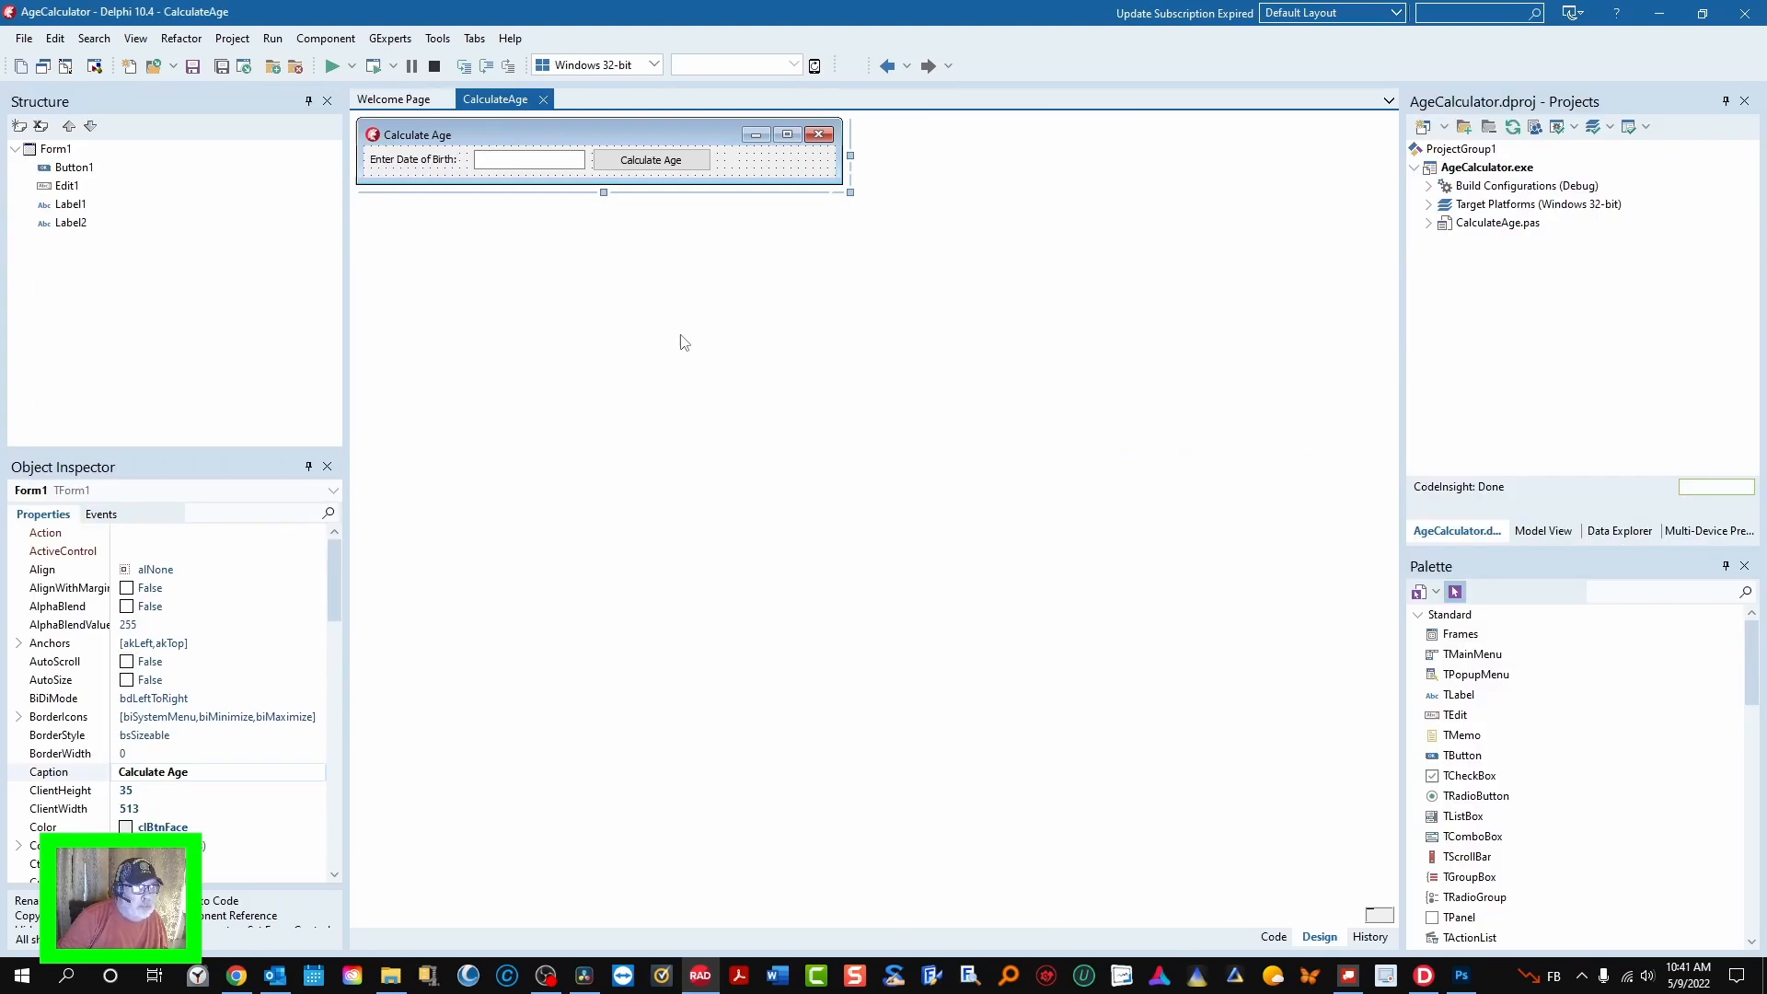
{"action": "mouse_move", "coordinate": [552, 280]}
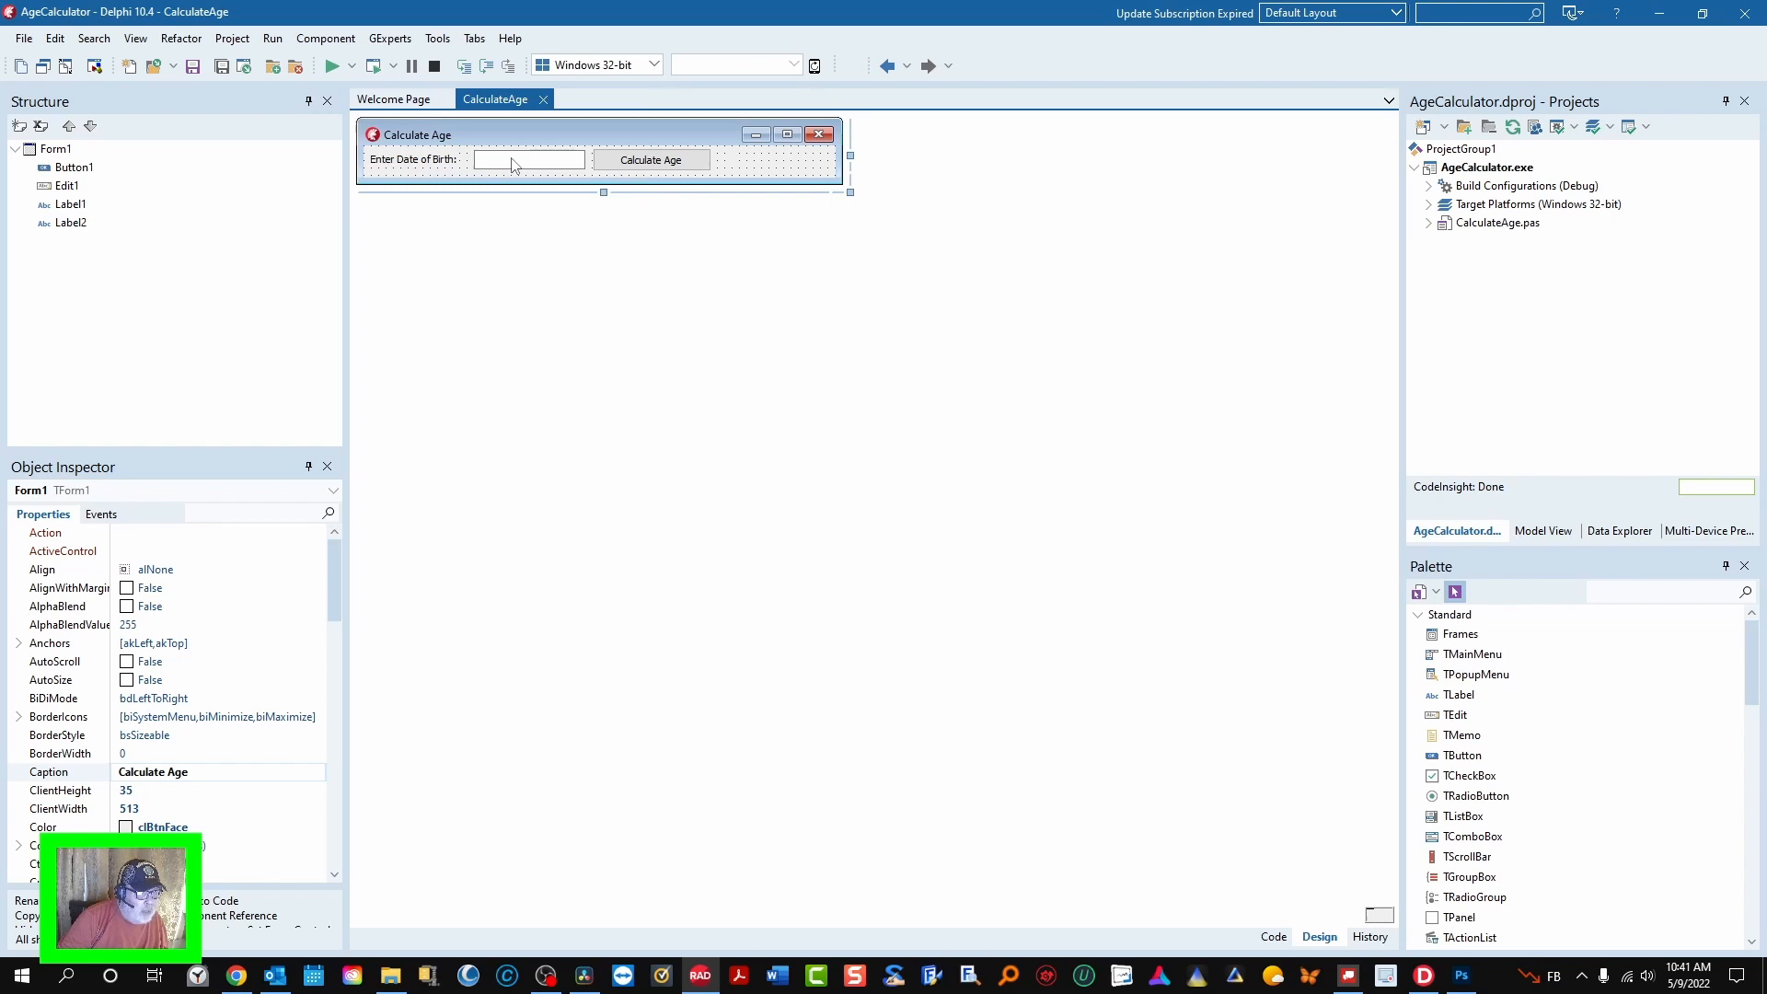
{"action": "mouse_move", "coordinate": [530, 158]}
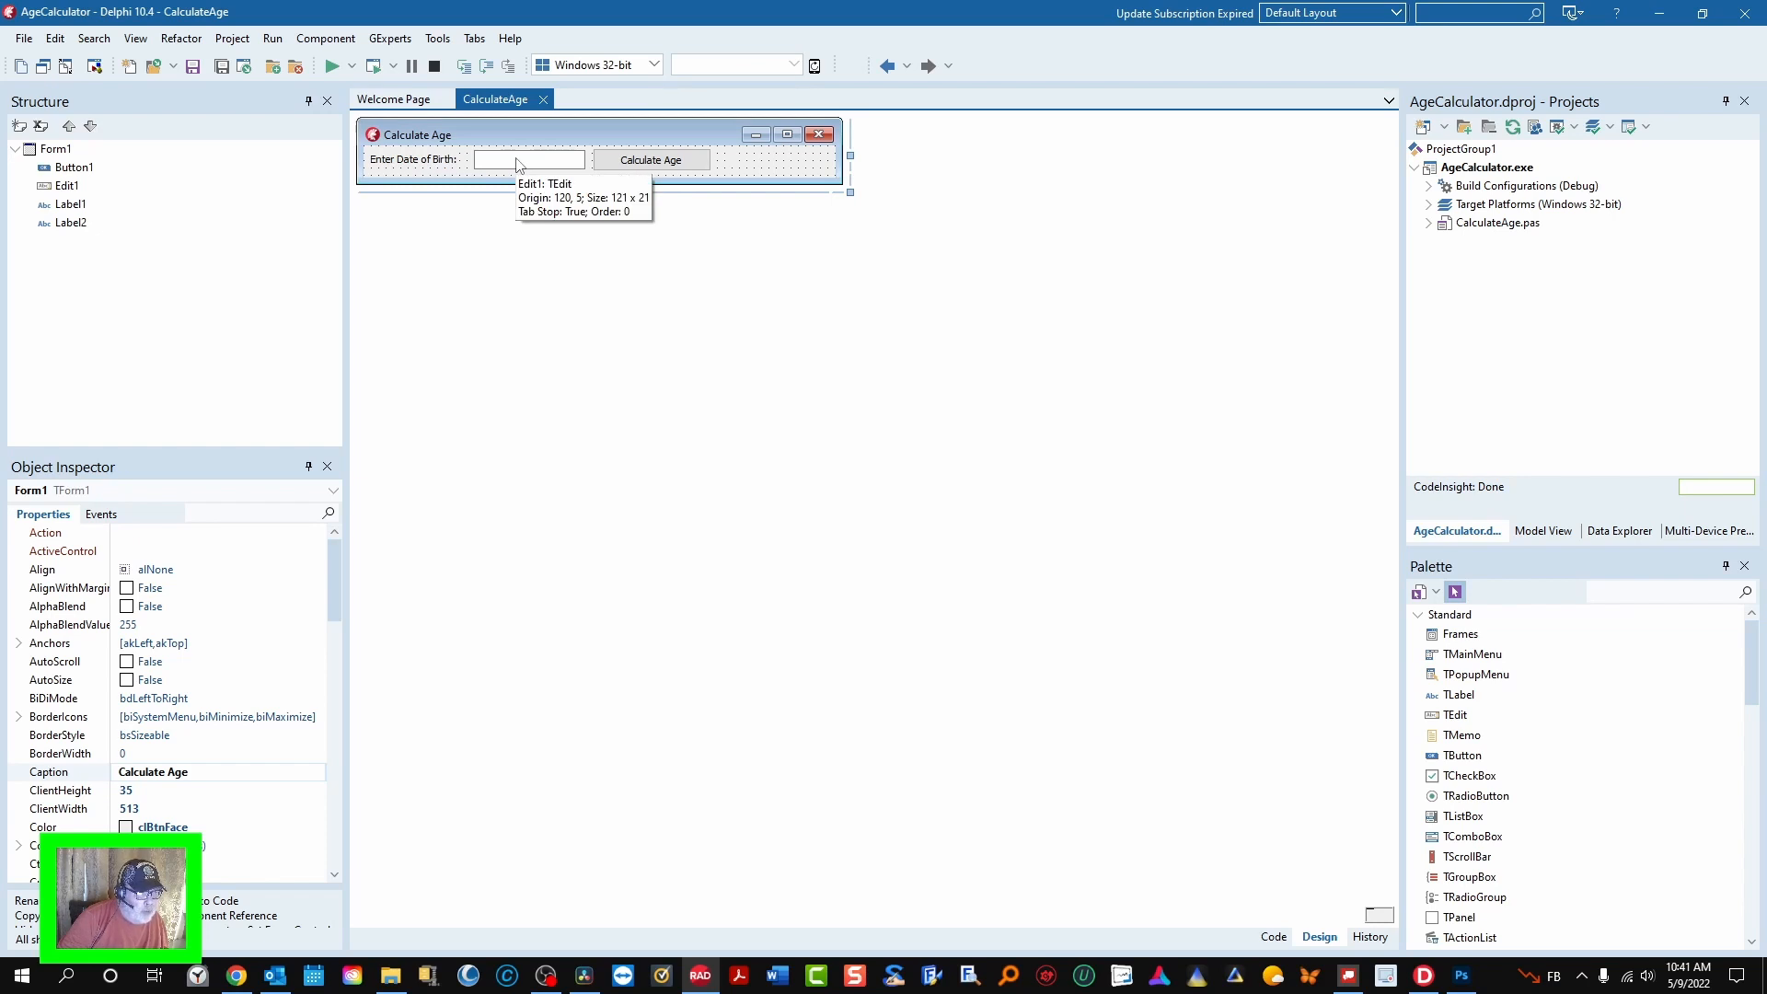
{"action": "mouse_move", "coordinate": [650, 159]}
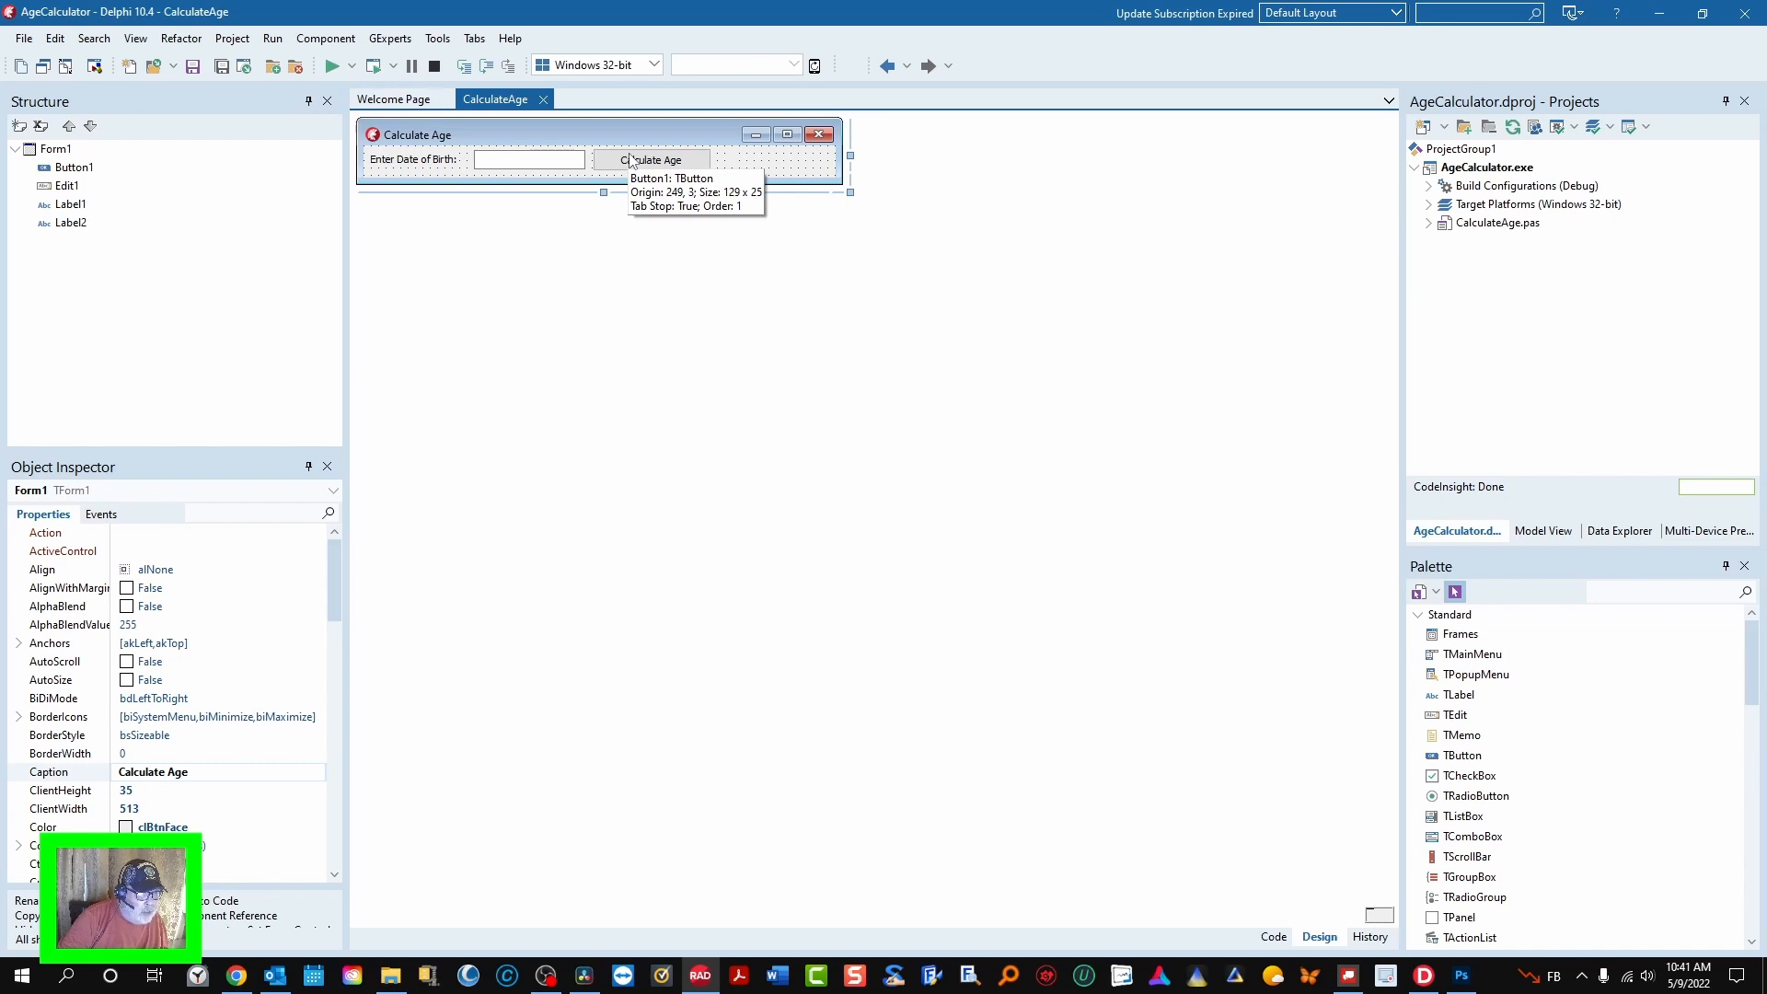
{"action": "mouse_move", "coordinate": [730, 166]}
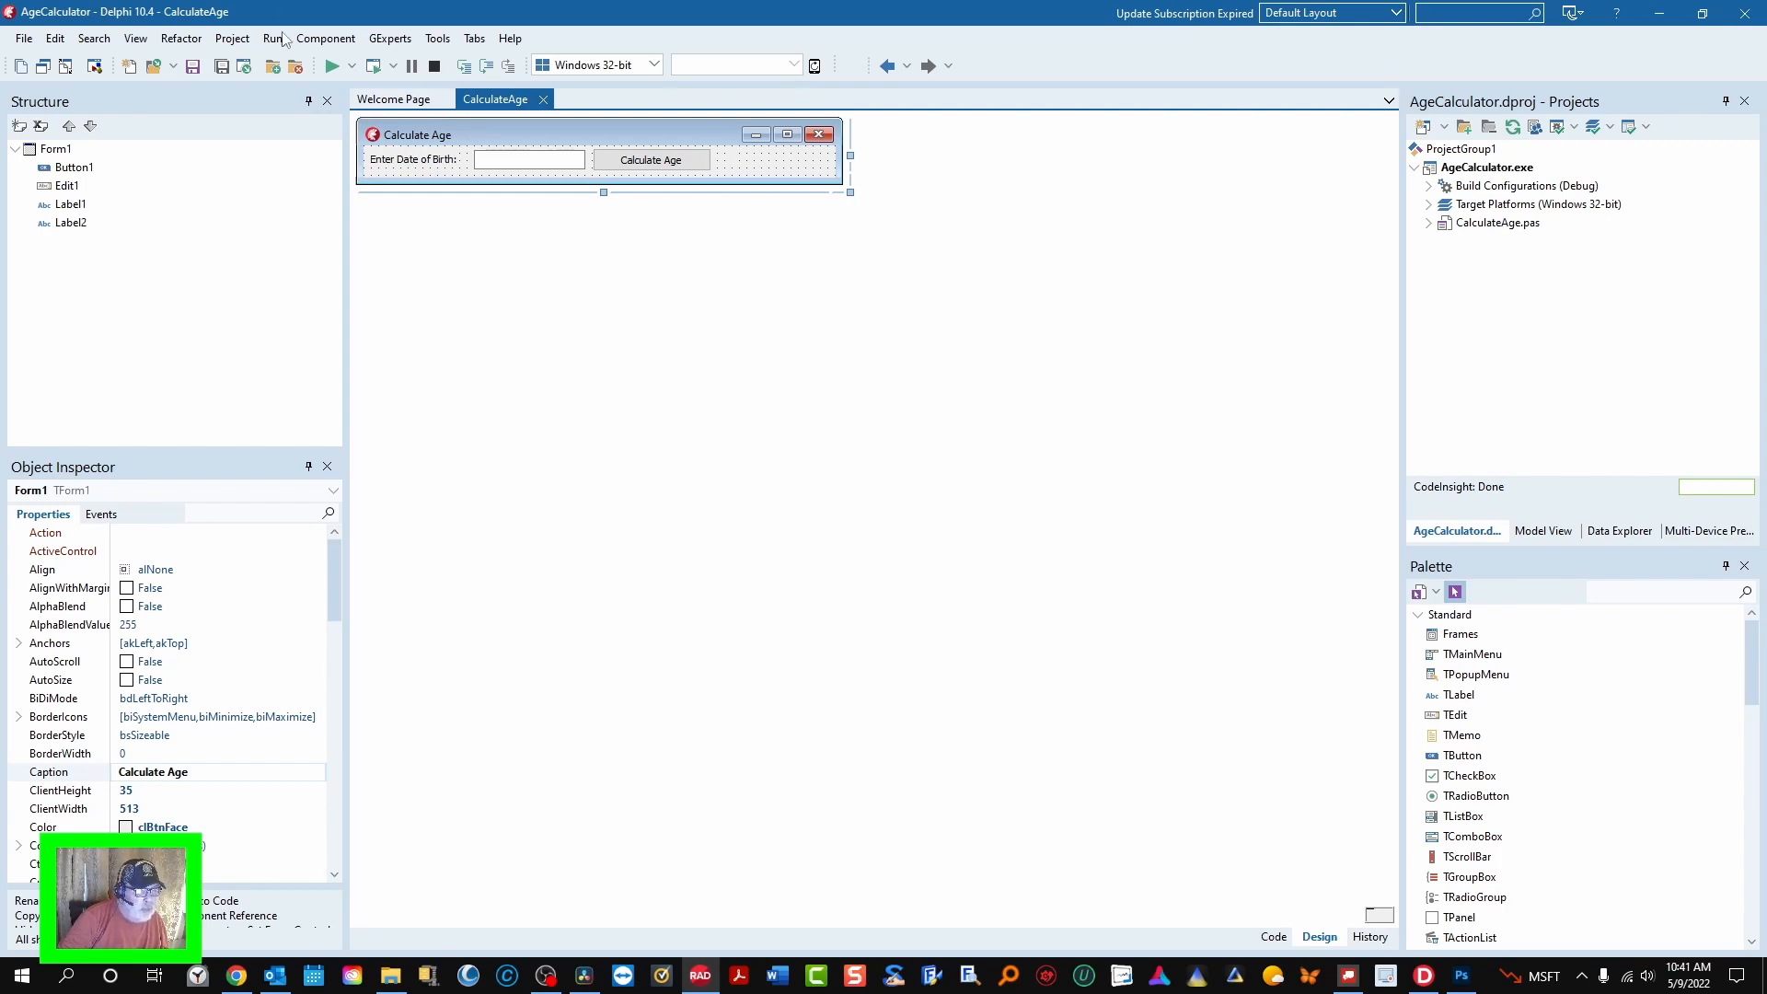
{"action": "mouse_move", "coordinate": [330, 66]}
{"action": "type", "text": "7/7/1"}
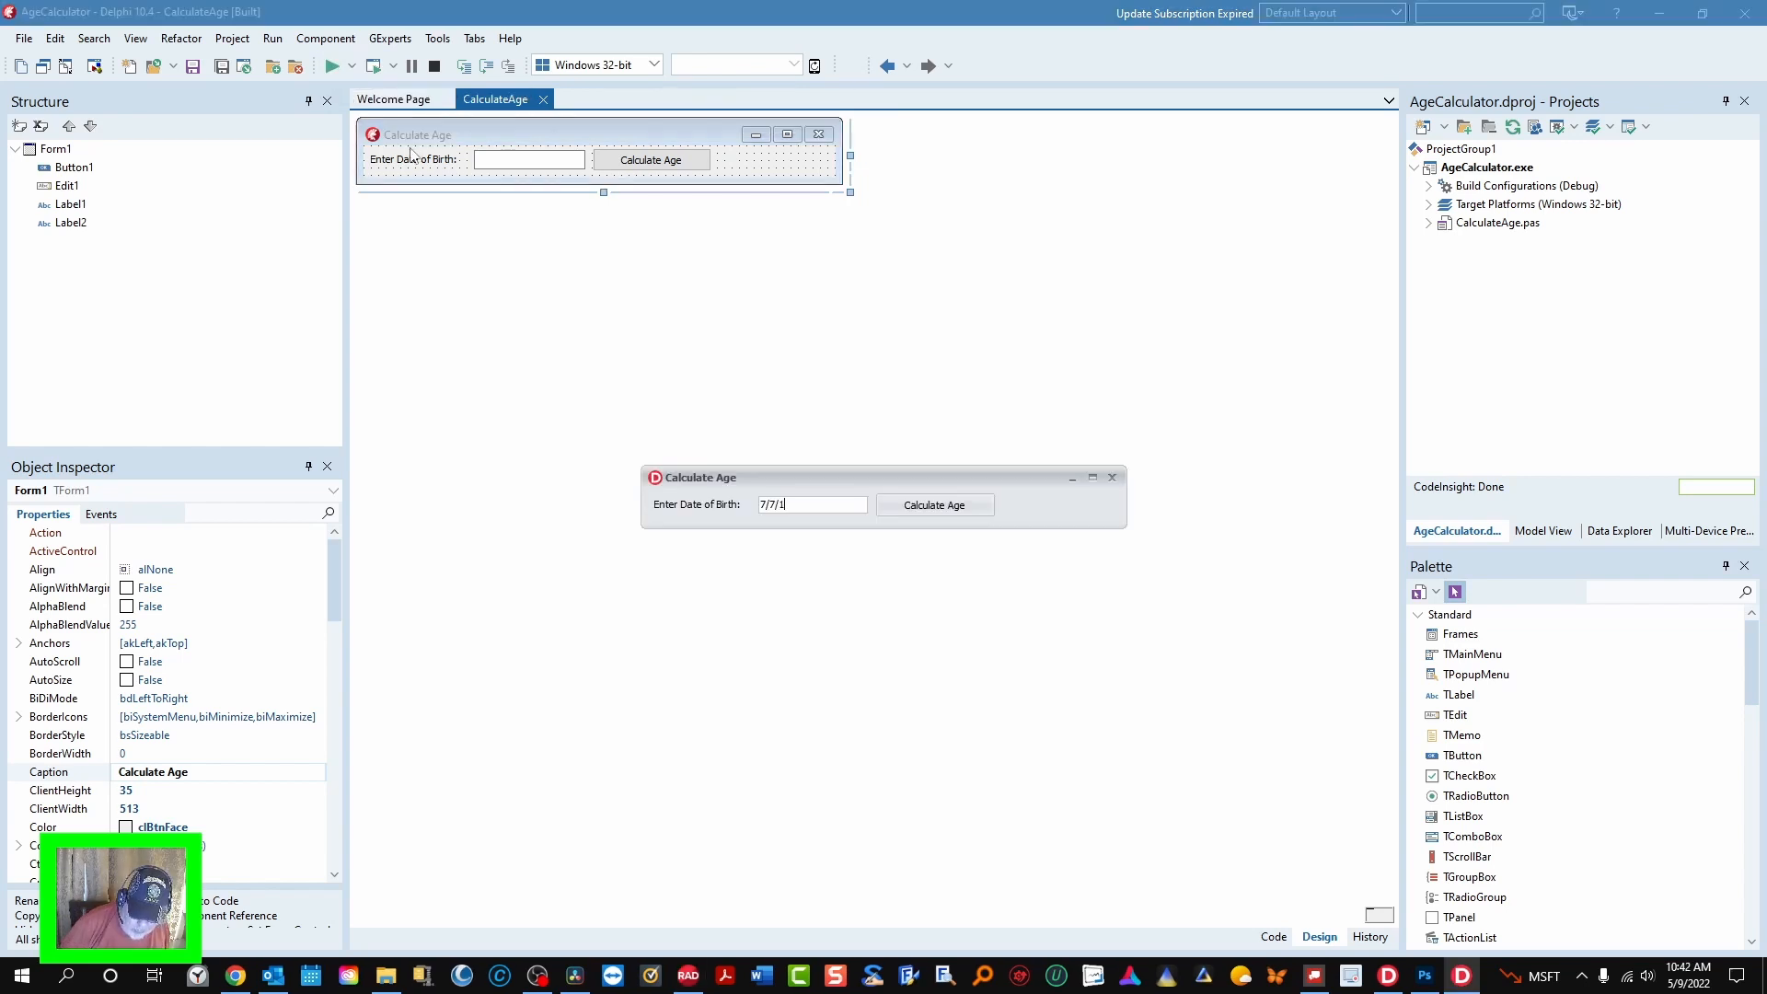
- Run the app and calculate the age for 7/7/1955, giving 66.8
{"action": "type", "text": "955"}
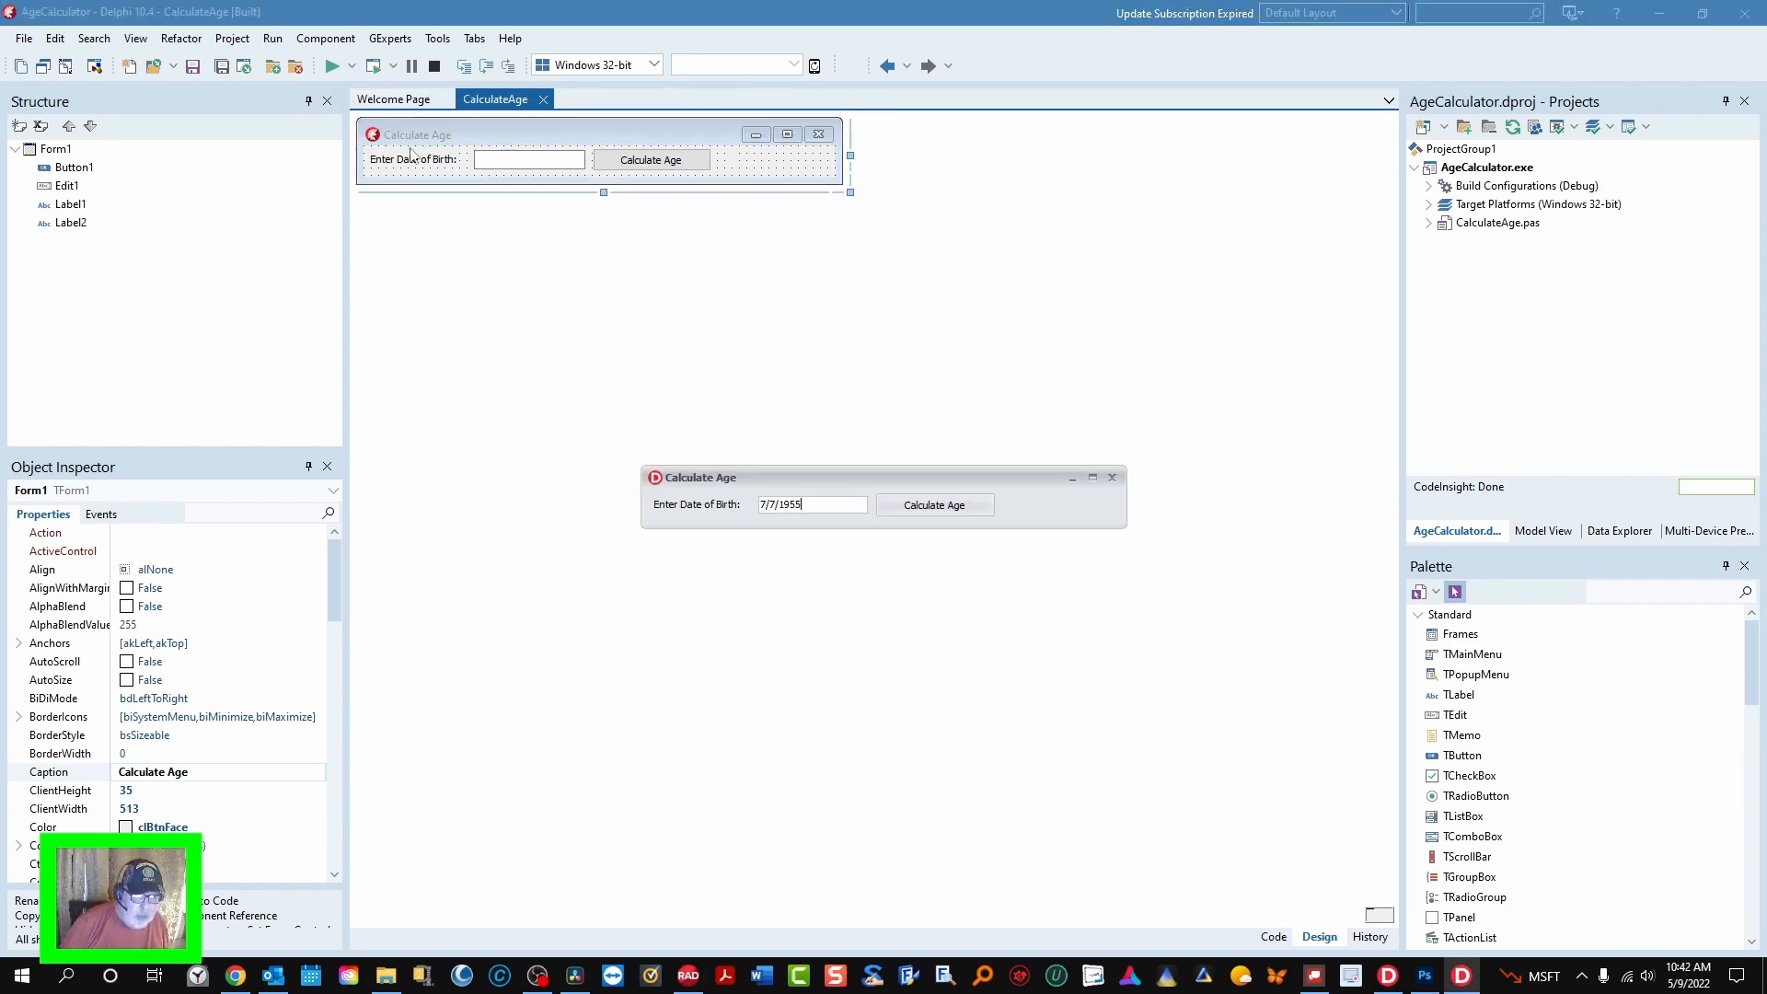
{"action": "left_click", "coordinate": [933, 504]}
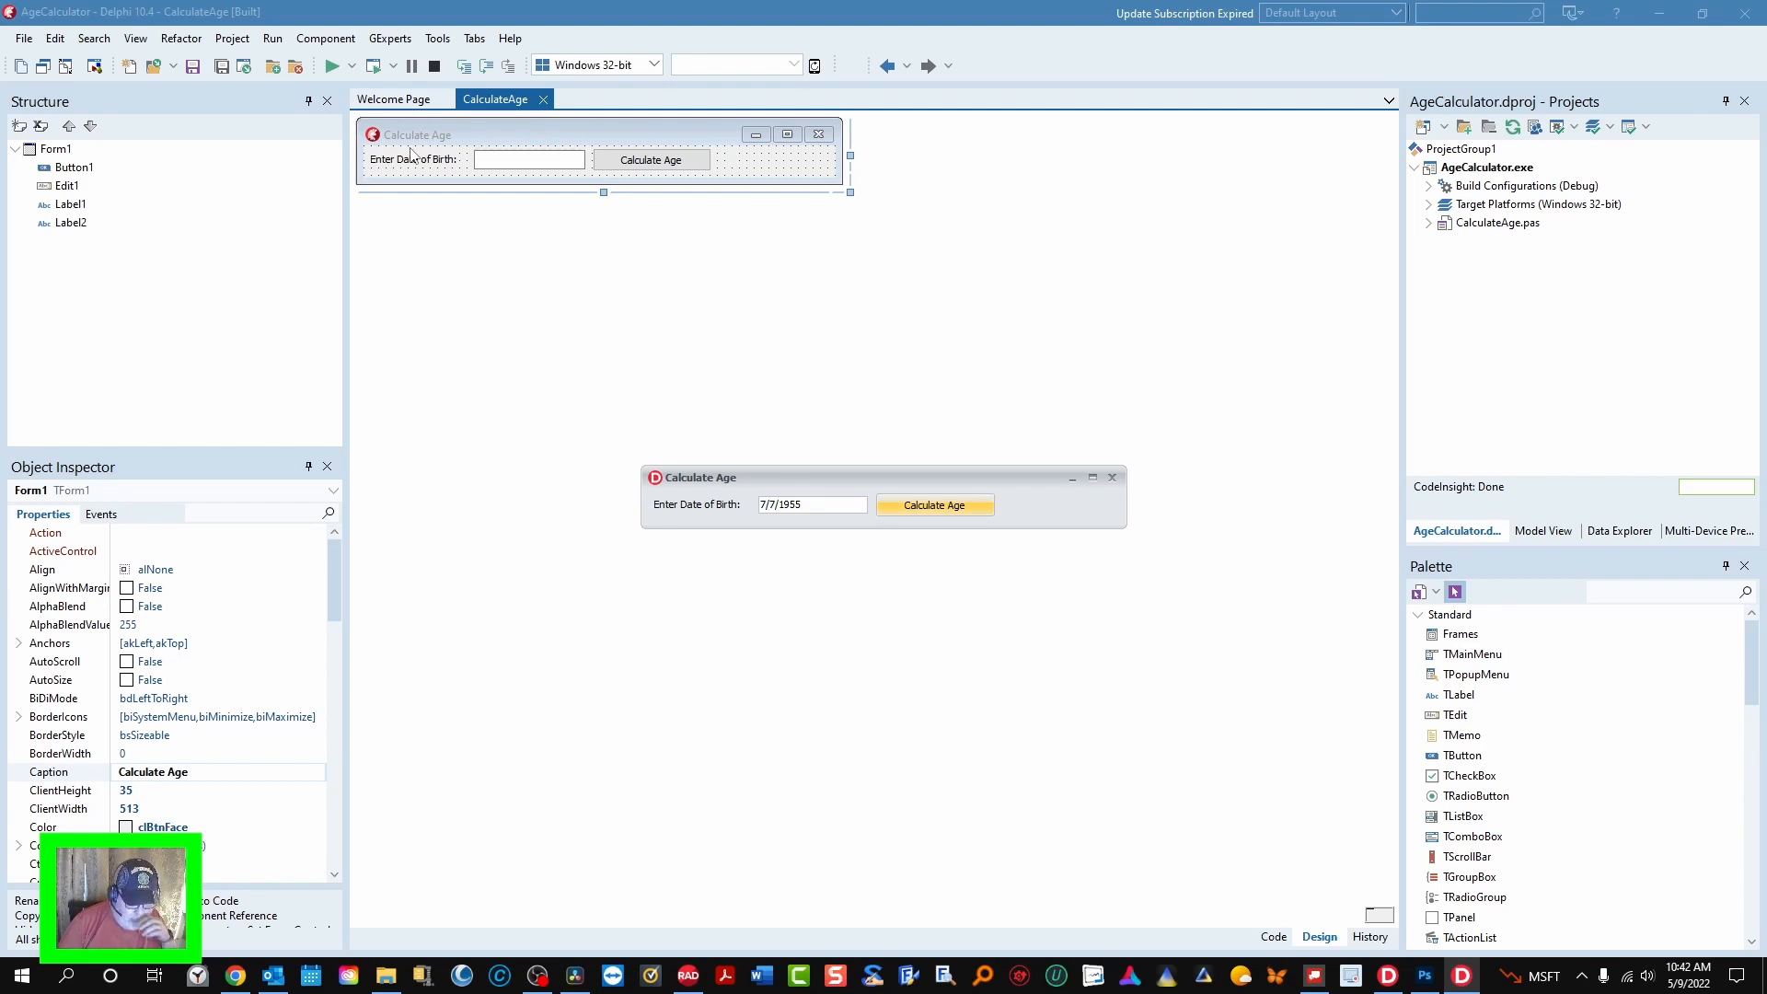
{"action": "left_click", "coordinate": [935, 504]}
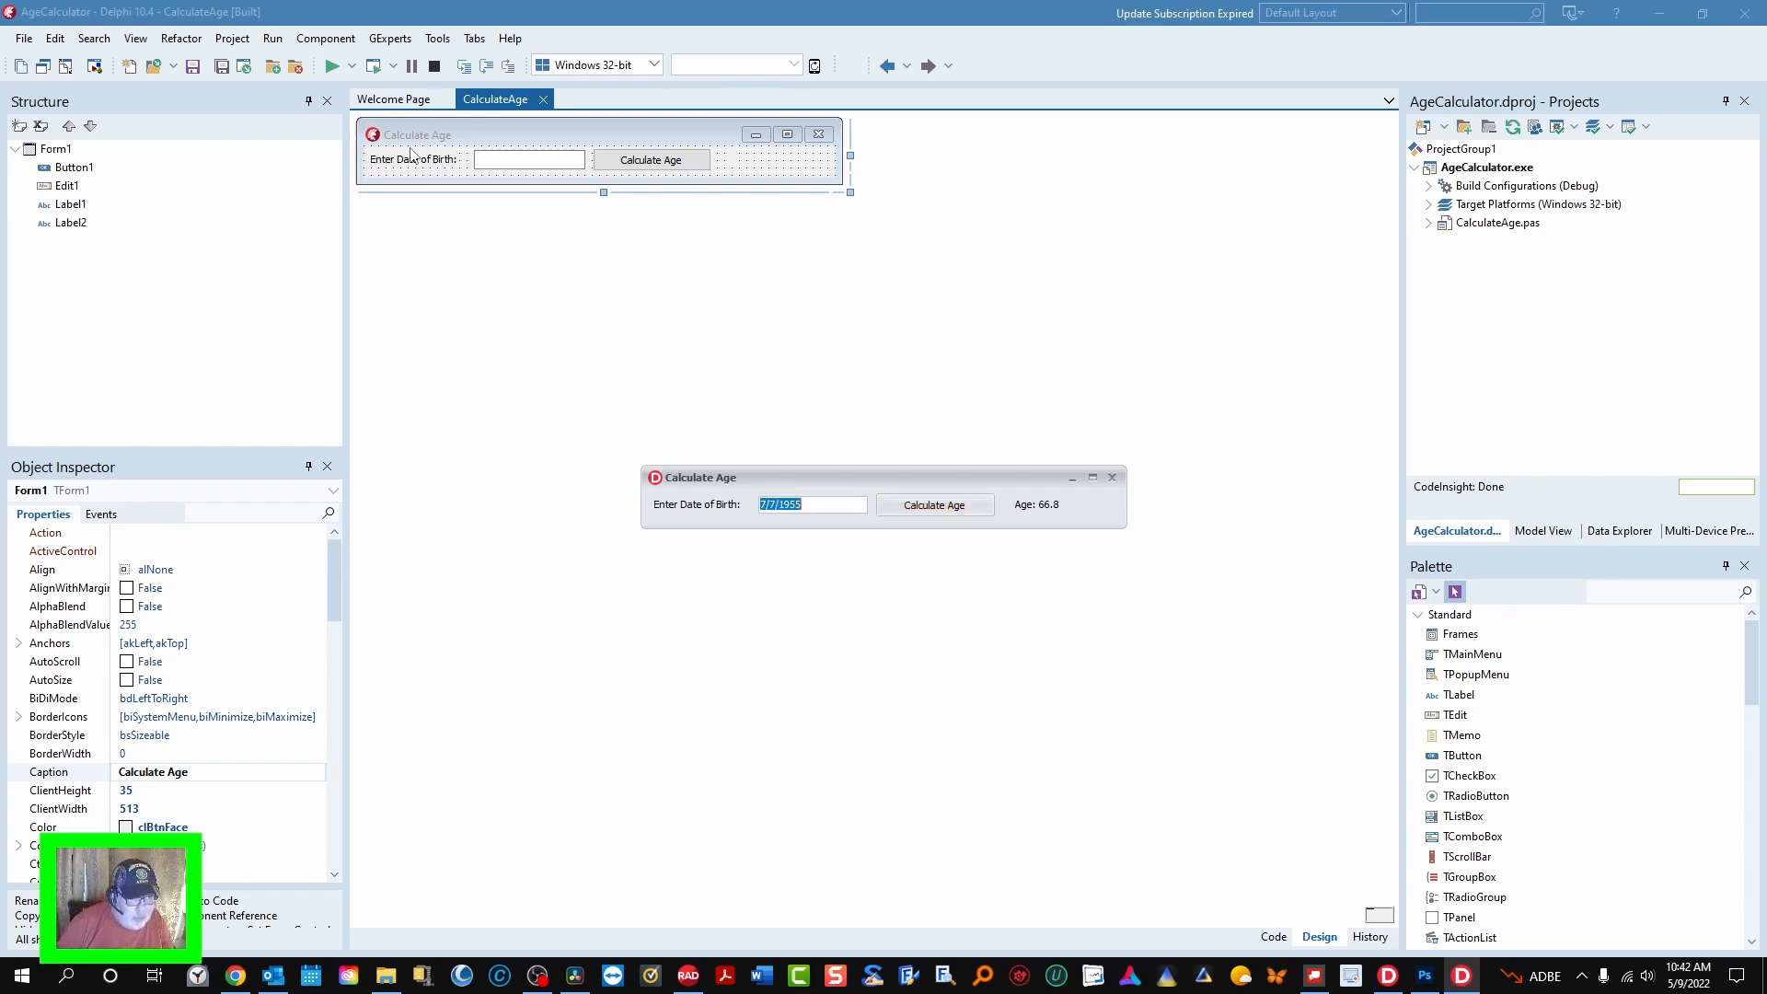
- Calculate the age for 12/9/1958, giving 63.4, then close the running calculator
{"action": "type", "text": "12"}
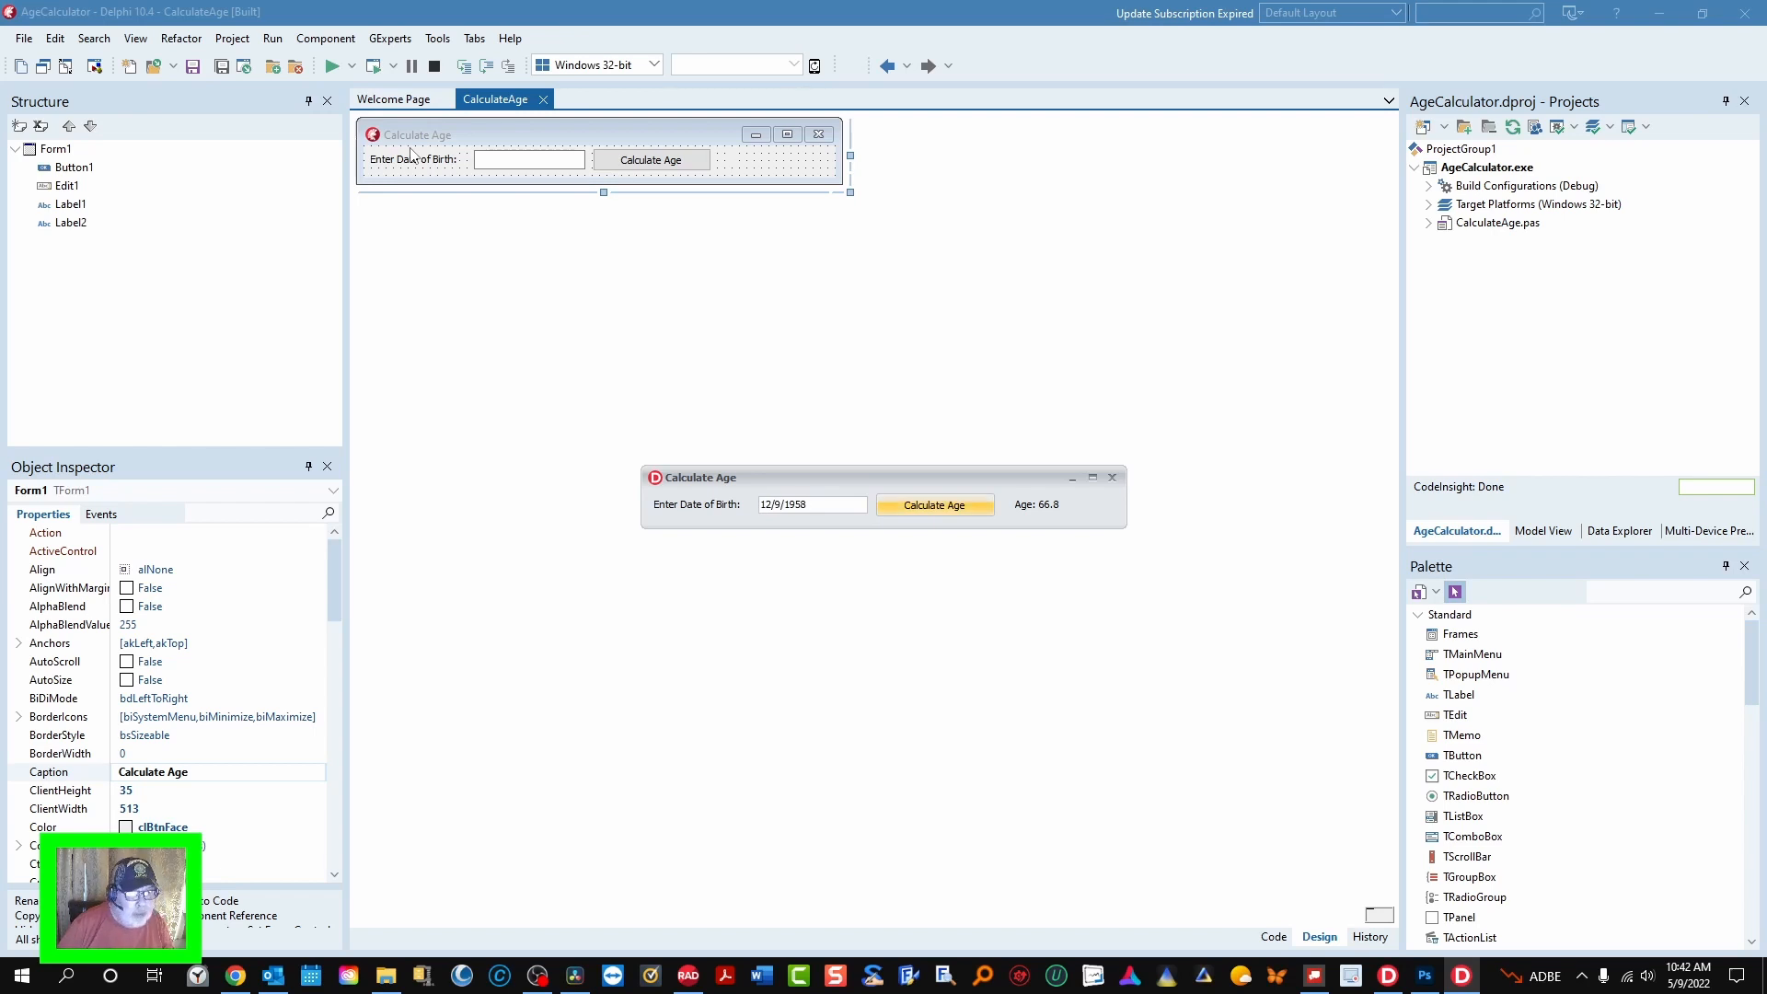
{"action": "left_click", "coordinate": [935, 504]}
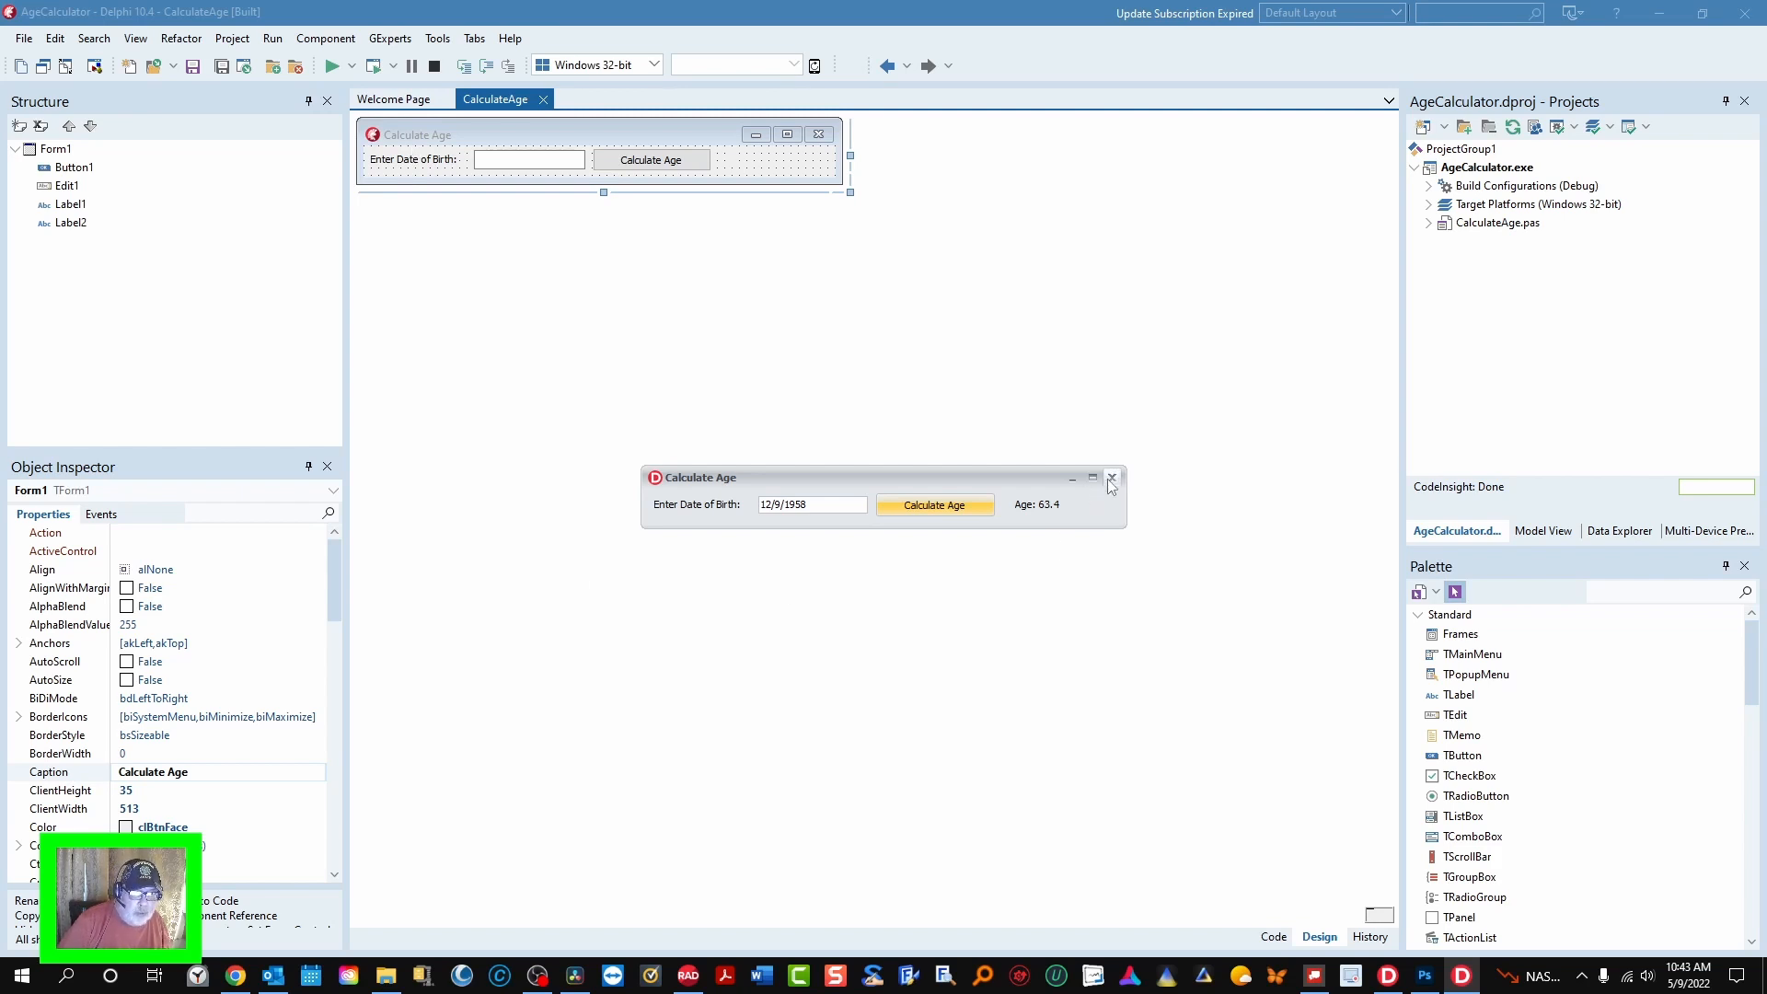
{"action": "left_click", "coordinate": [1110, 479]}
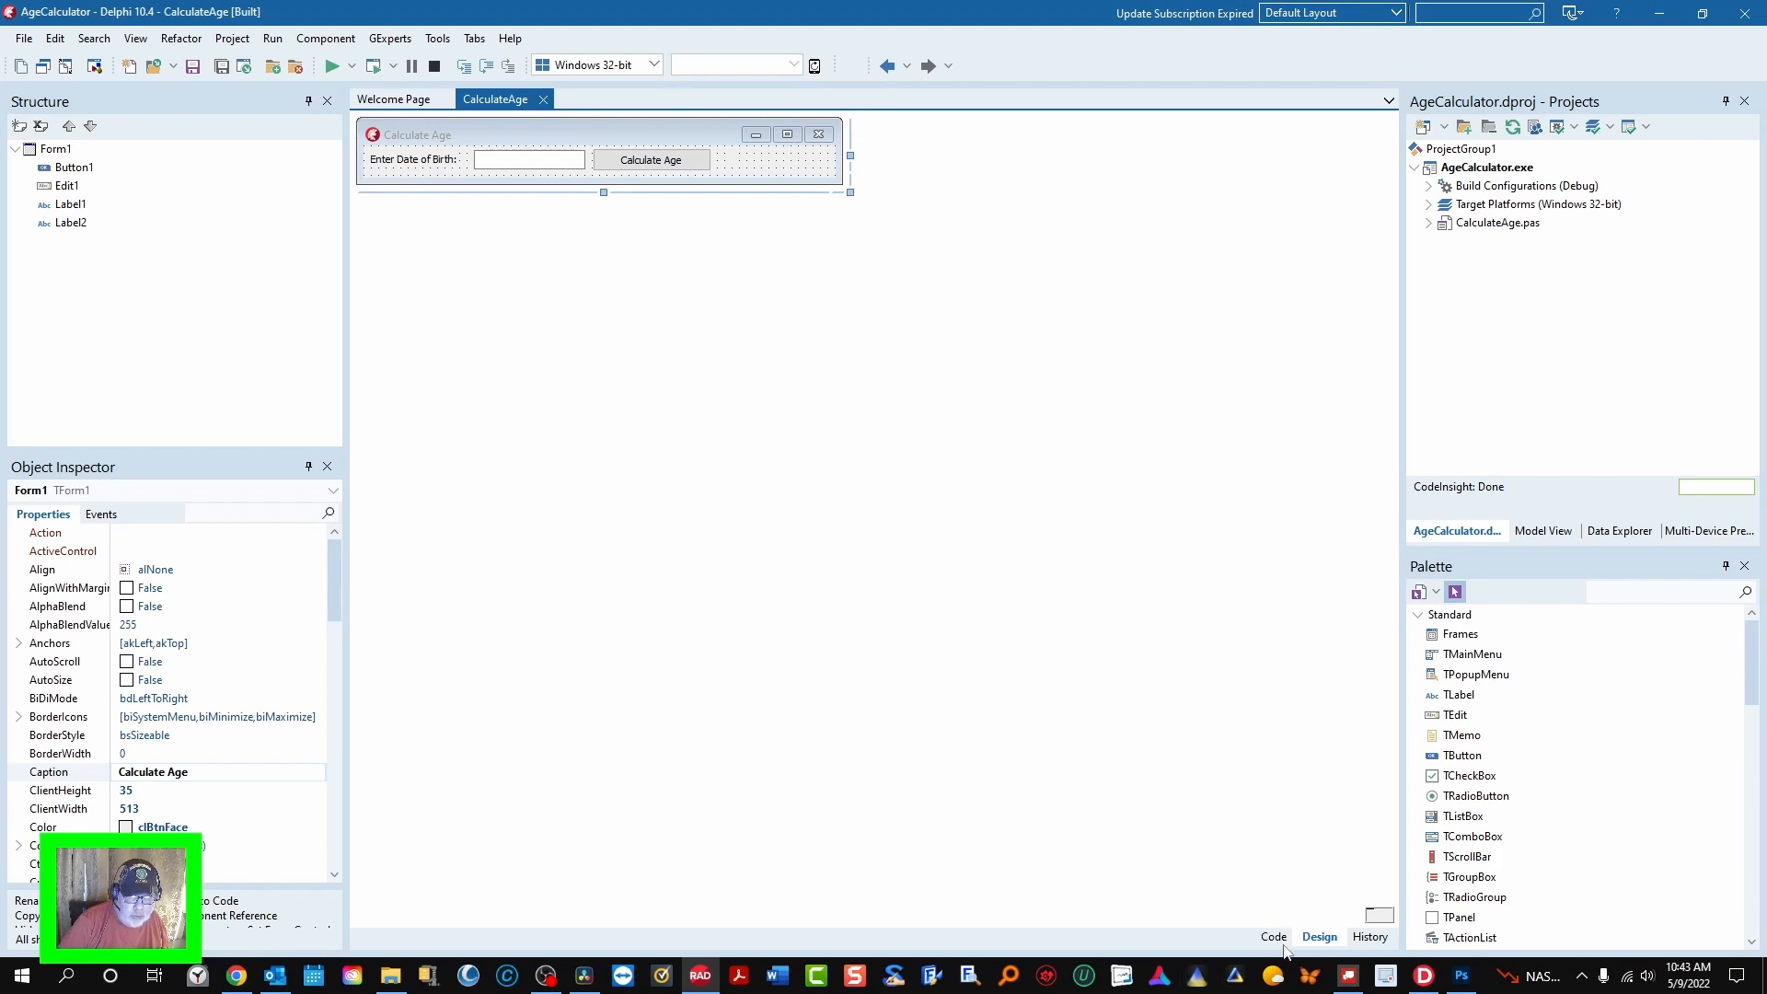
- Switch to the Code view showing the Button1Click age-calculation handler in CalculateAge.pas
{"action": "left_click", "coordinate": [1271, 937]}
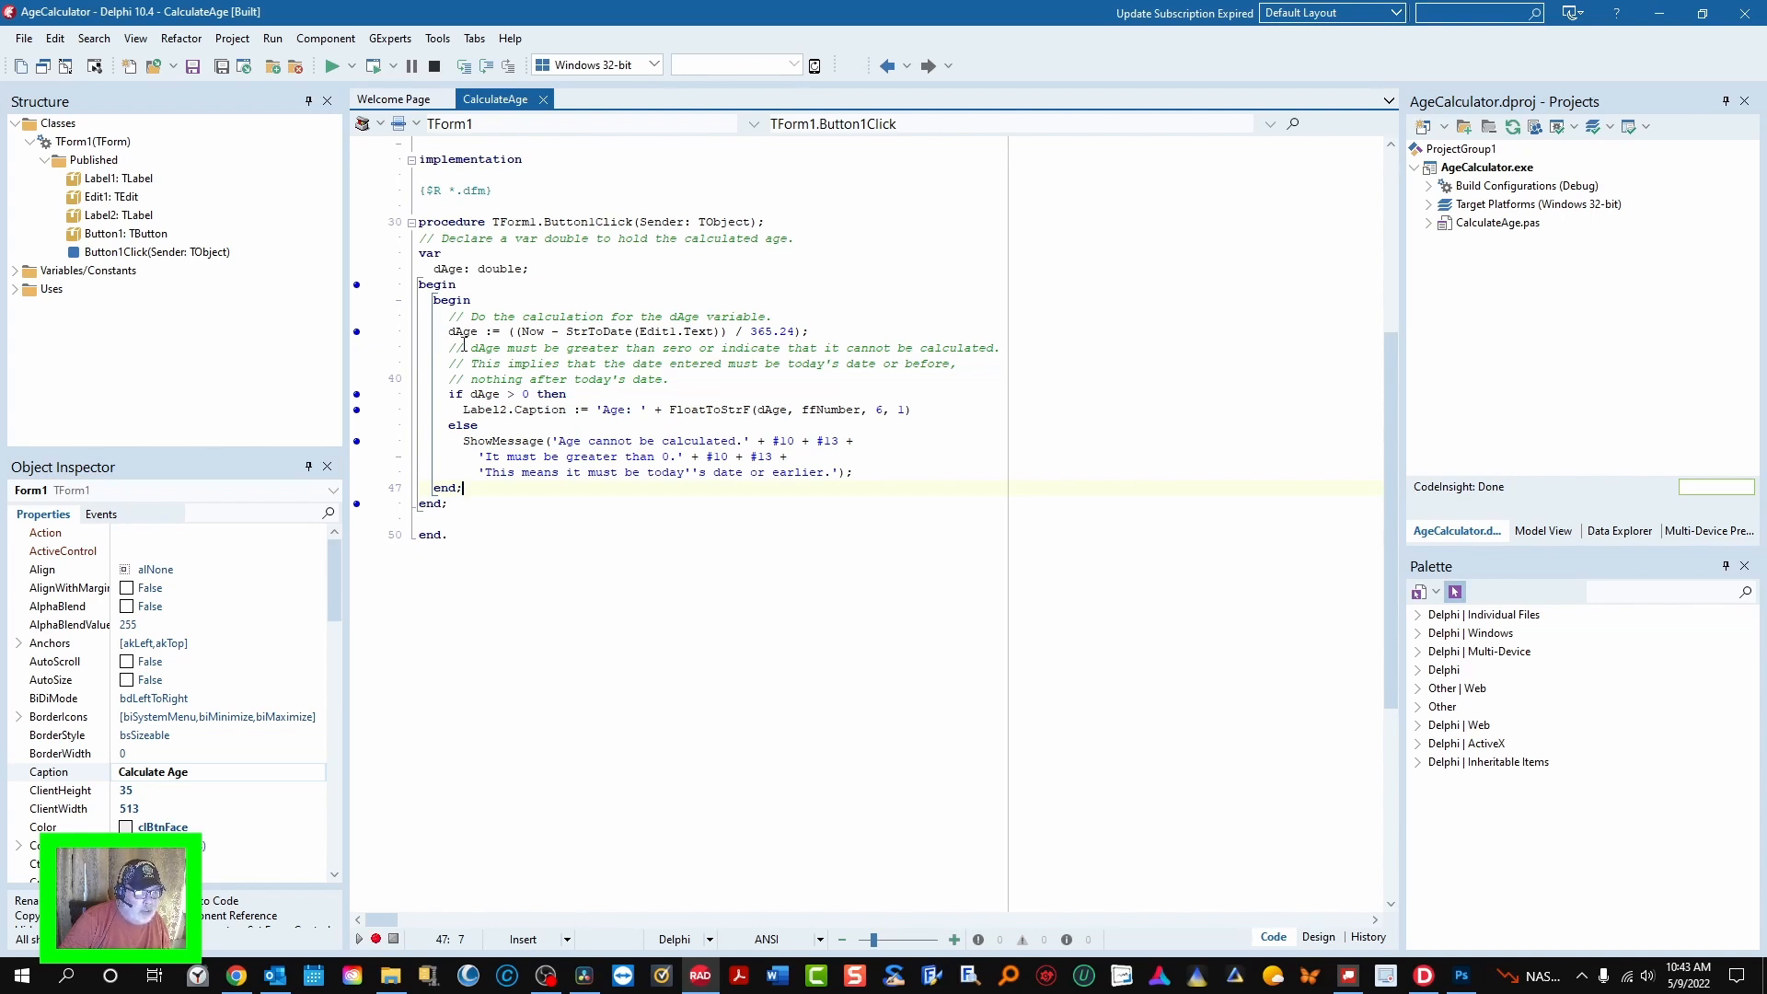
{"action": "mouse_move", "coordinate": [530, 331]}
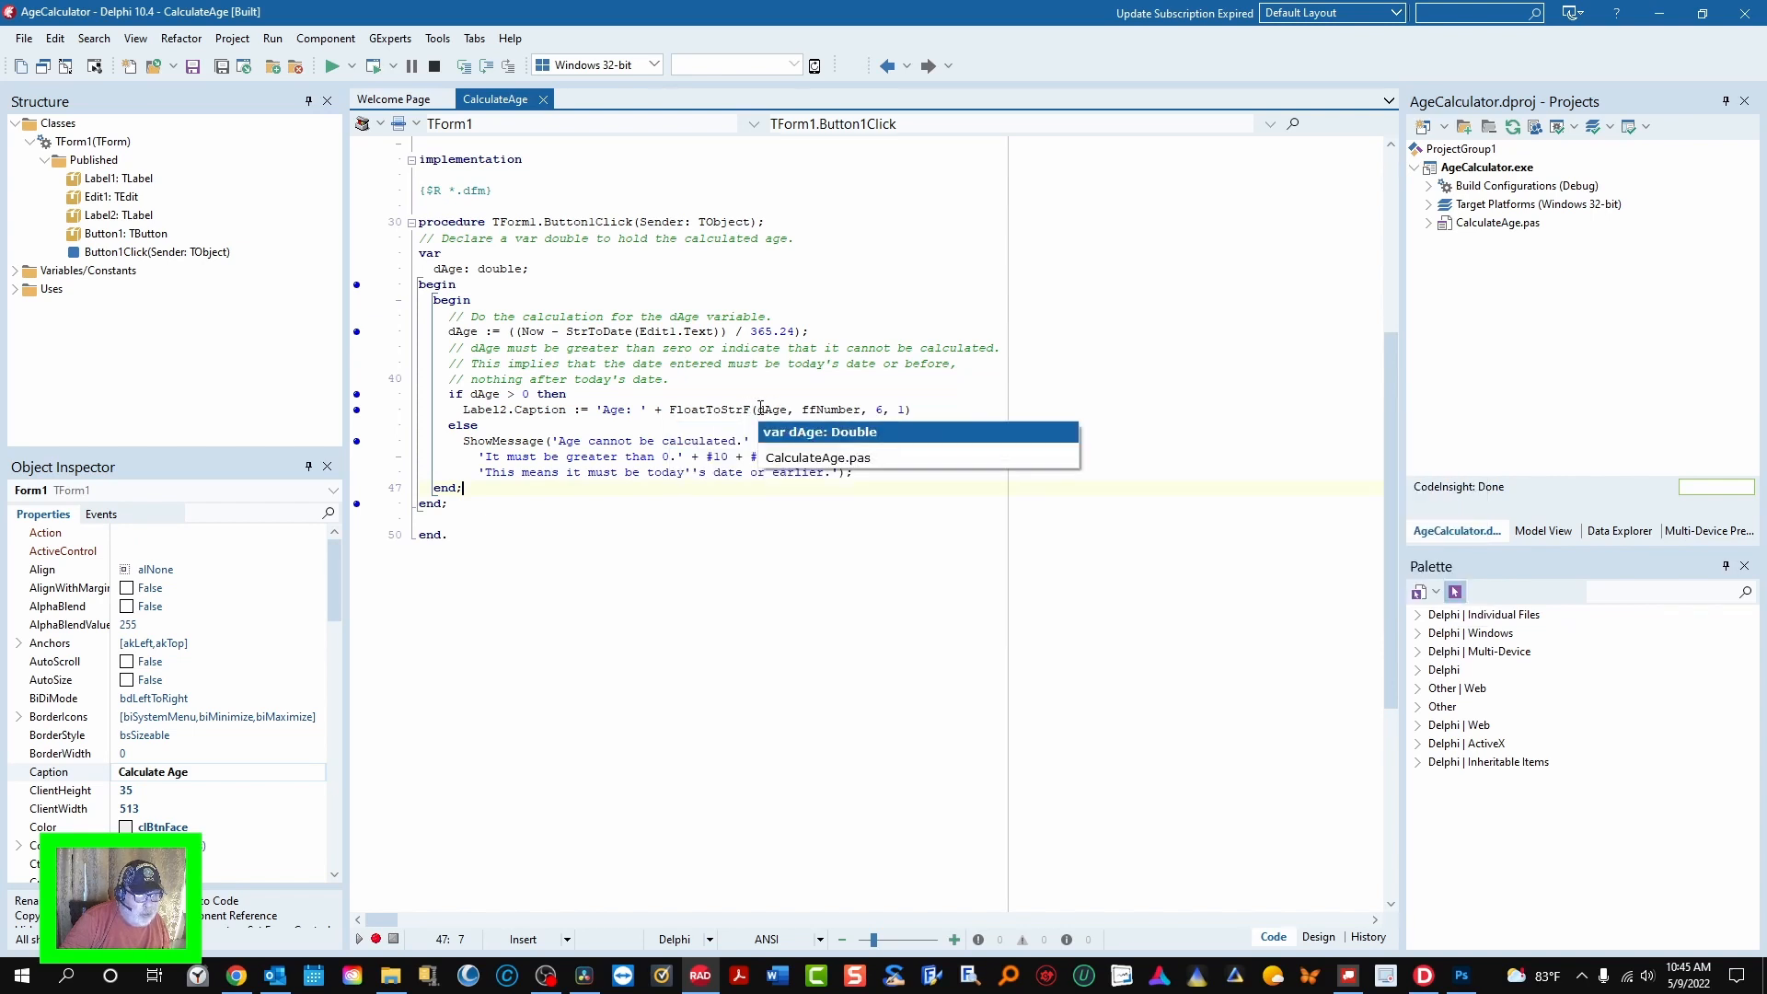
{"action": "mouse_move", "coordinate": [814, 409]}
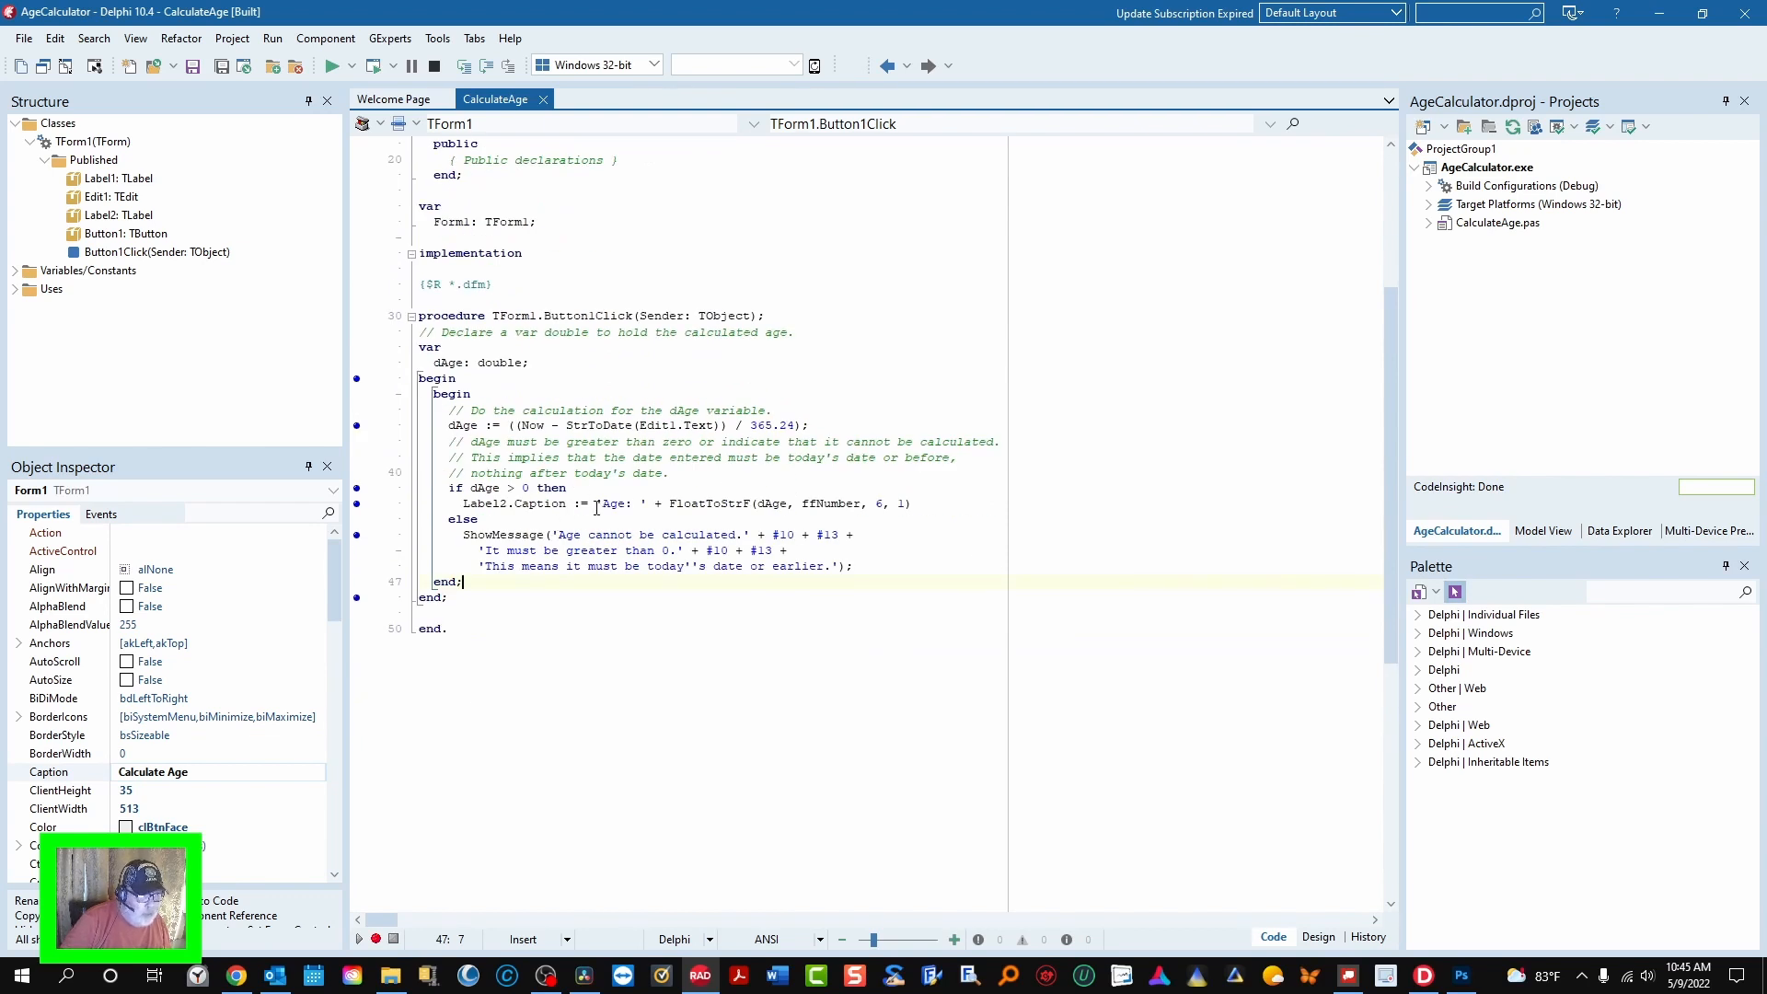
{"action": "left_click", "coordinate": [528, 425]}
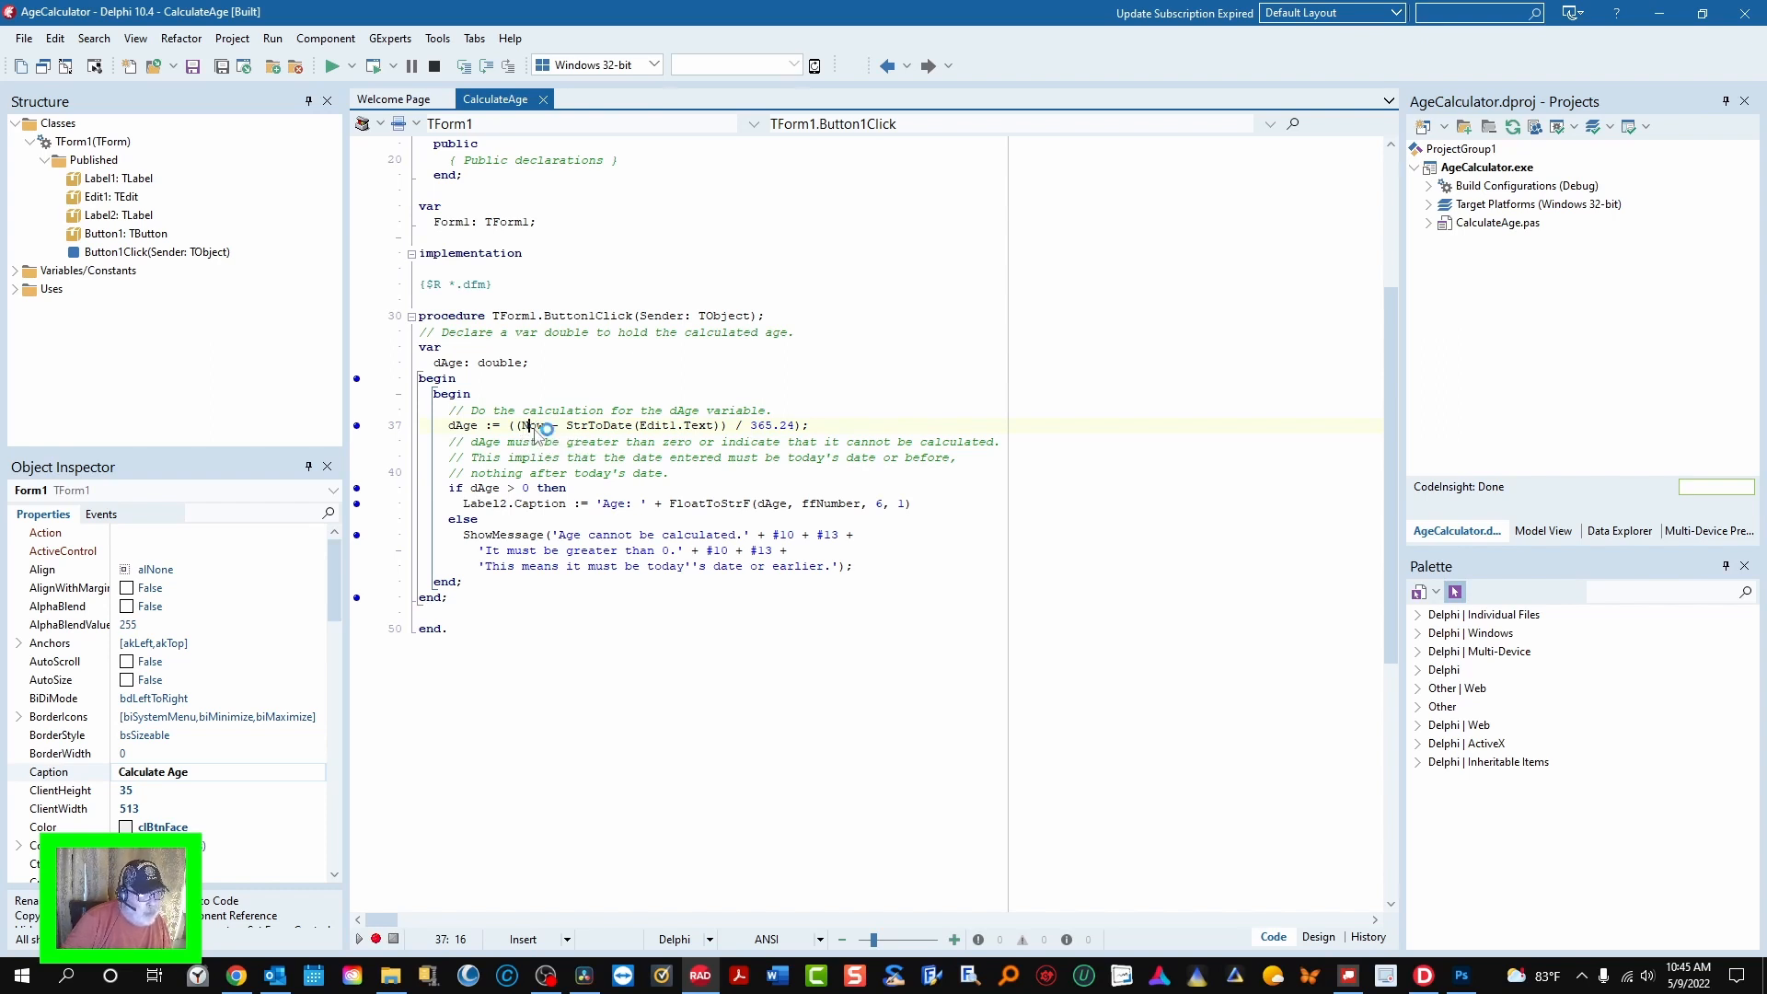
{"action": "mouse_move", "coordinate": [530, 426]}
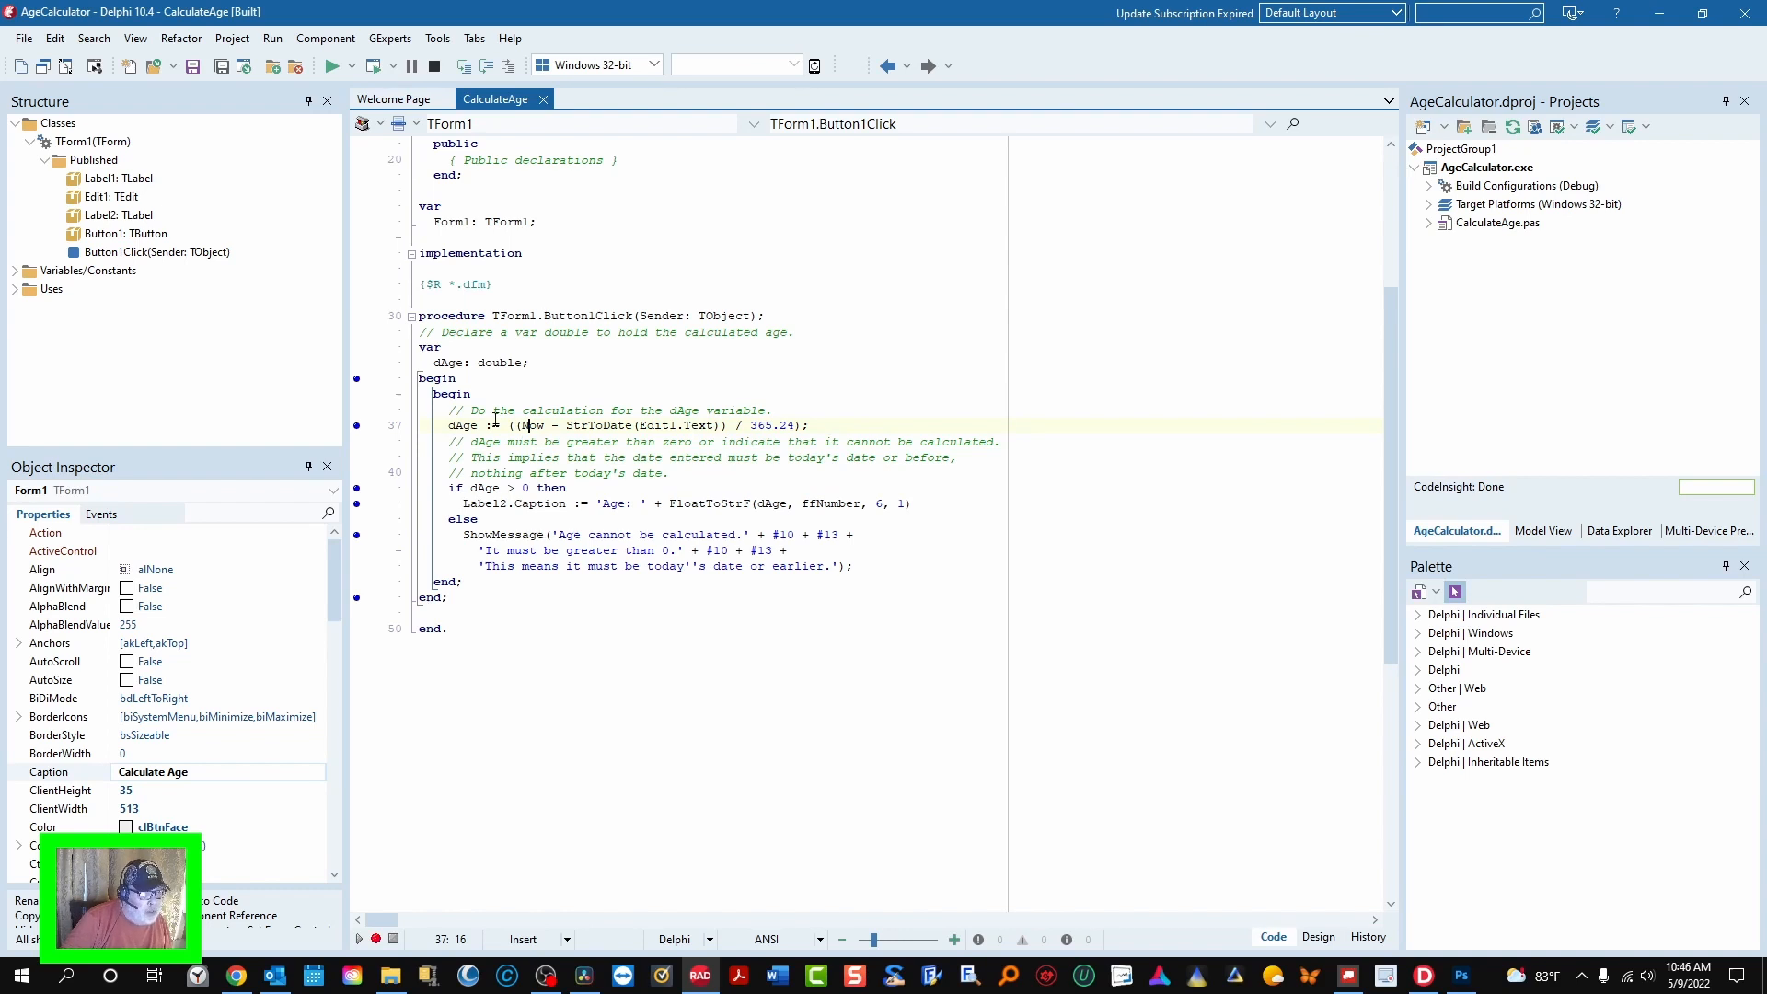
{"action": "mouse_move", "coordinate": [329, 66]}
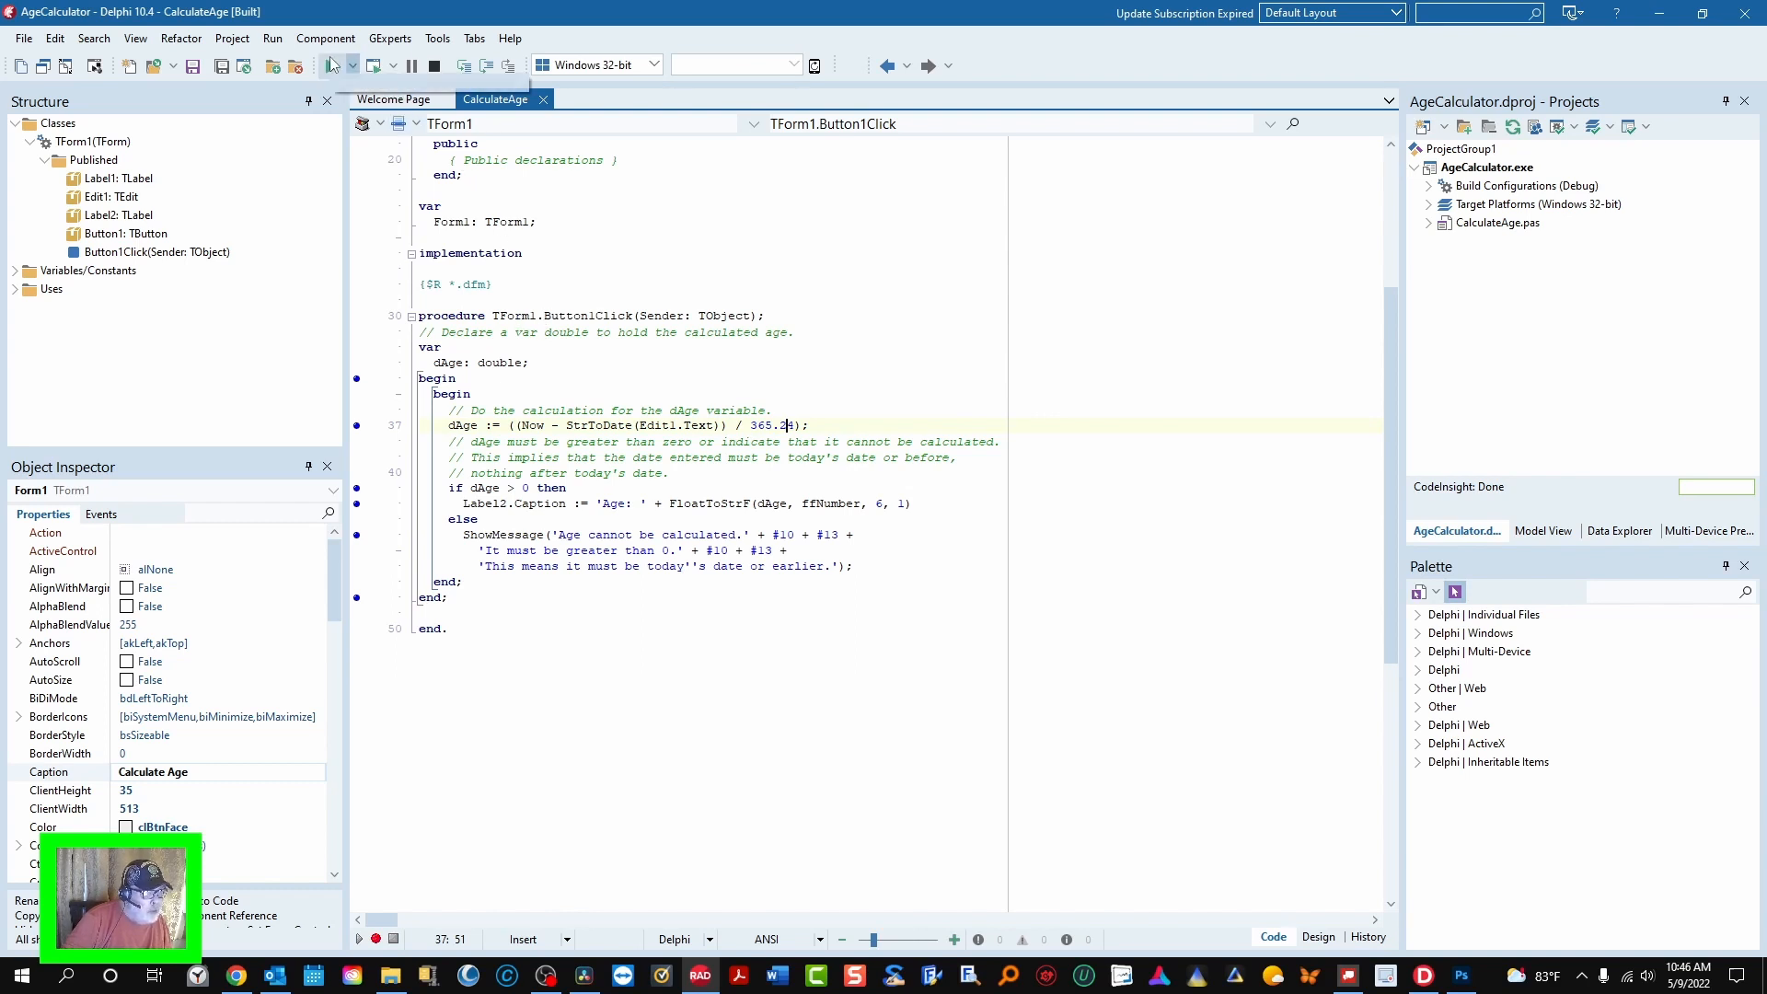
{"action": "left_click", "coordinate": [330, 64]}
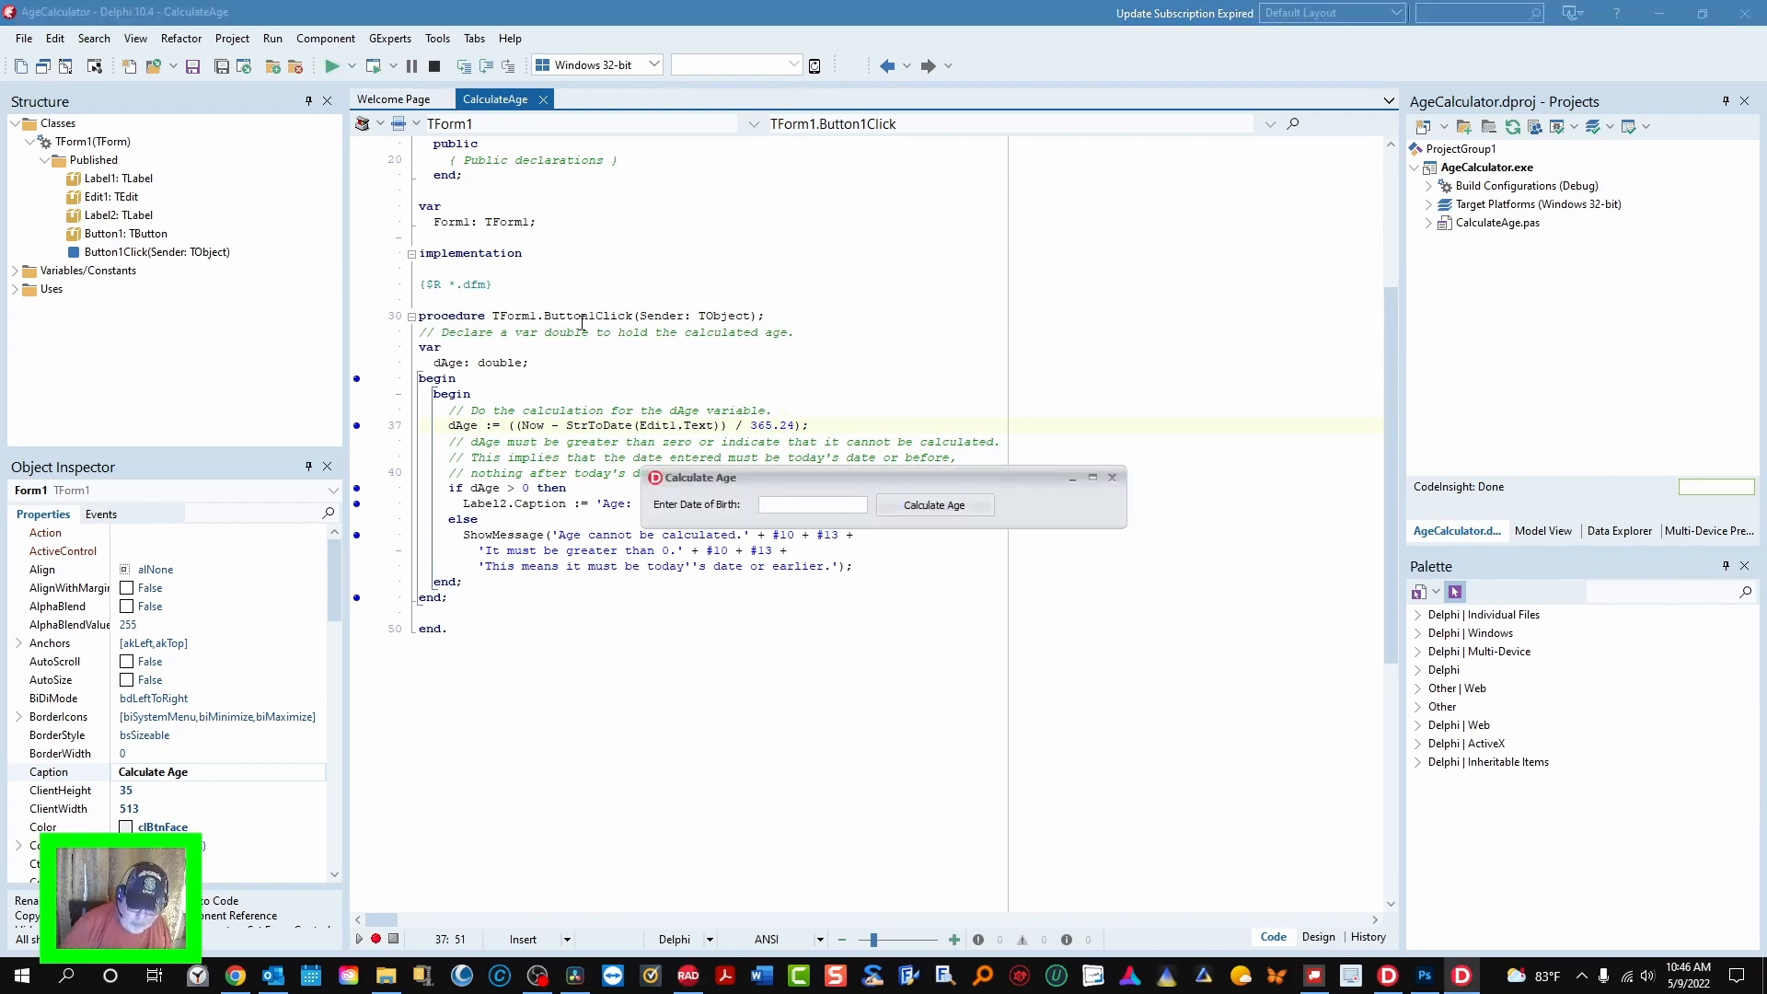
- Enter the future date 5/10/2022 and calculate, producing the 'Age cannot be calculated' message
{"action": "left_click", "coordinate": [811, 505]}
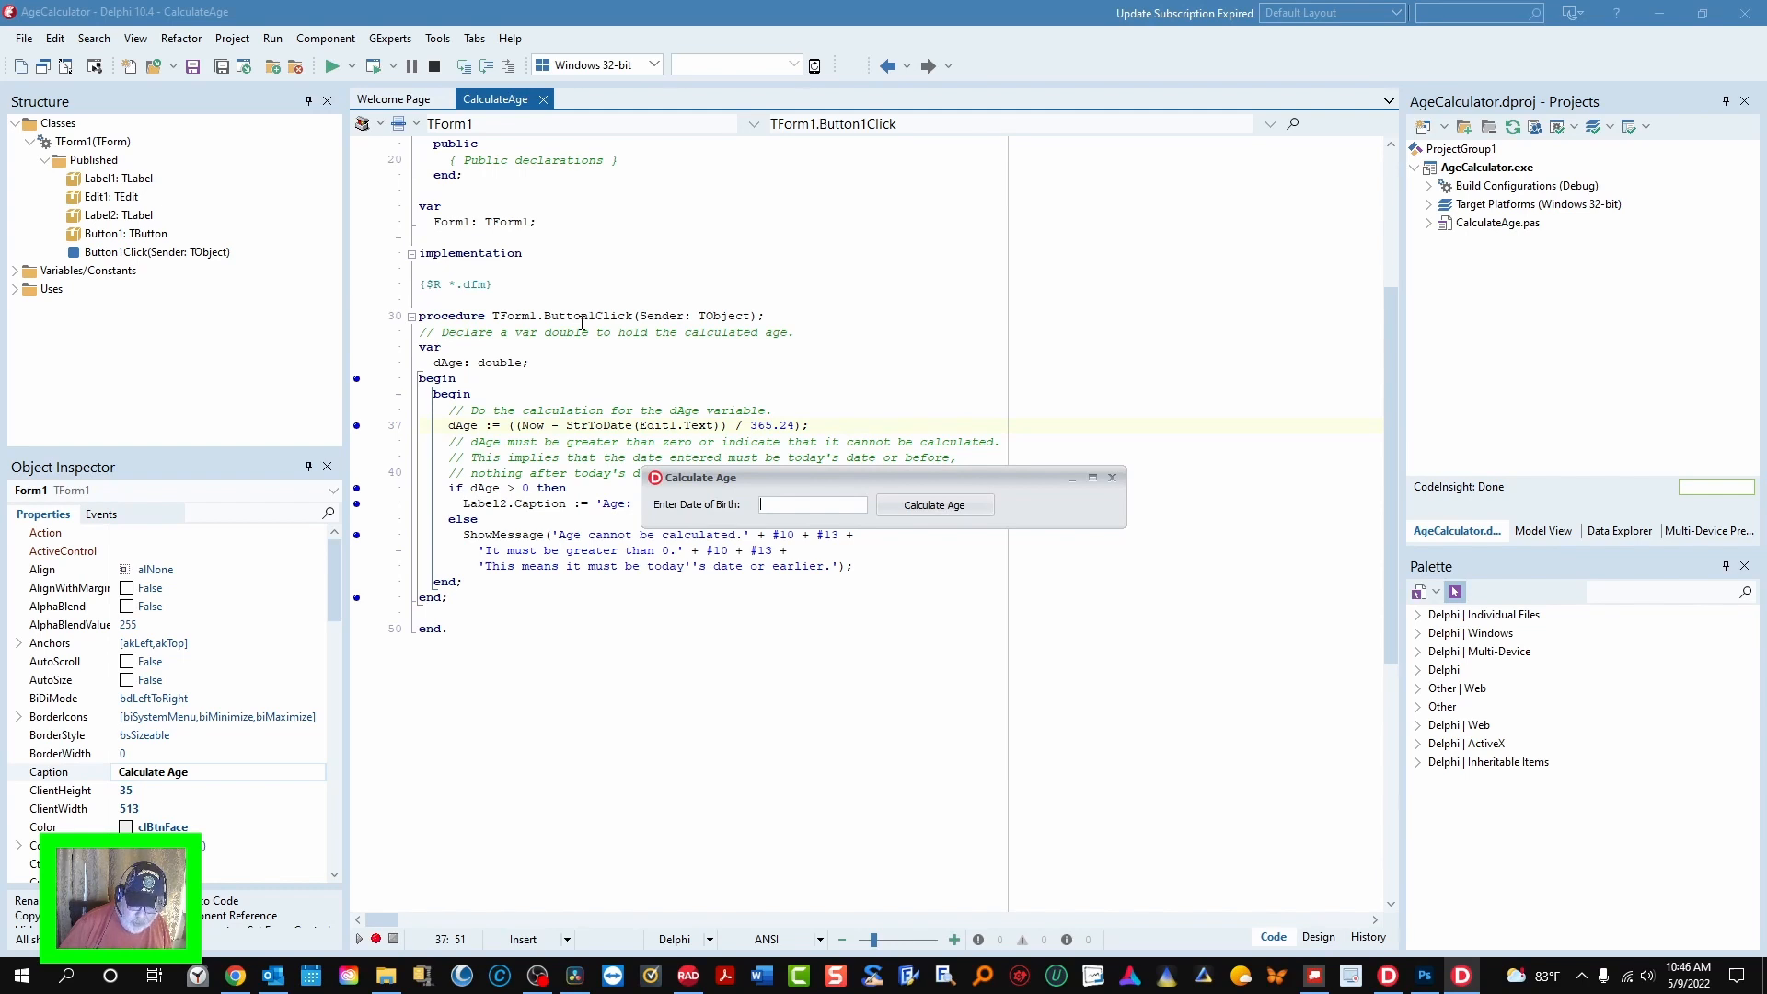
{"action": "type", "text": "5/"}
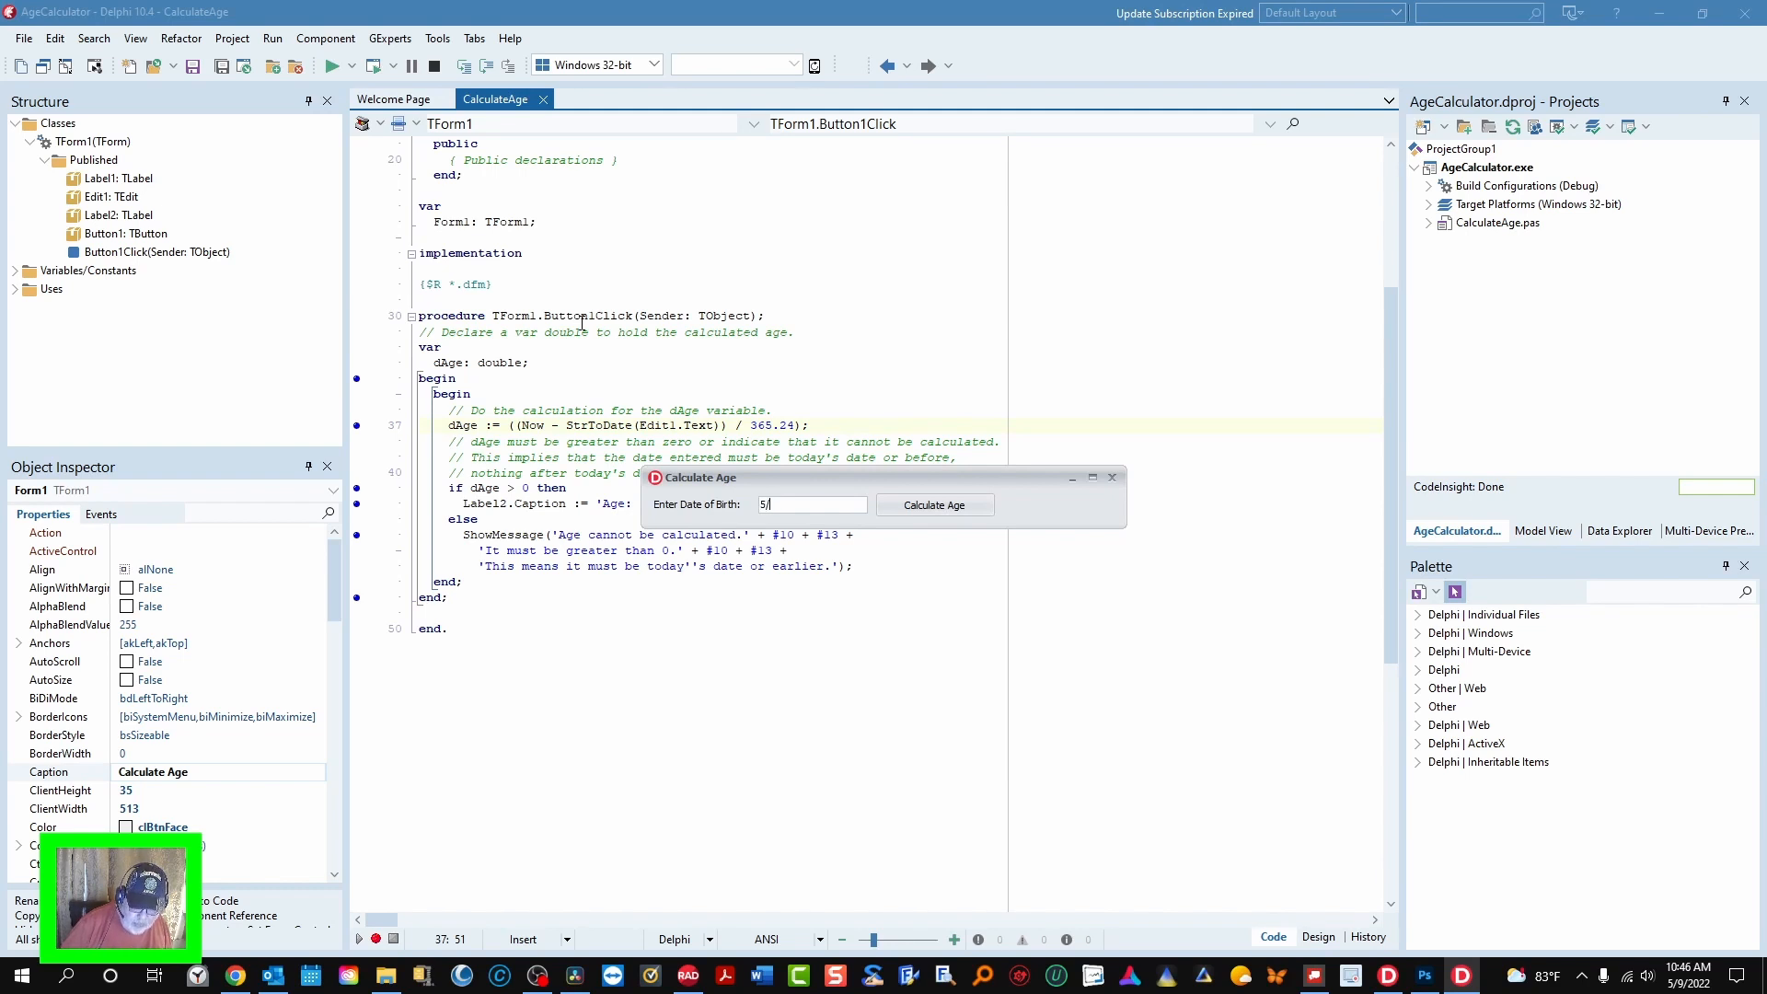
{"action": "type", "text": "10/2"}
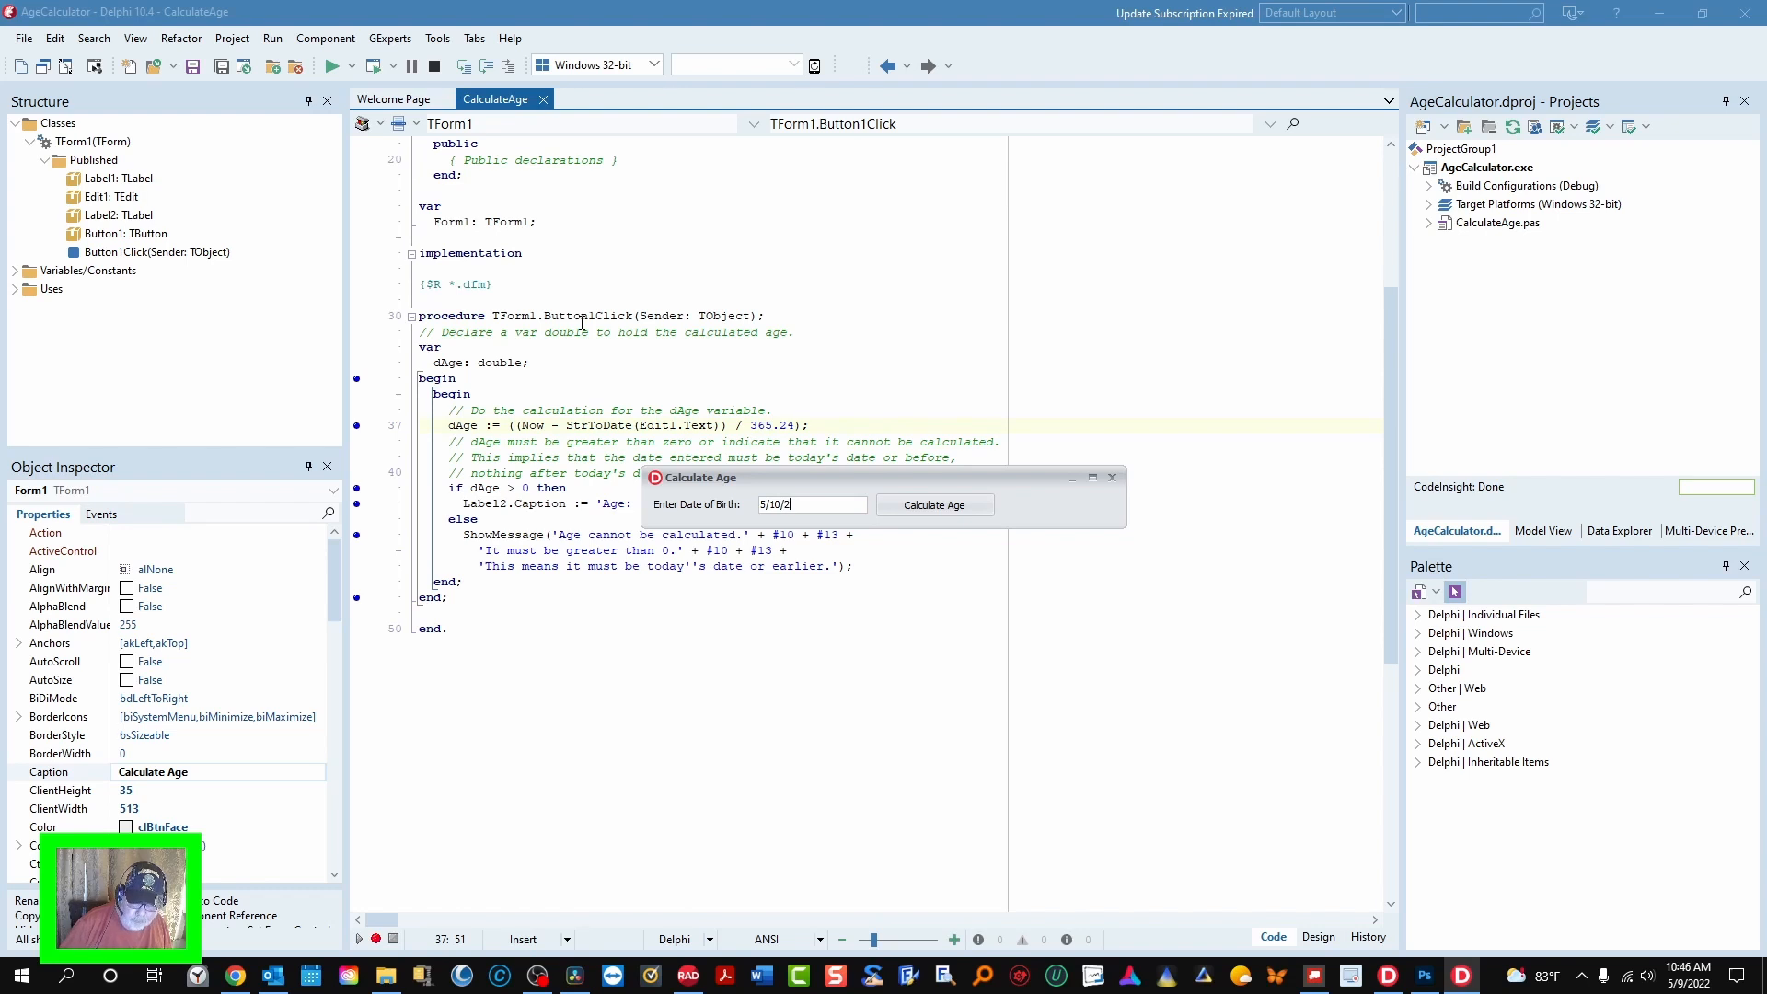
{"action": "type", "text": "022"}
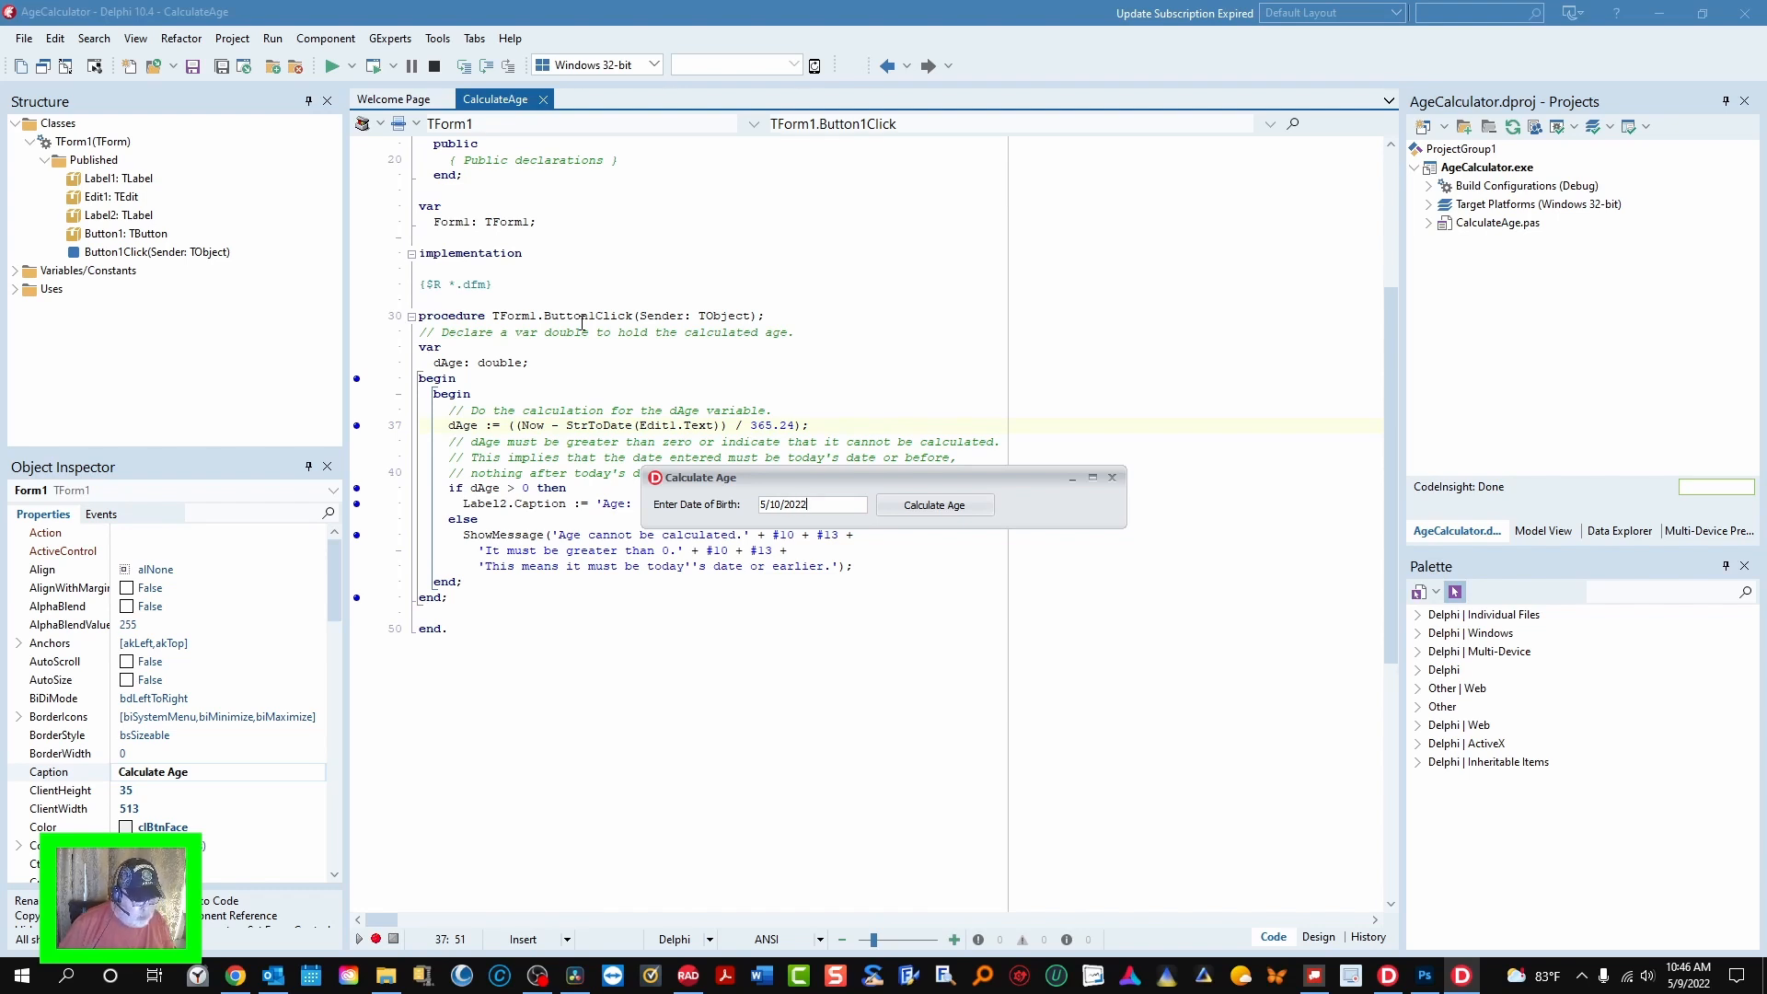
{"action": "left_click", "coordinate": [933, 504]}
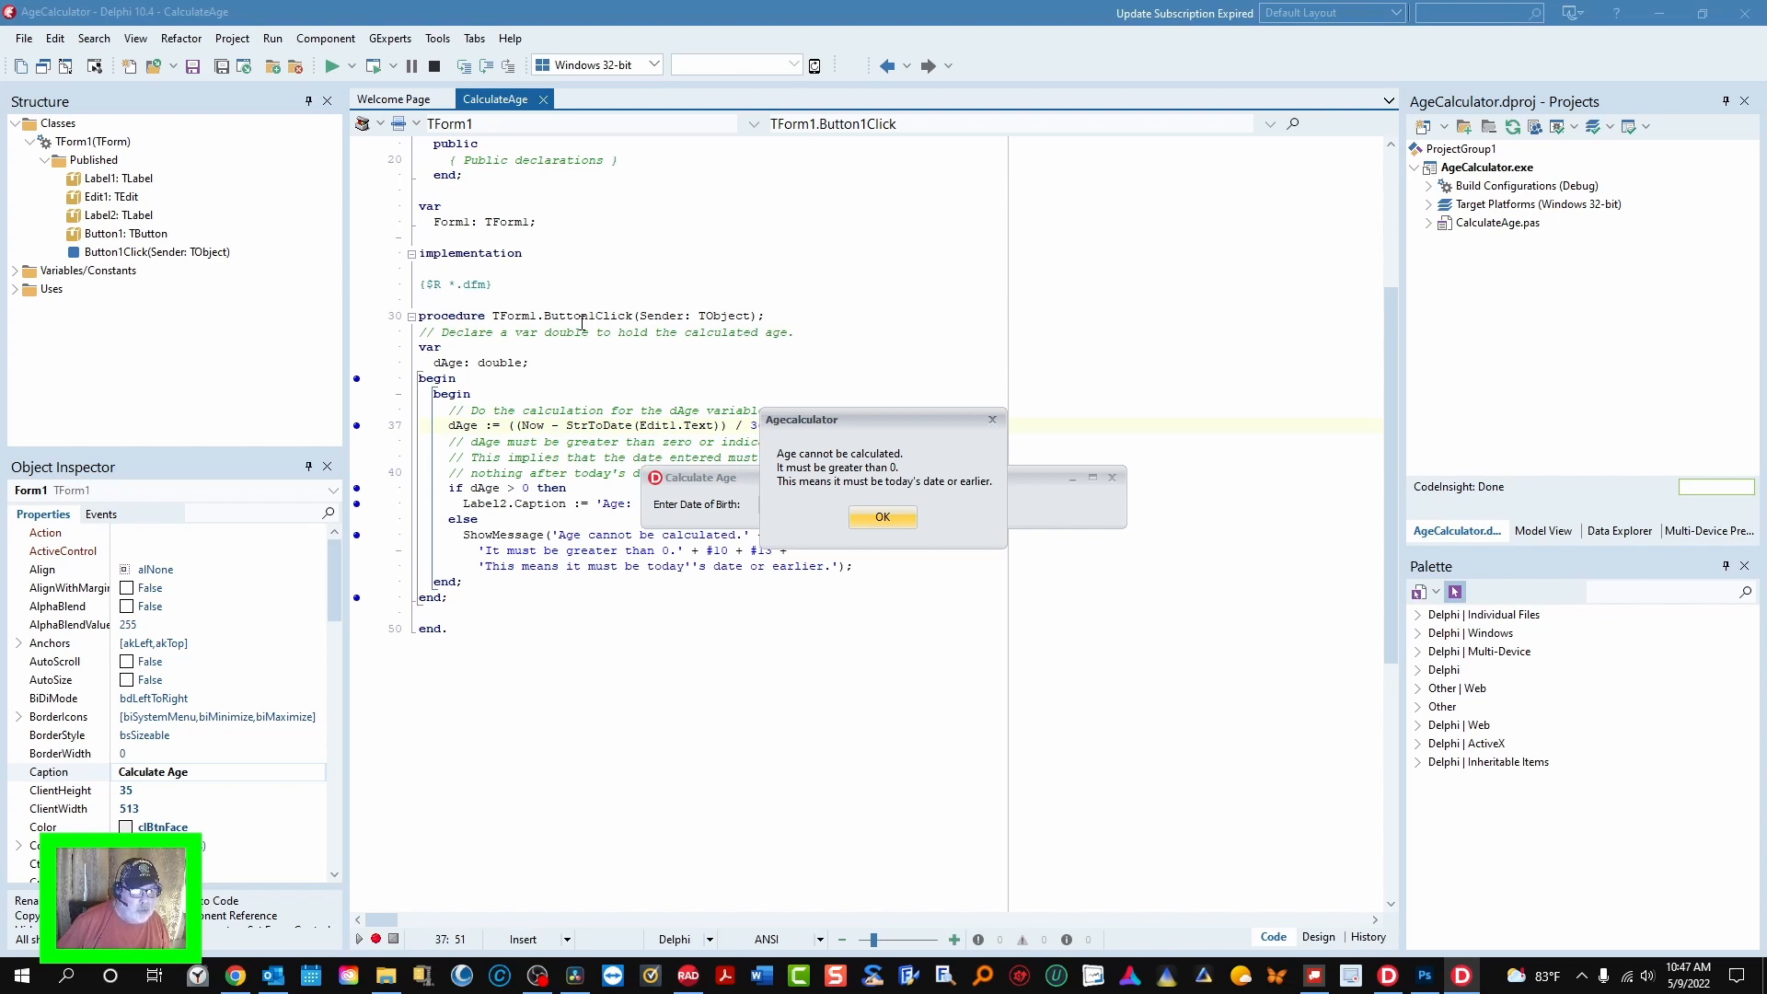
{"action": "mouse_move", "coordinate": [860, 390]}
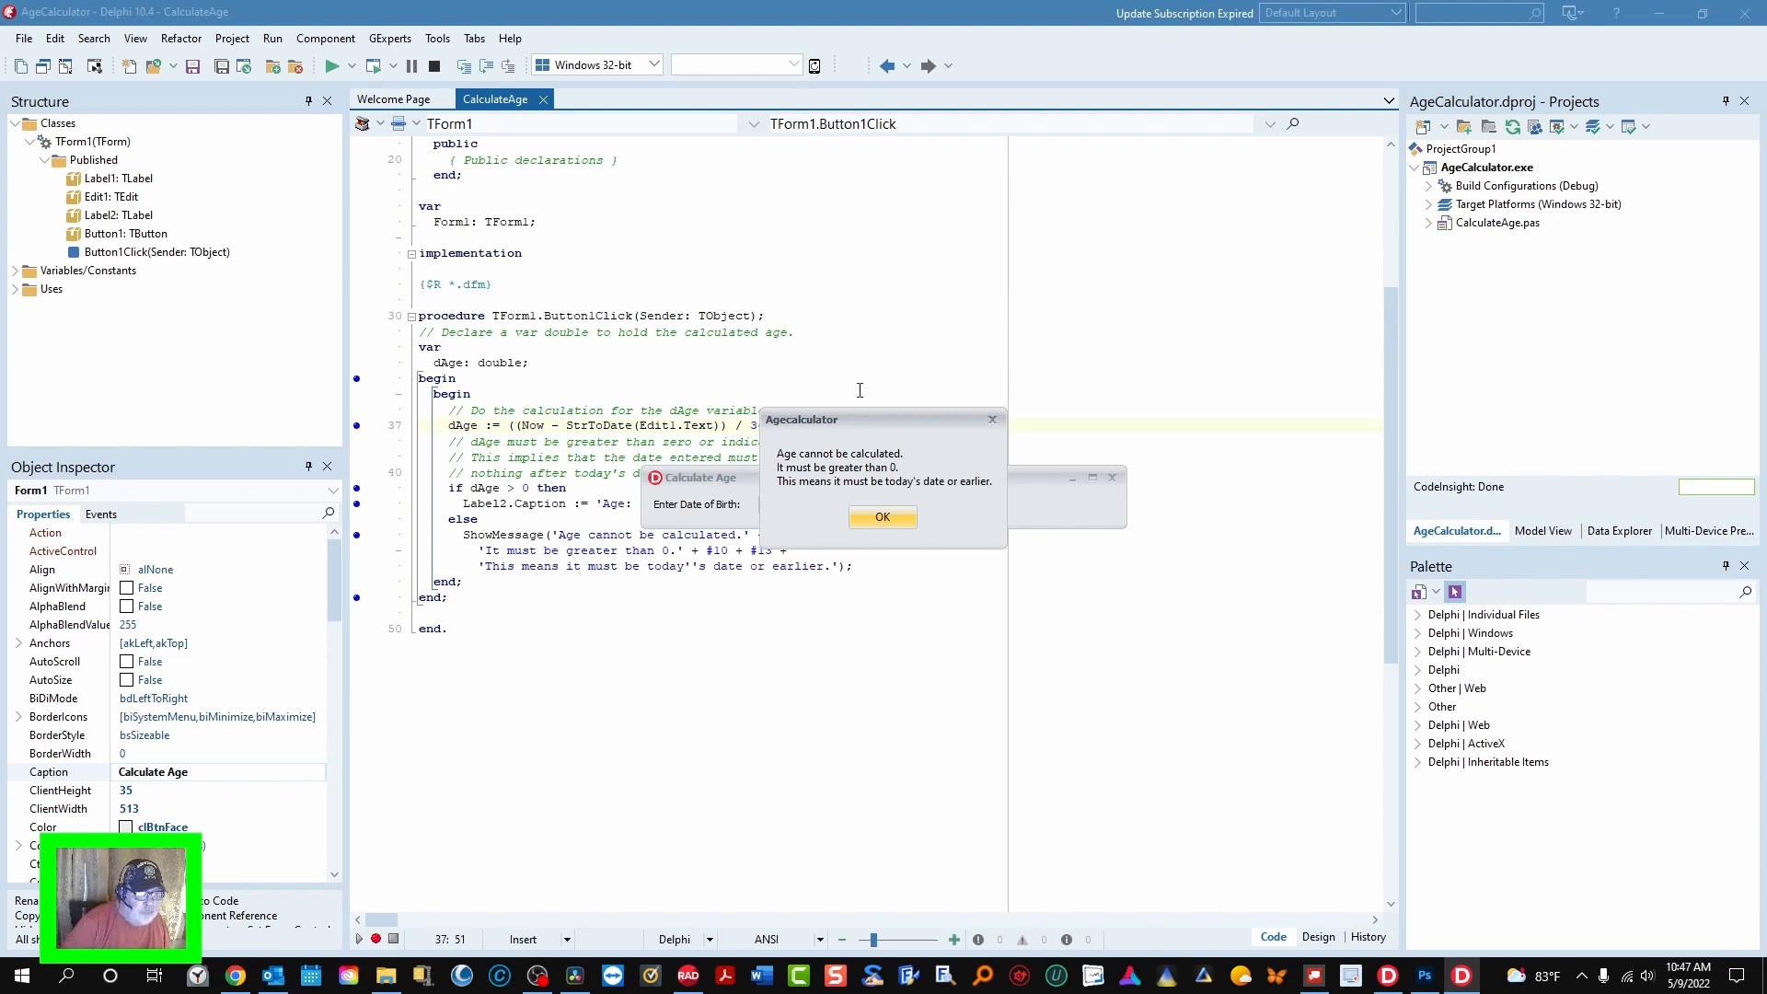
- Dismiss the message, then calculate ages for 5/9/2022 (Age 0.0) and 5/9/2021 (Age 1.0)
{"action": "left_click", "coordinate": [884, 518]}
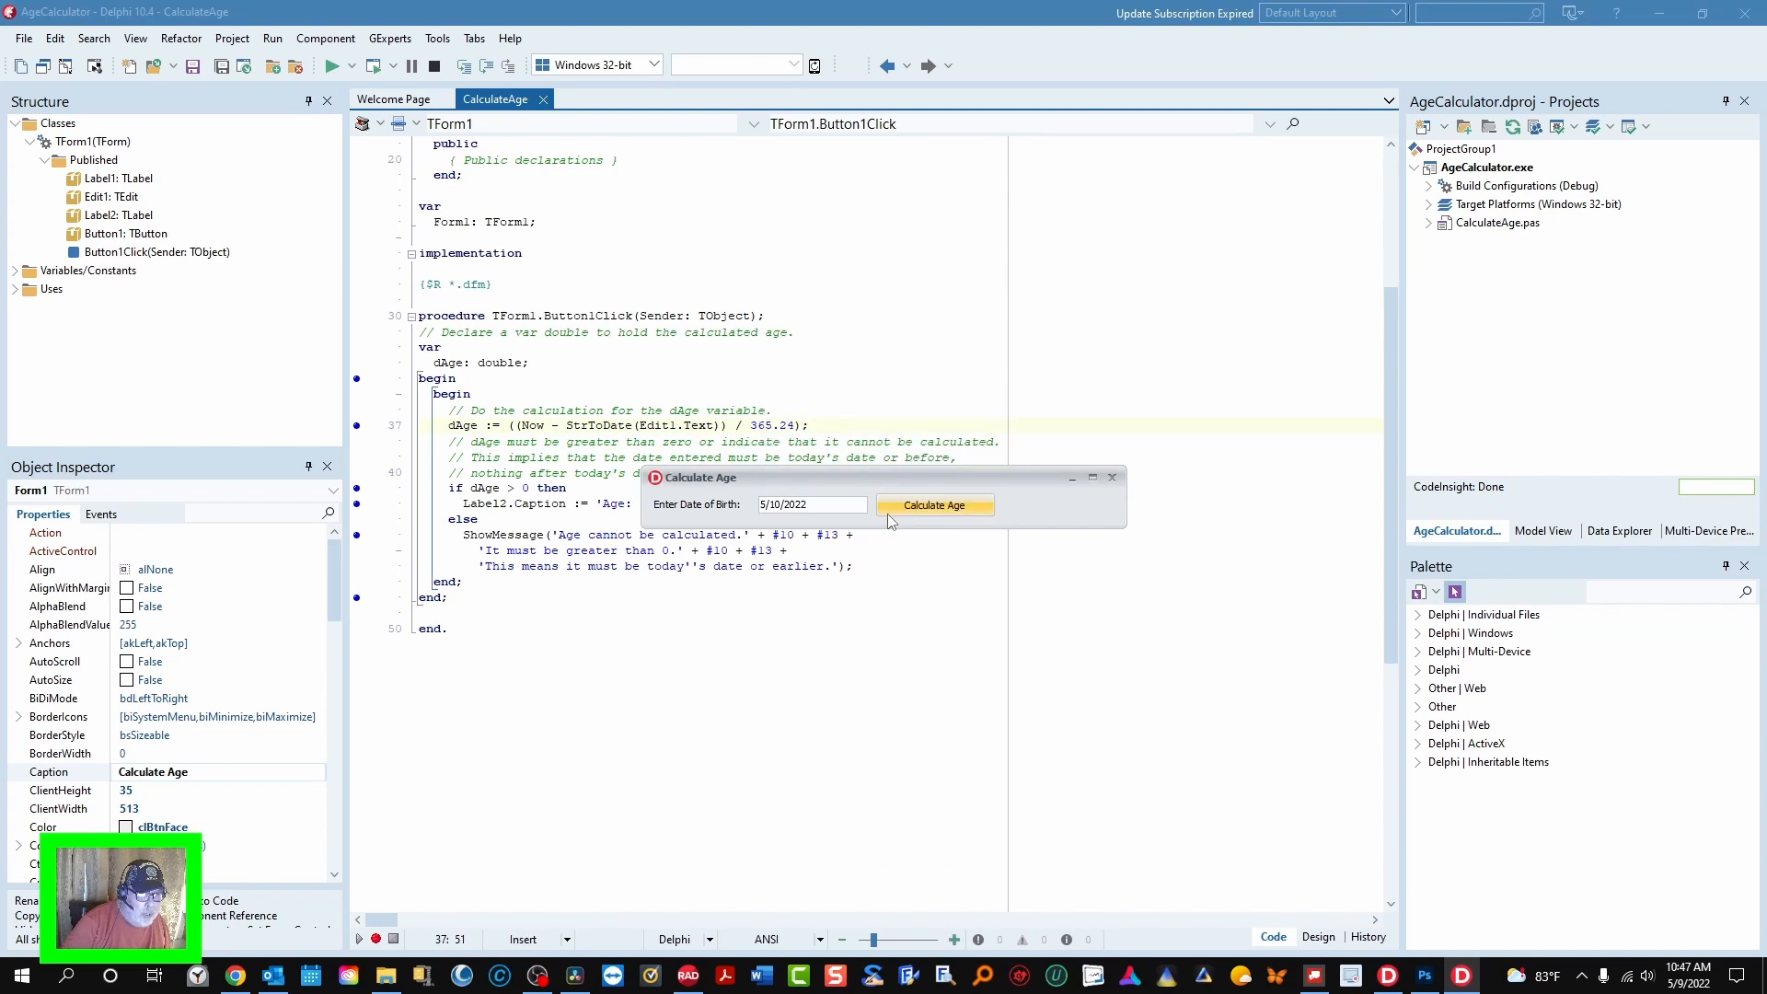
{"action": "left_click", "coordinate": [780, 505]}
{"action": "type", "text": "9"}
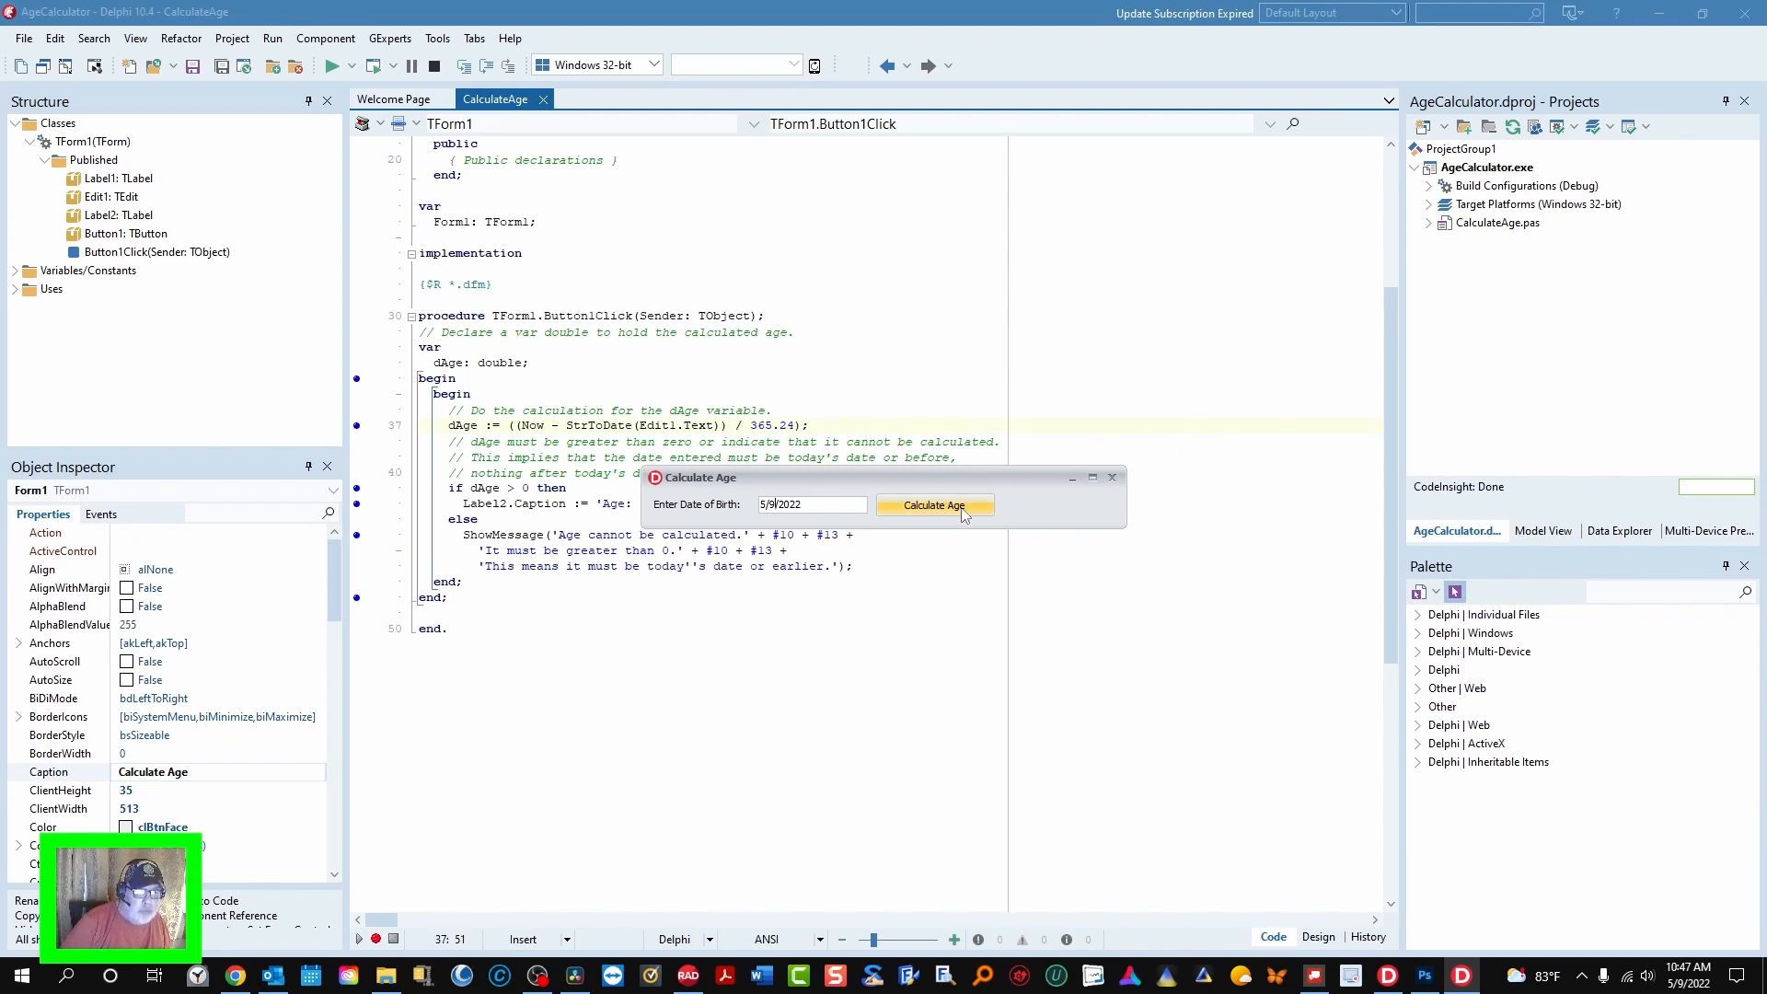
{"action": "left_click", "coordinate": [935, 505]}
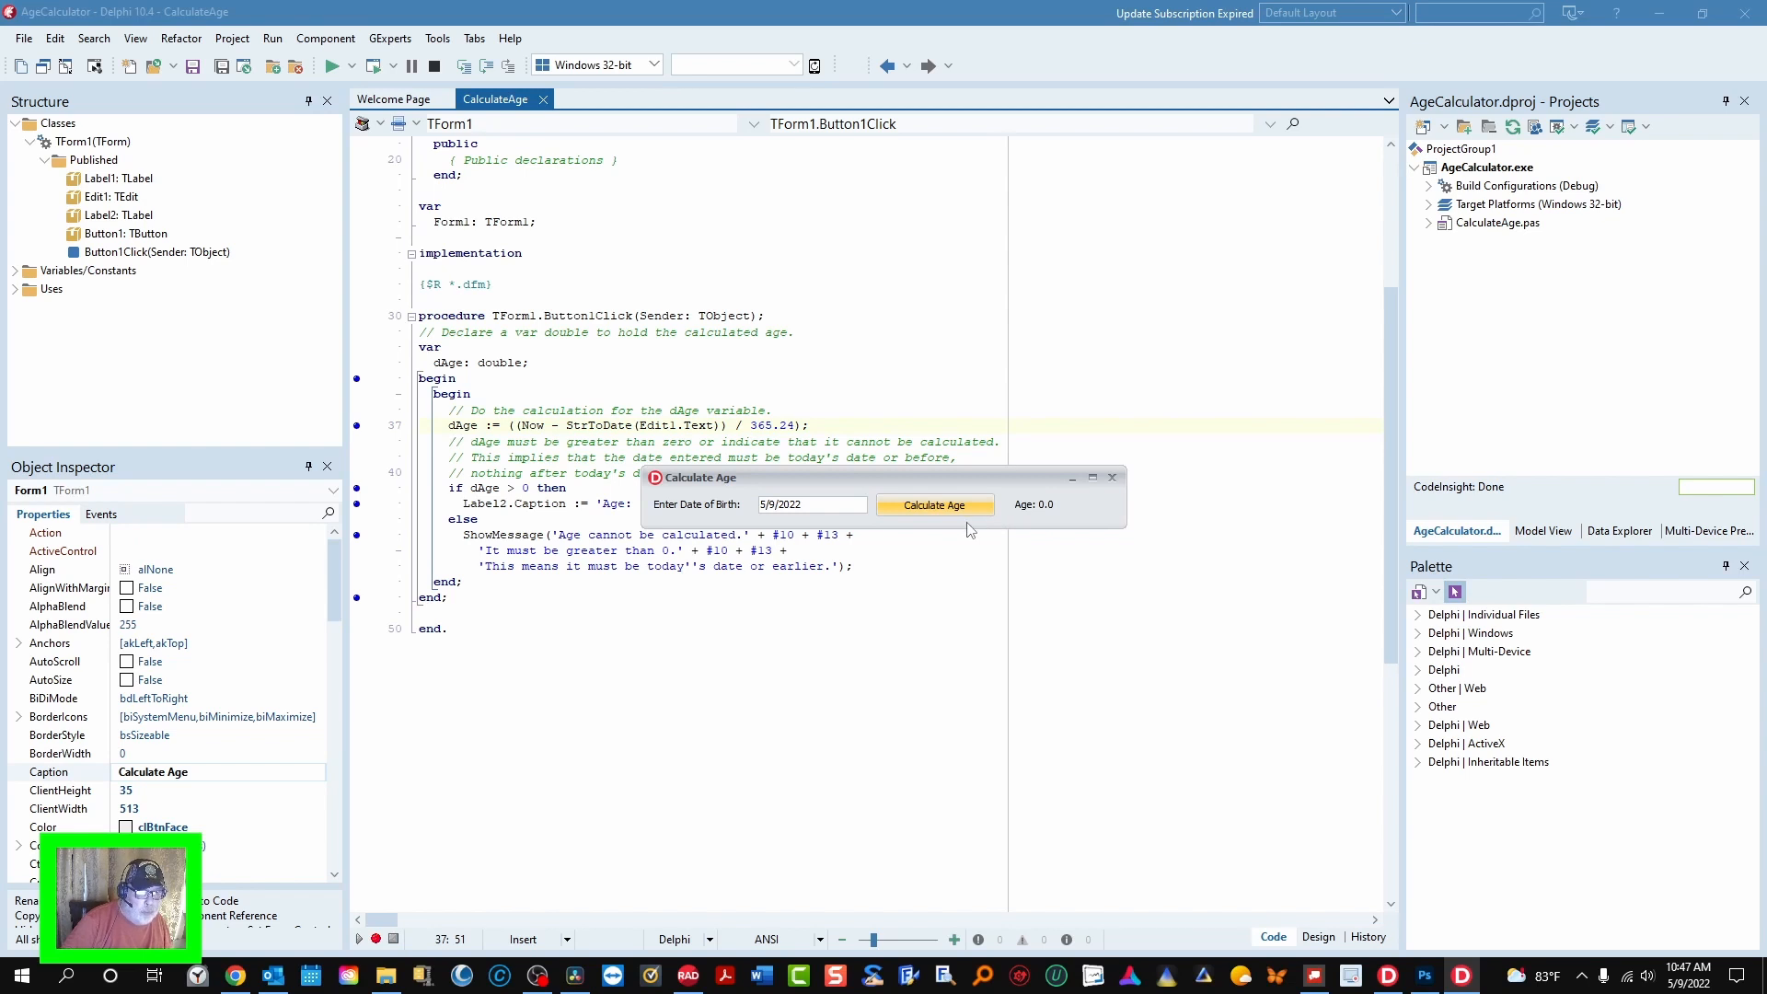
{"action": "mouse_move", "coordinate": [895, 526]}
{"action": "type", "text": "1"}
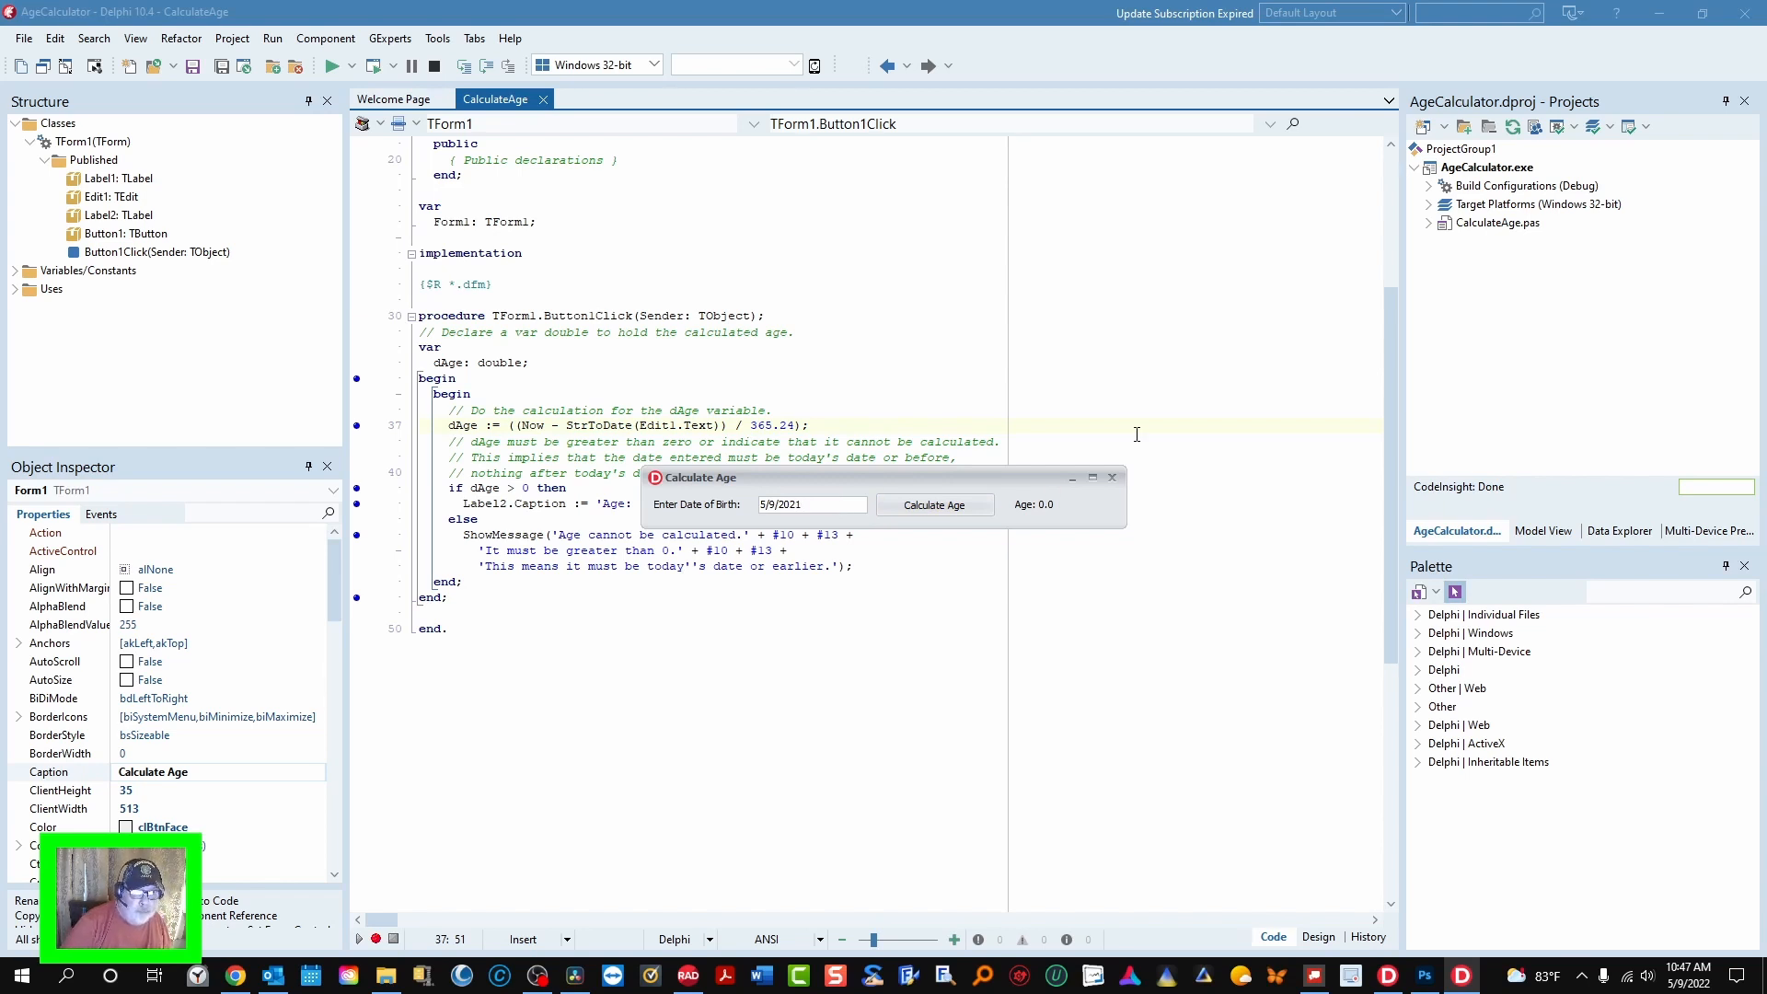
{"action": "left_click", "coordinate": [933, 504]}
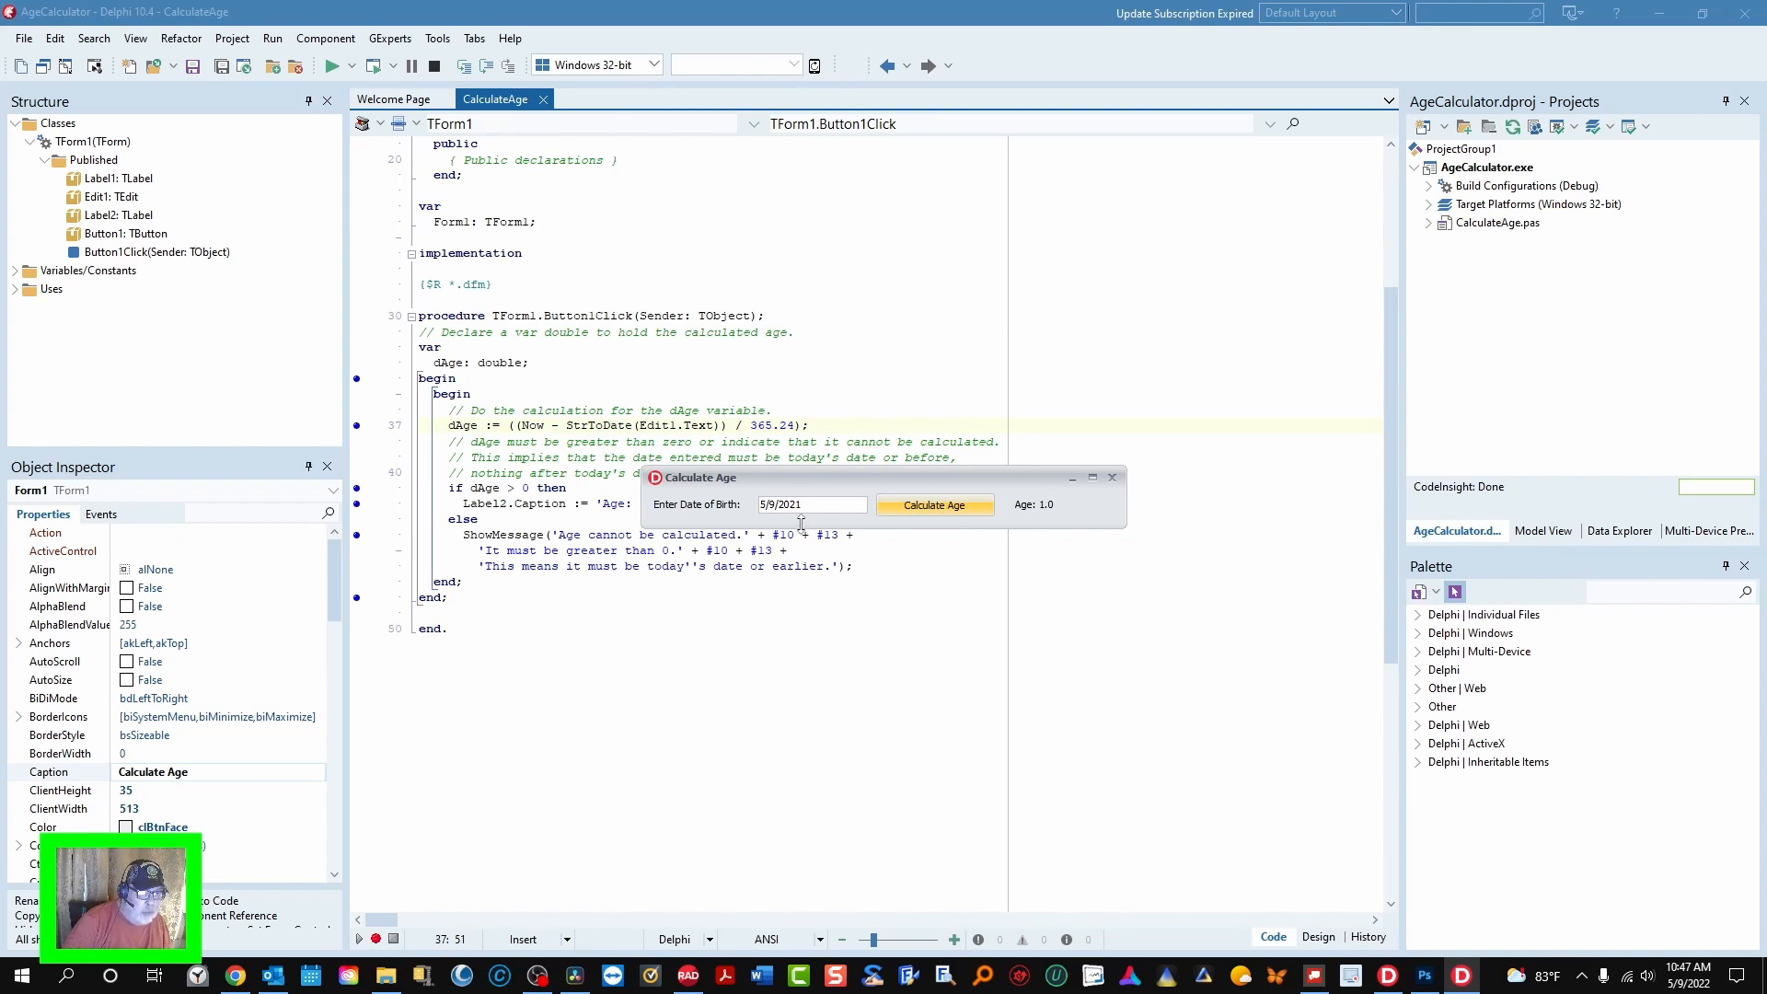
{"action": "mouse_move", "coordinate": [790, 464]}
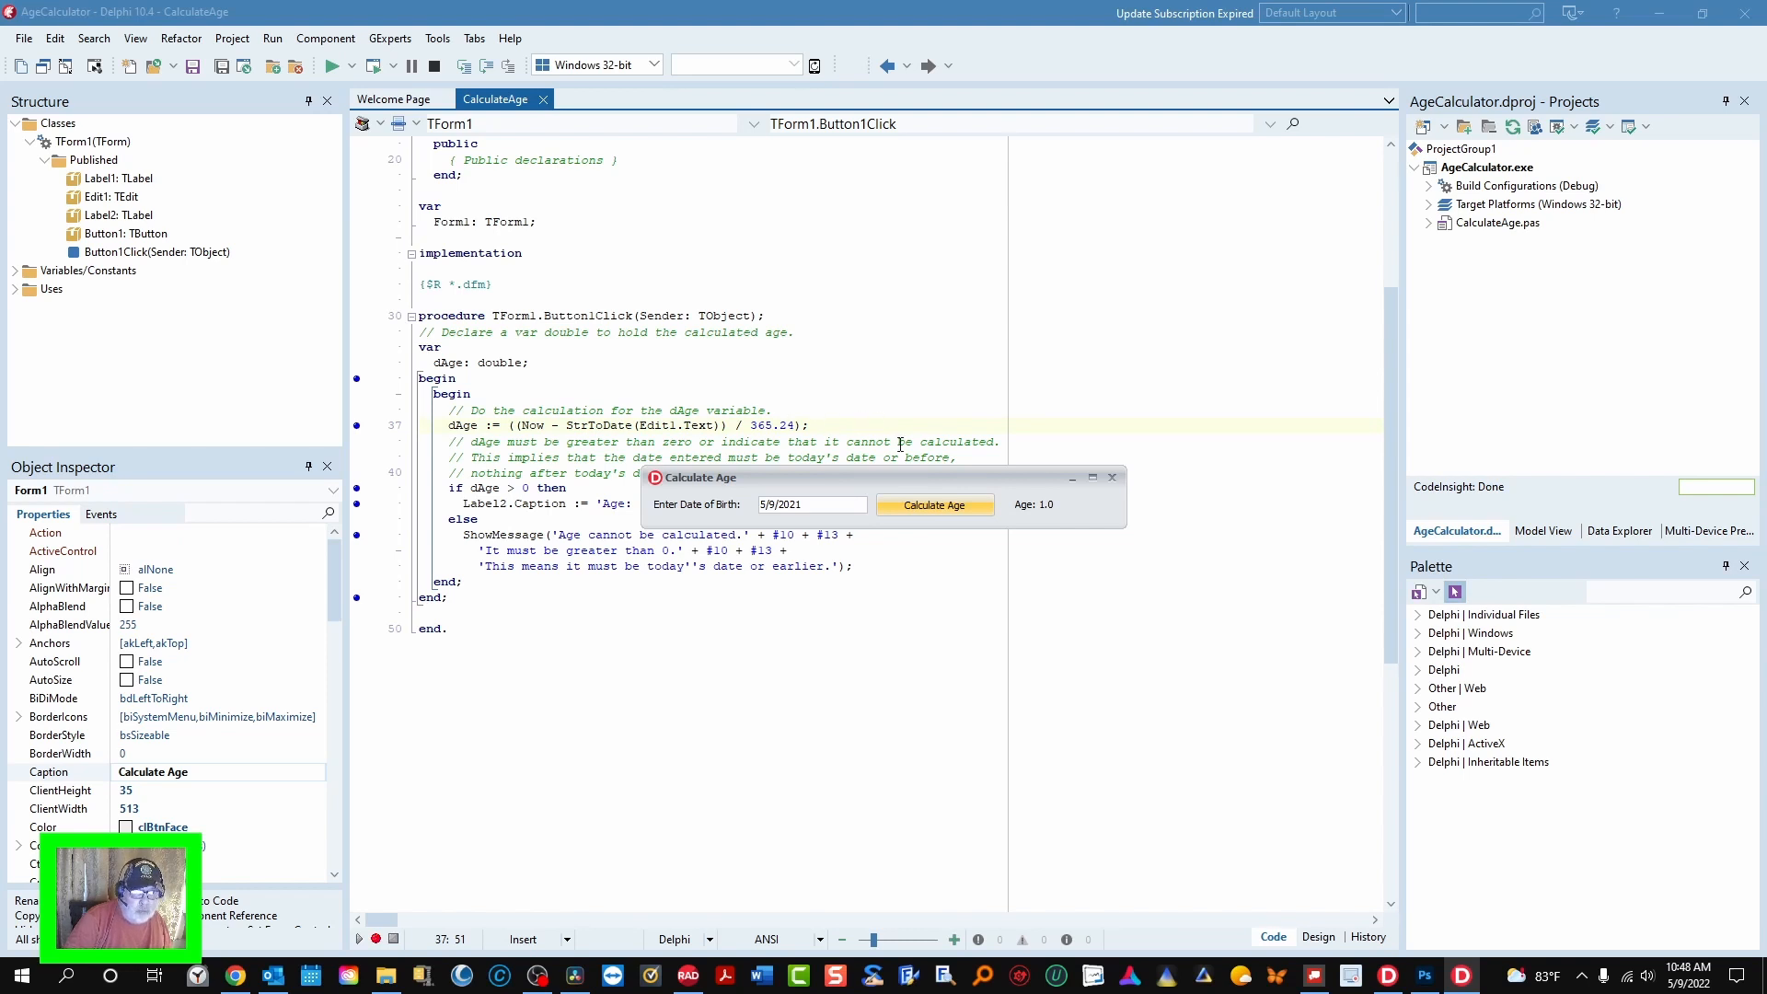
- Replace the date with 01/01/0001 and calculate, returning Age 2,021.4
{"action": "triple_click", "coordinate": [811, 504]}
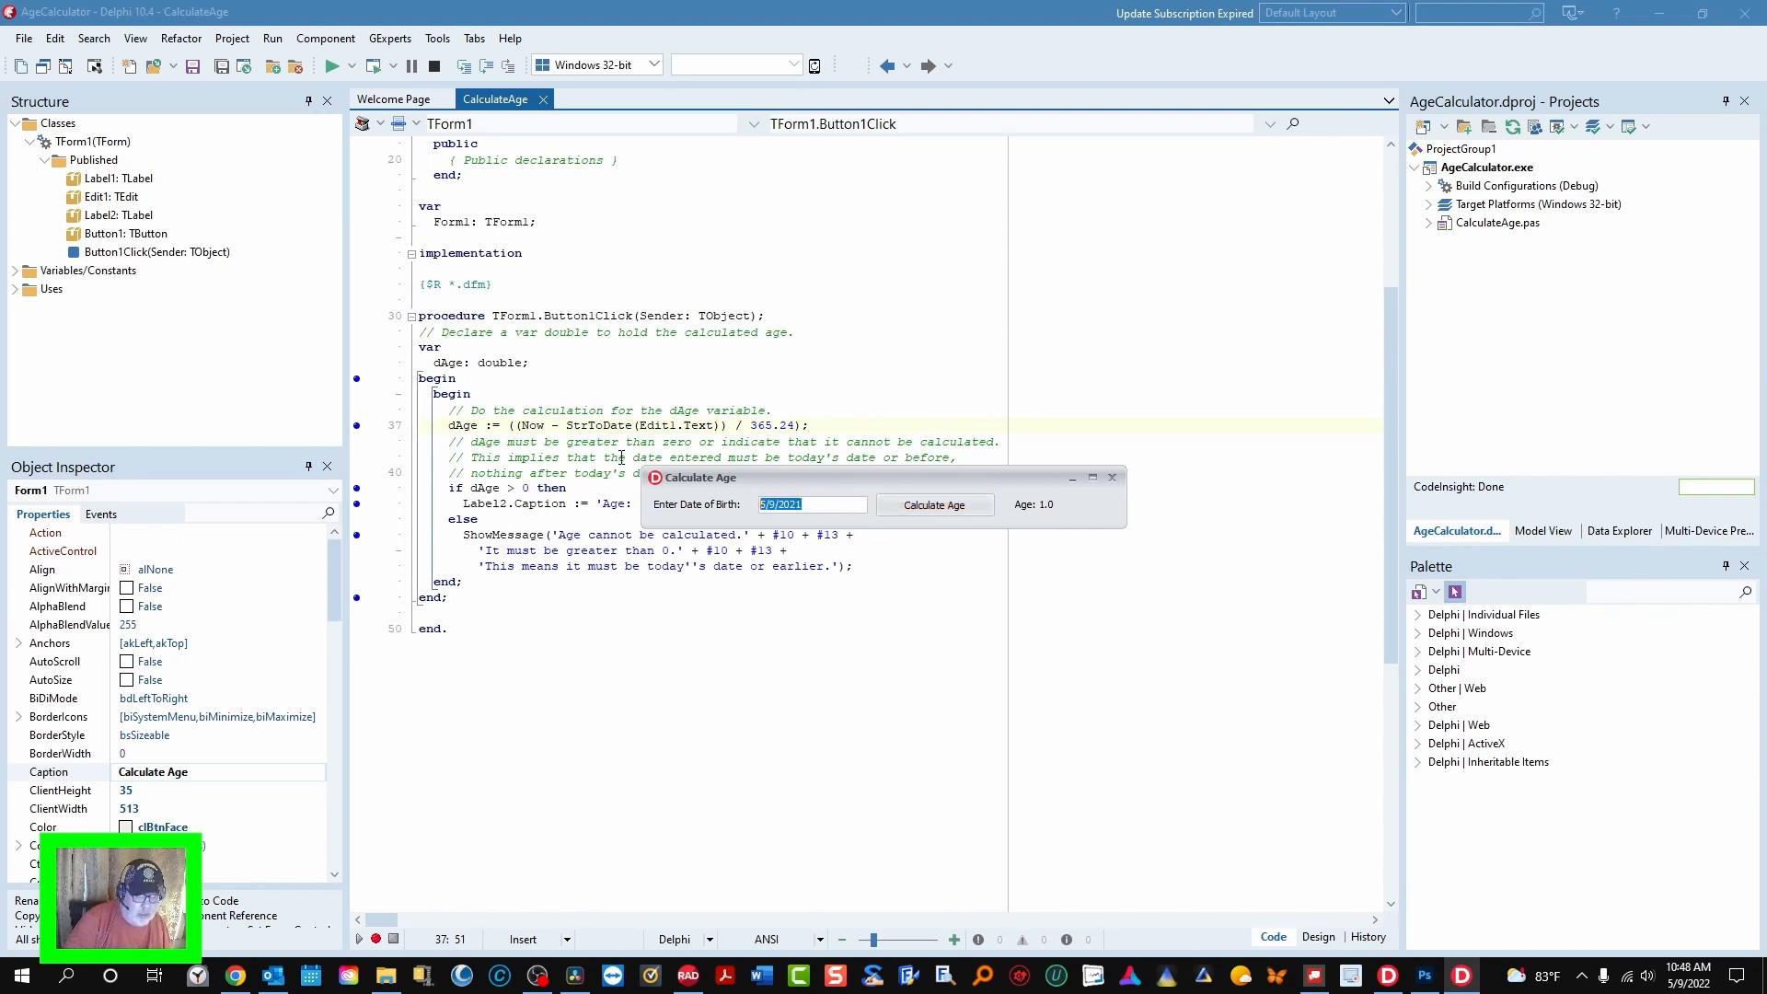
{"action": "type", "text": "01"}
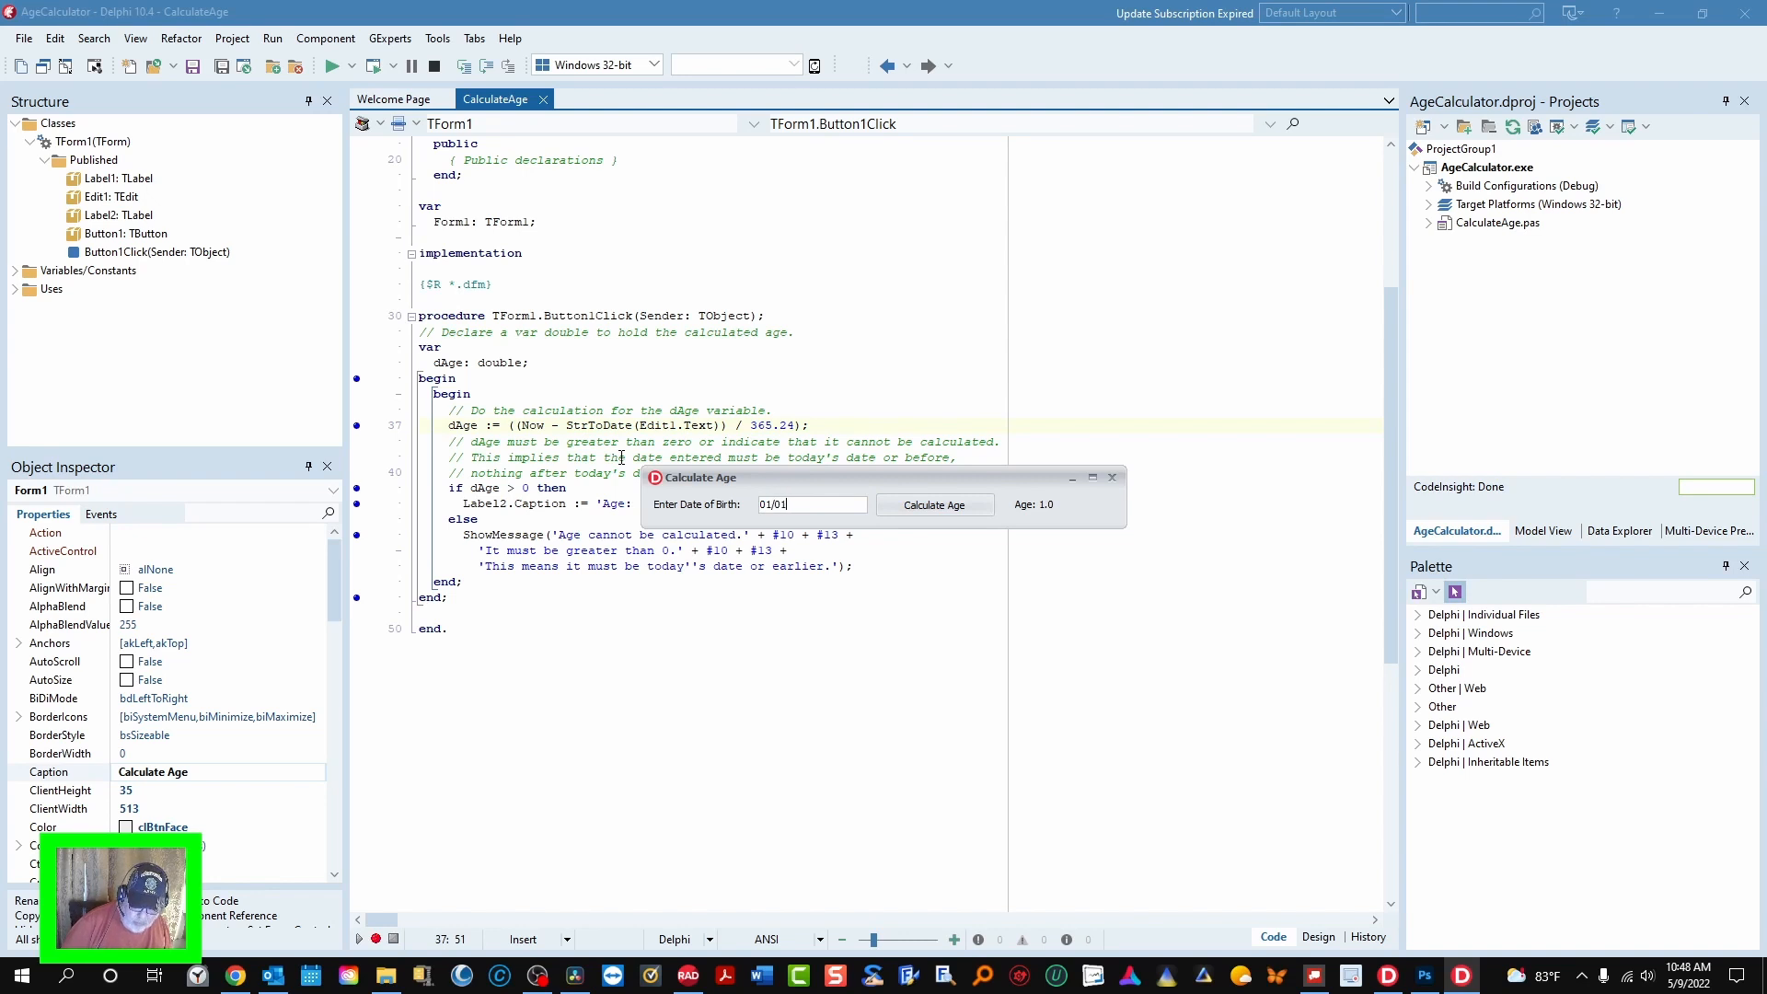
{"action": "type", "text": "/0001"}
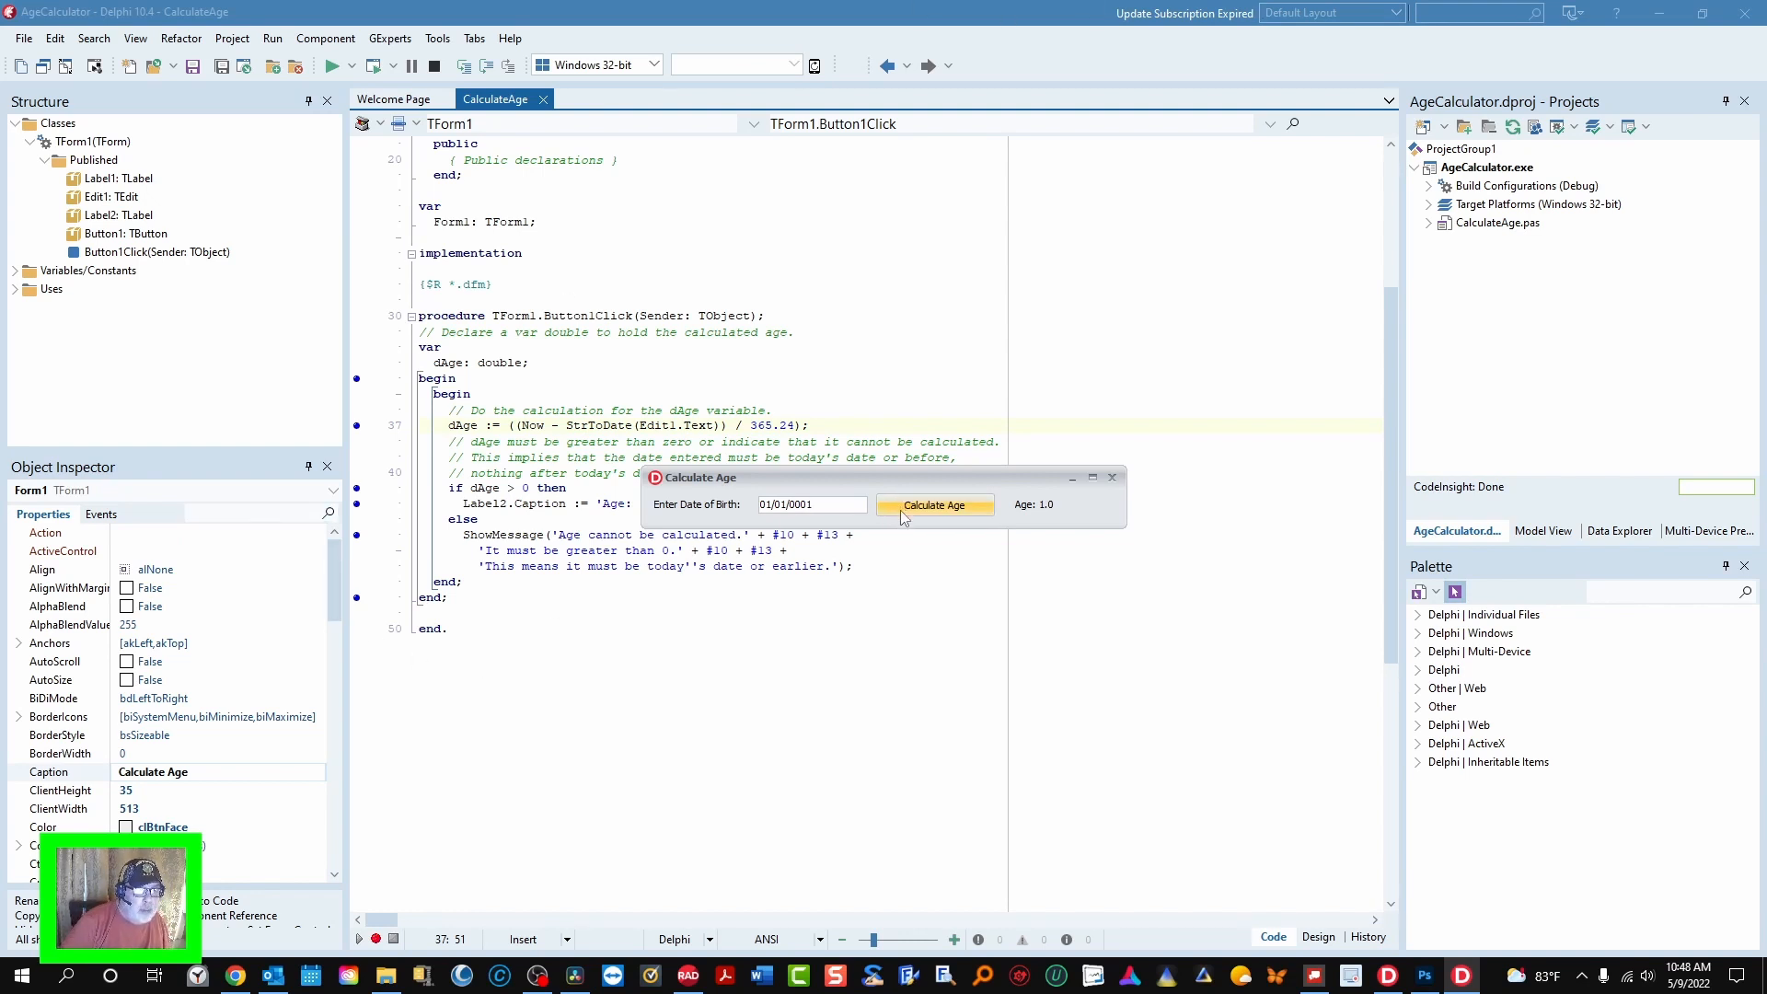
{"action": "left_click", "coordinate": [933, 504]}
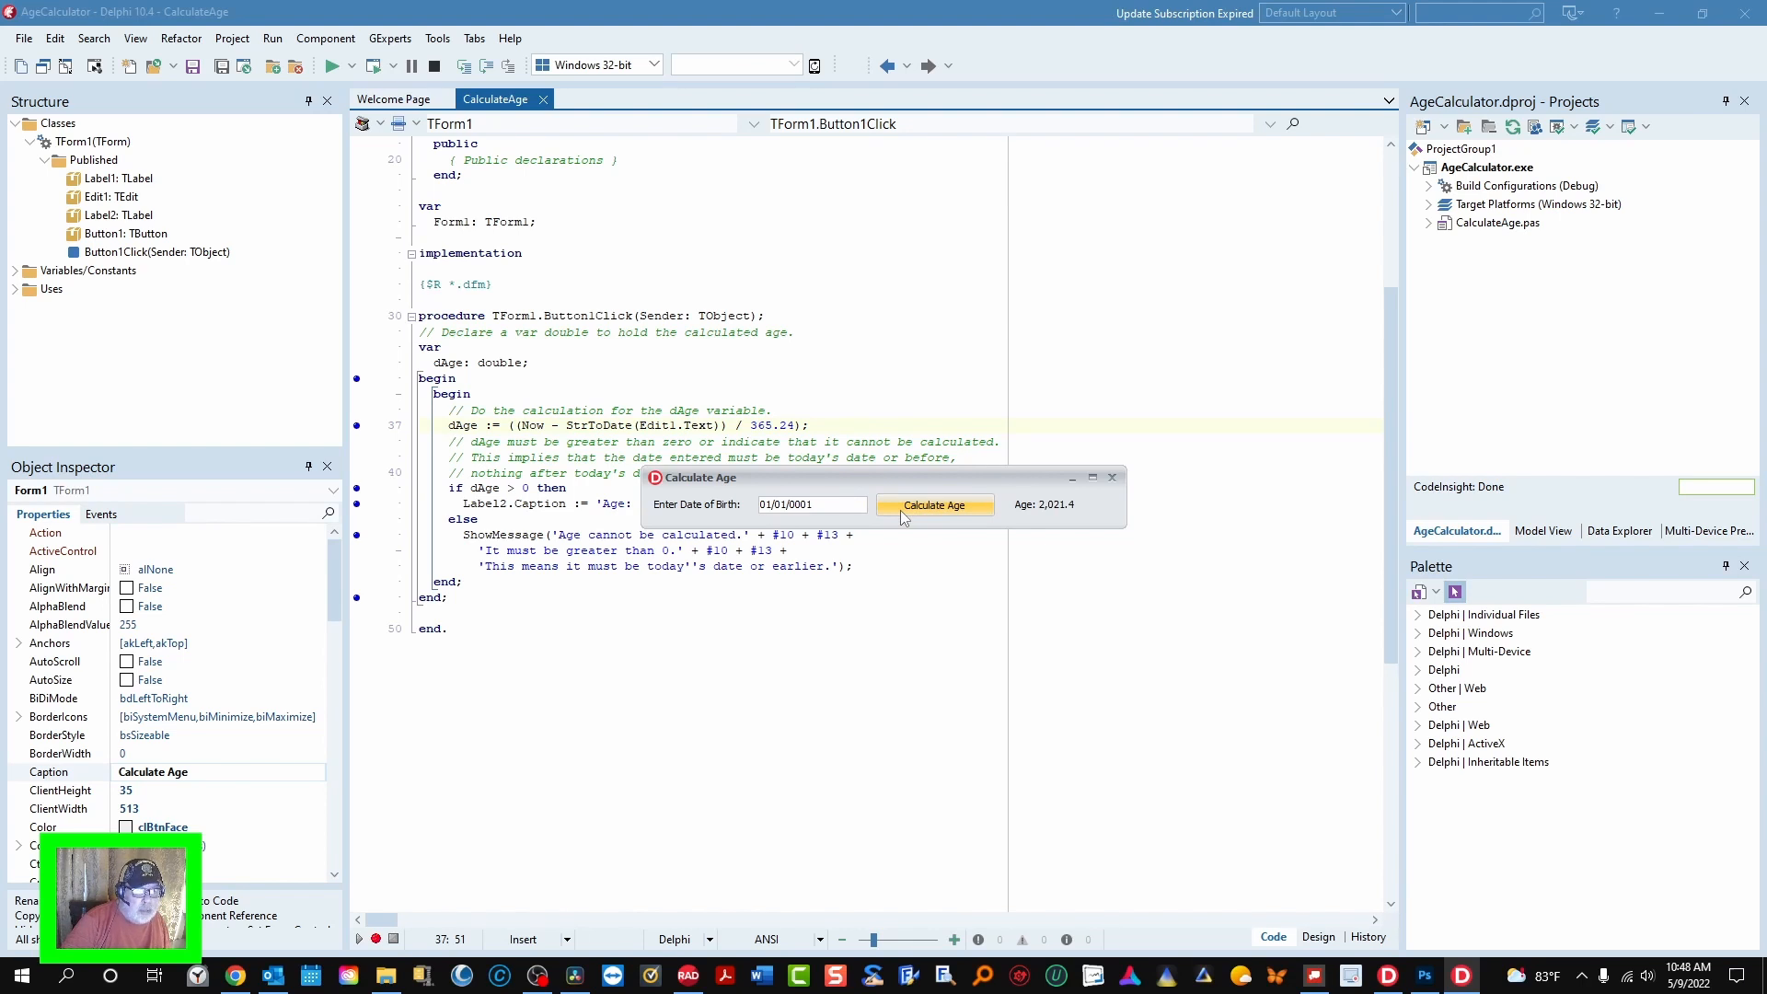
{"action": "mouse_move", "coordinate": [817, 499]}
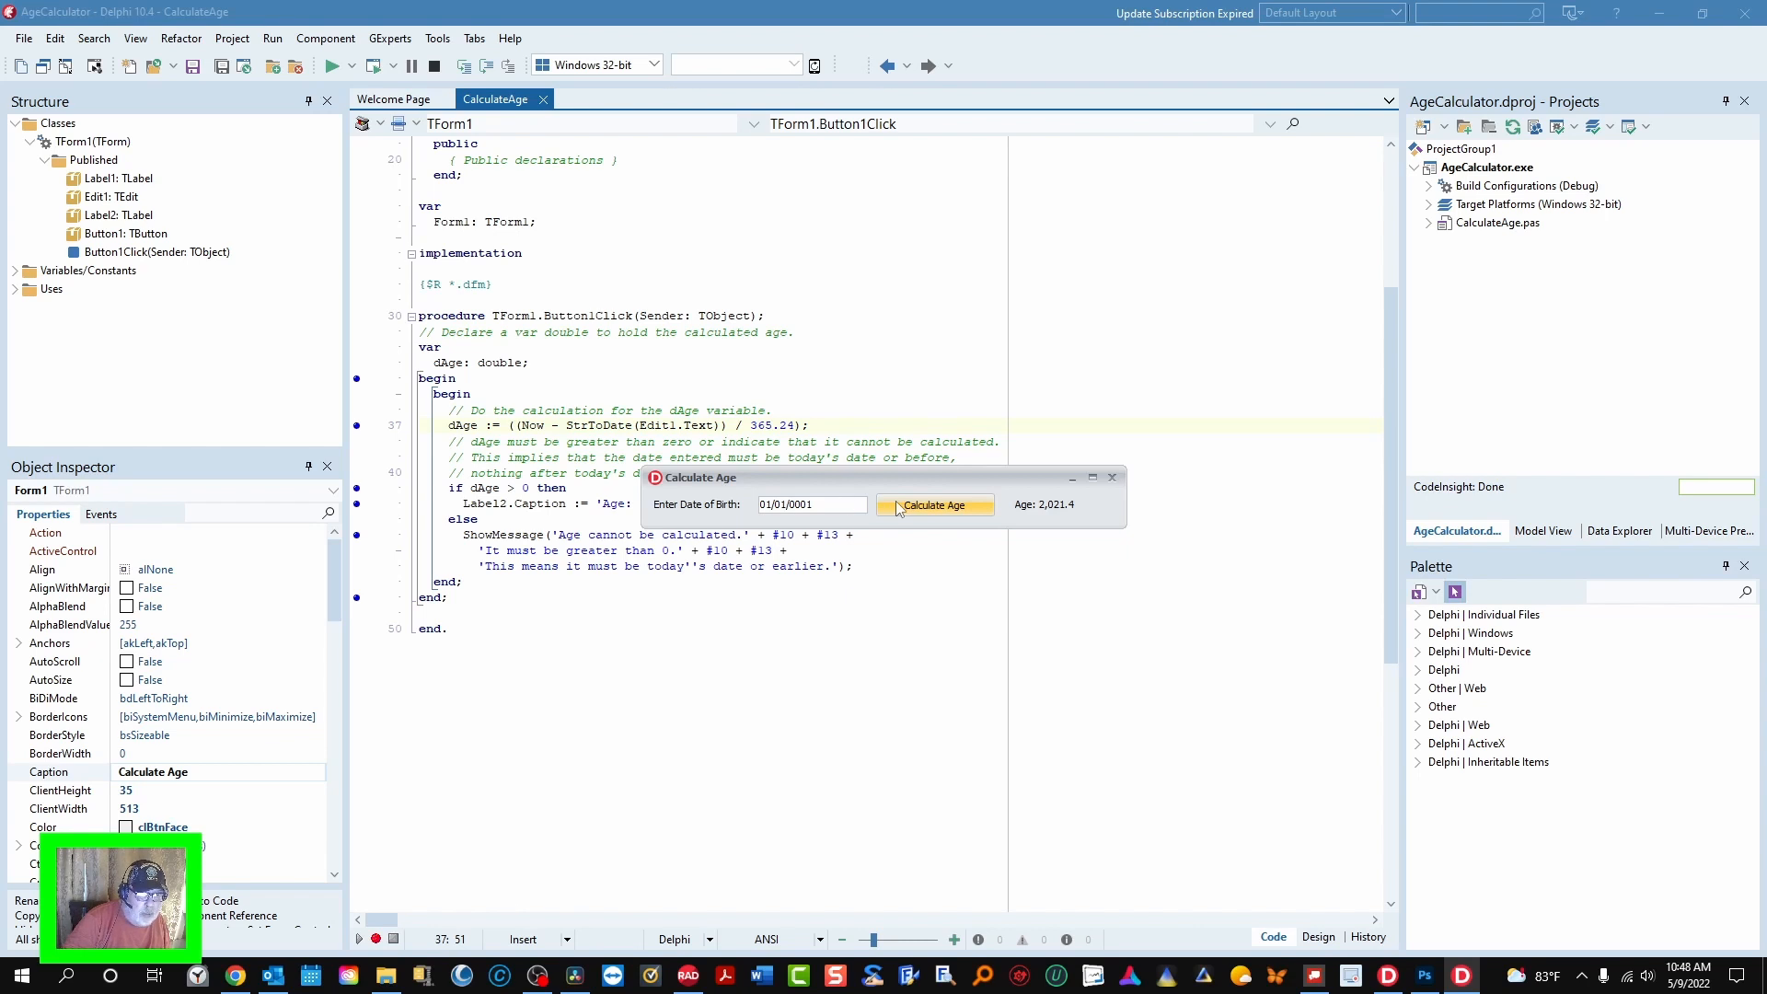
{"action": "mouse_move", "coordinate": [1056, 503]}
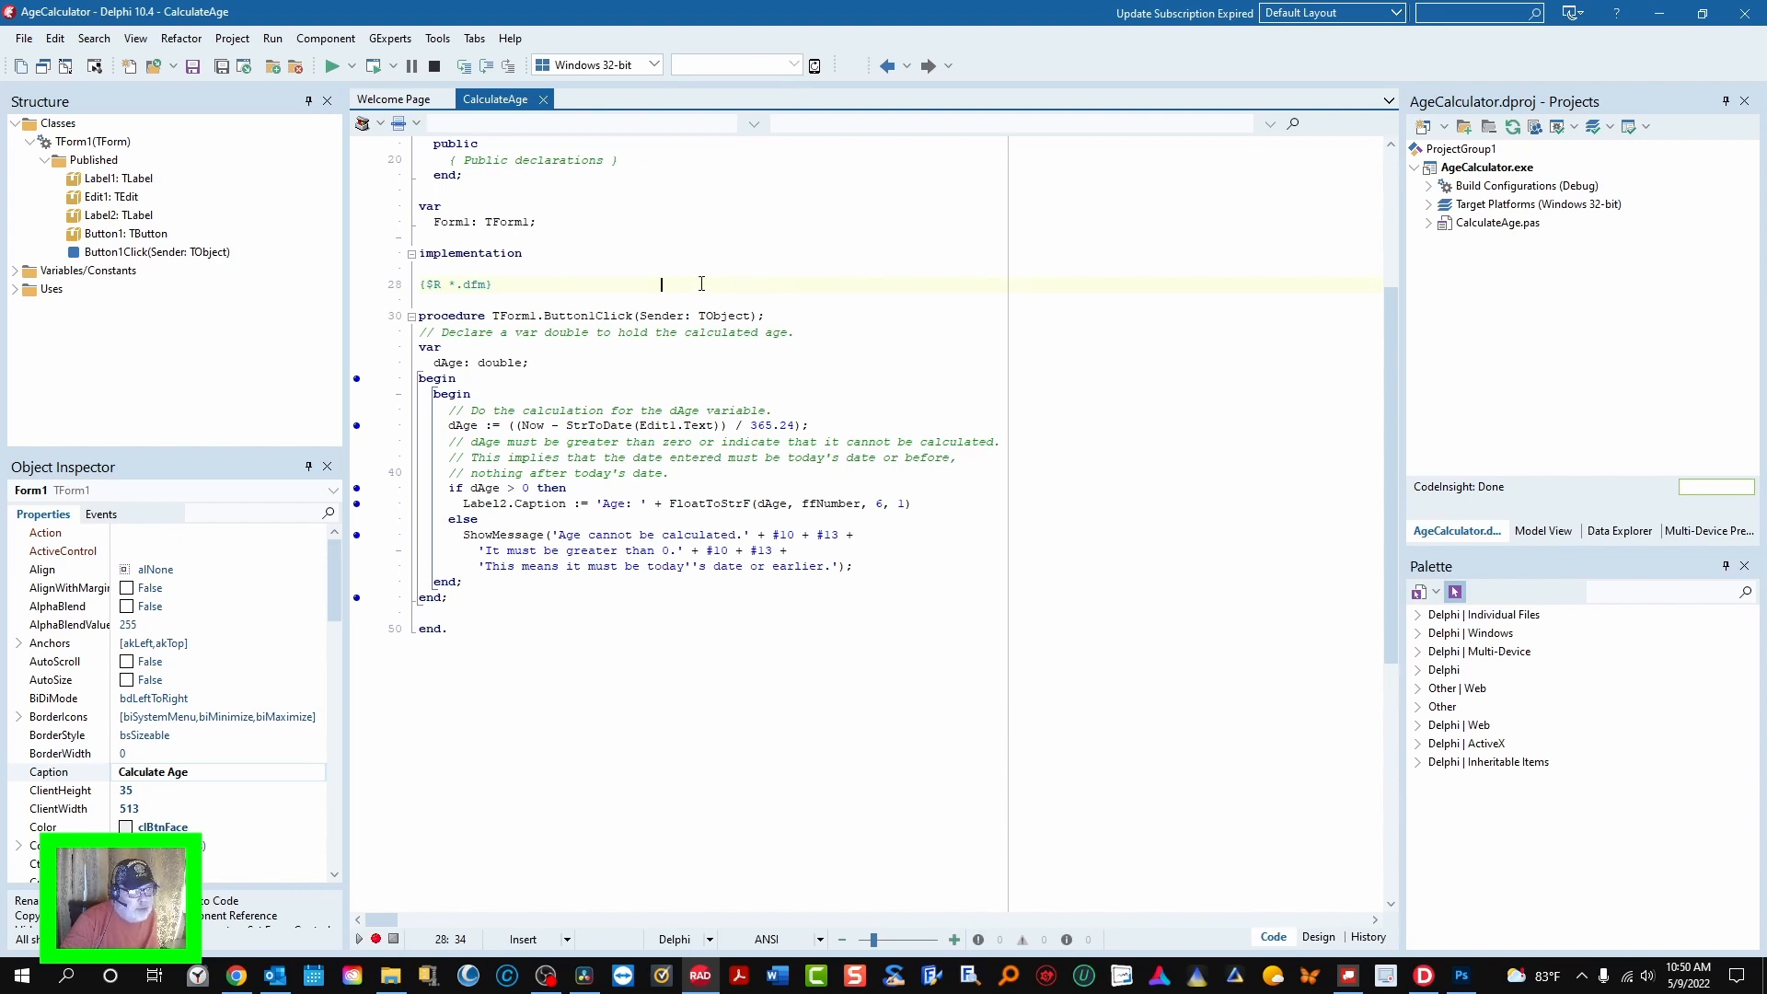
- Show the editor context menu near the {$R *.dfm} line in the source code
{"action": "right_click", "coordinate": [661, 283]}
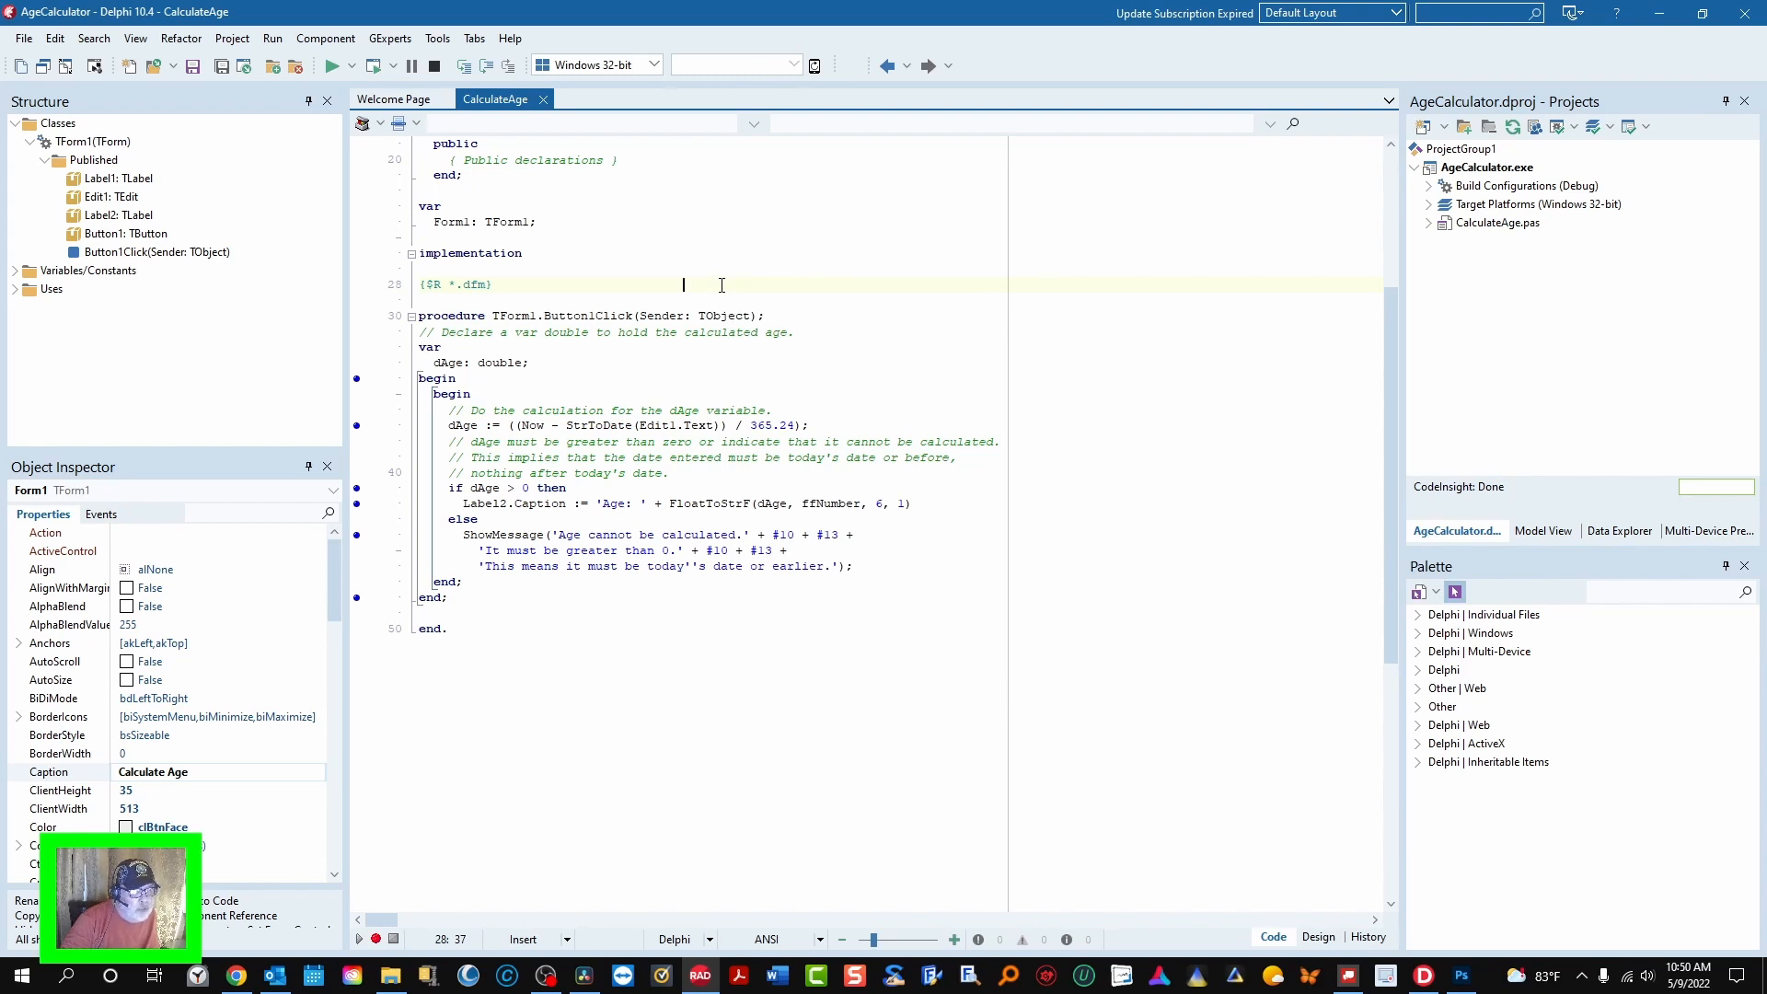
{"action": "right_click", "coordinate": [716, 278]}
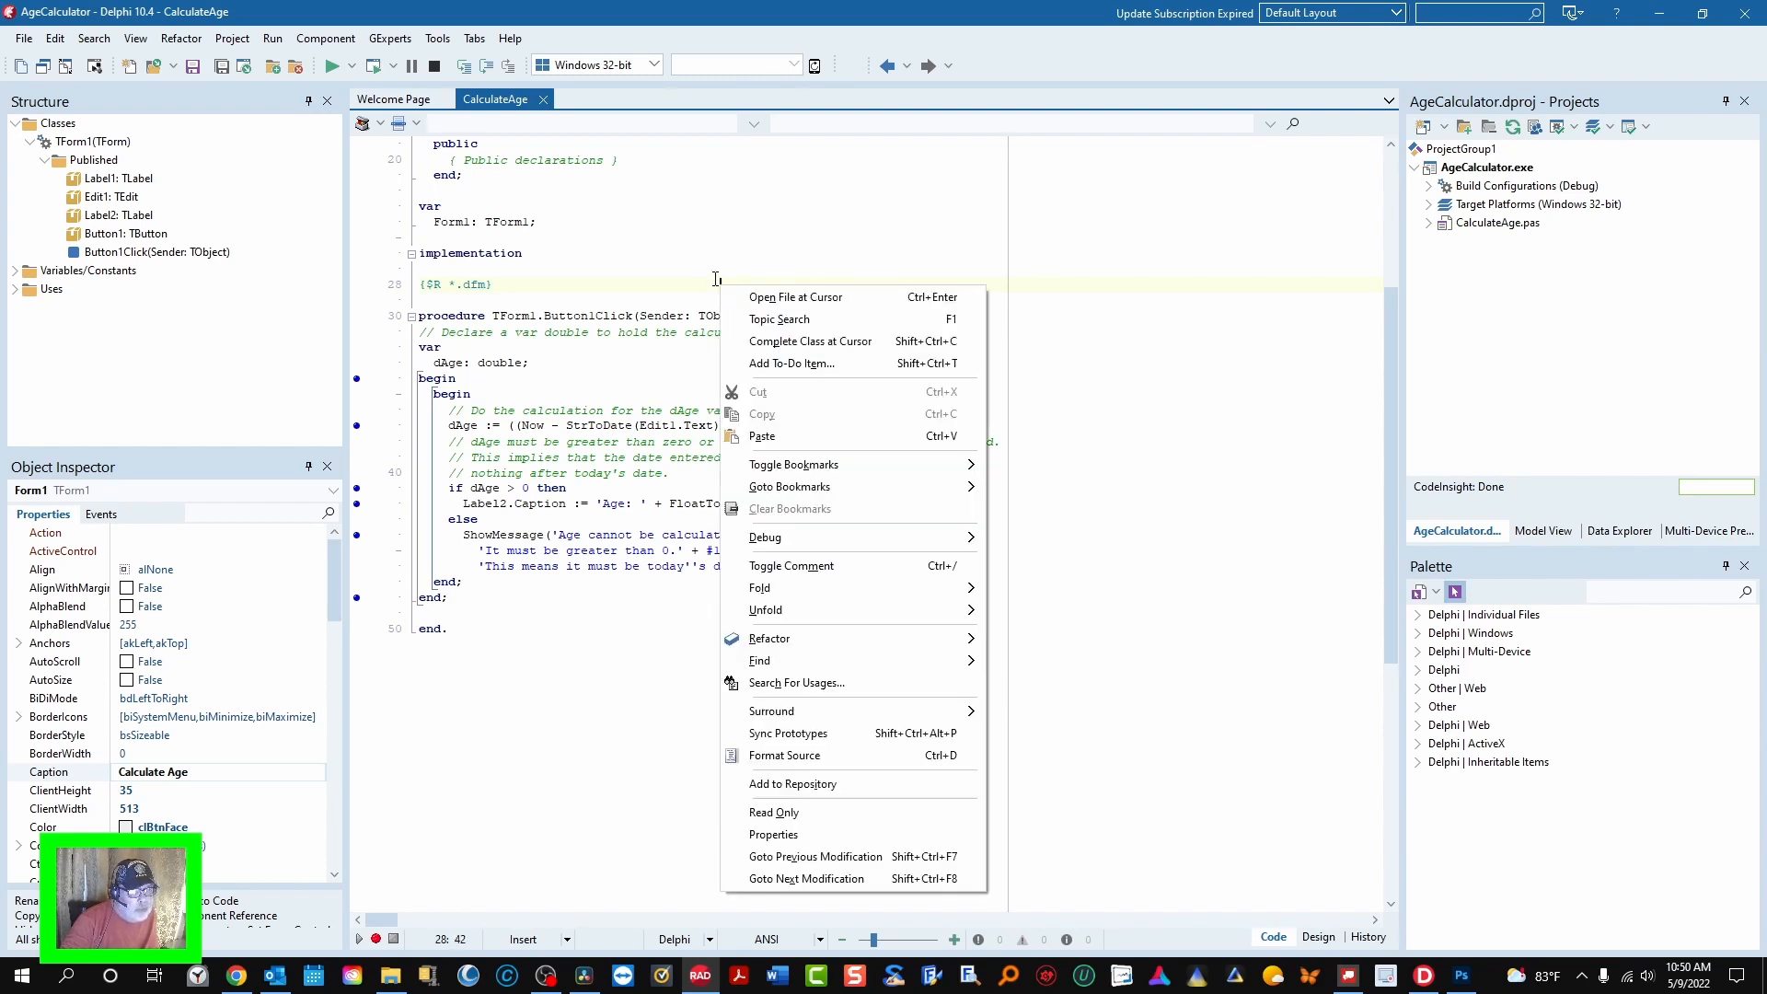